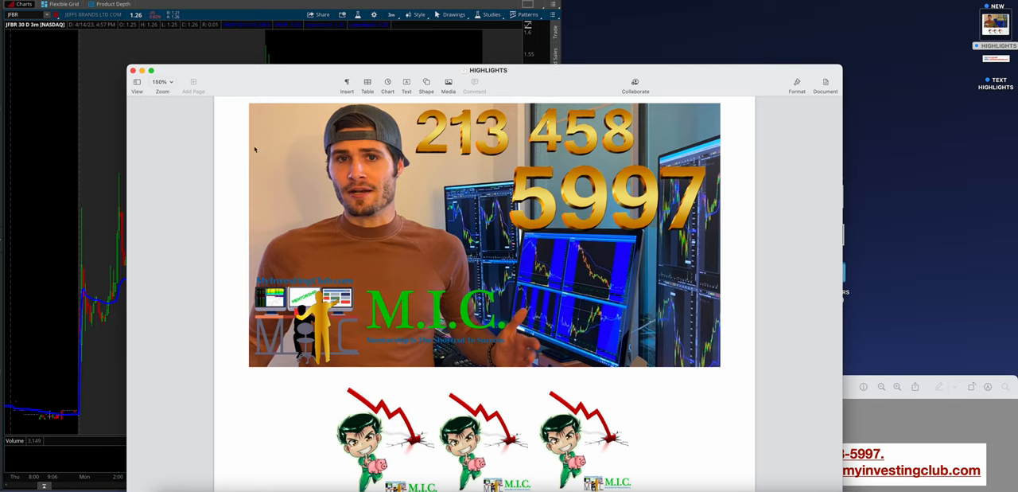
{"action": "mouse_move", "coordinate": [197, 97]}
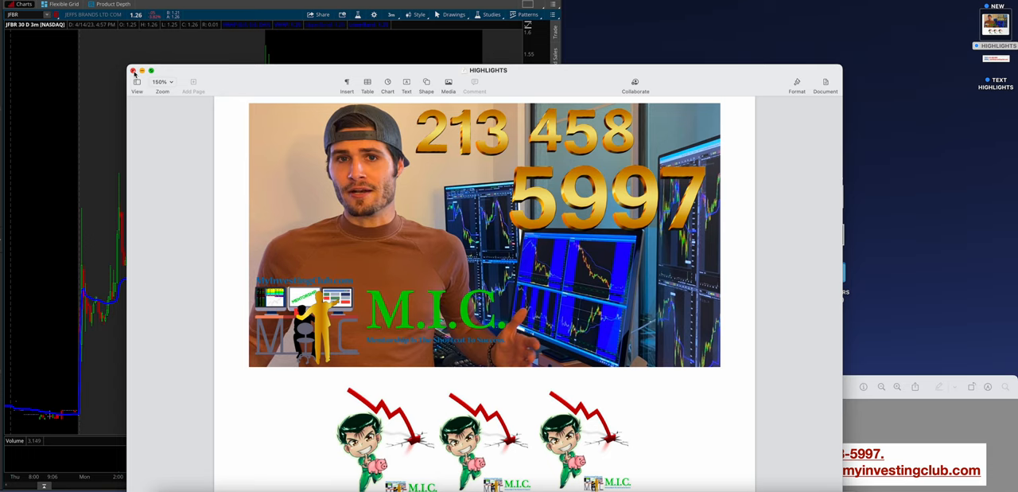
Close the HIGHLIGHTS Pages document to reveal the desktop with the weekday member folders
{"action": "left_click", "coordinate": [133, 70]}
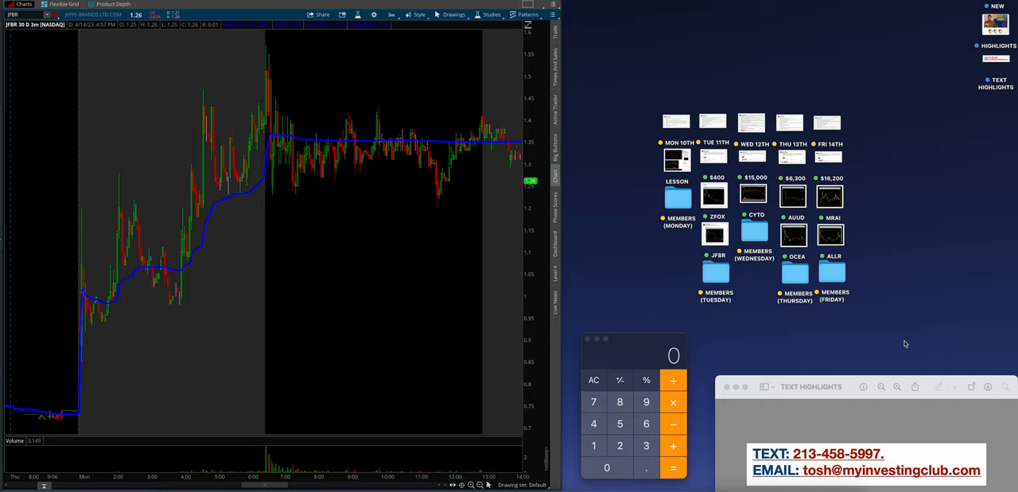
{"action": "mouse_move", "coordinate": [656, 170]}
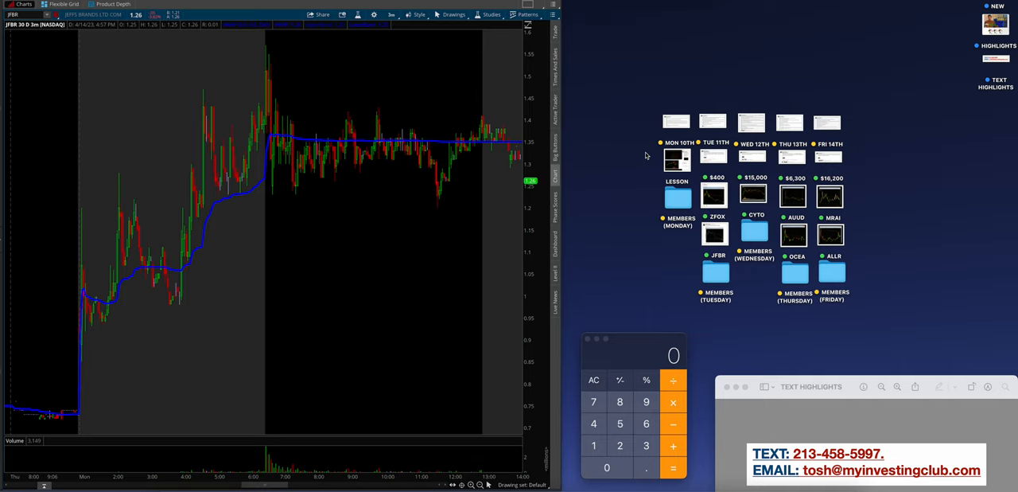
Open the LESSON screenshot of the JFBR death-candle thread in Preview
{"action": "left_click", "coordinate": [677, 159]}
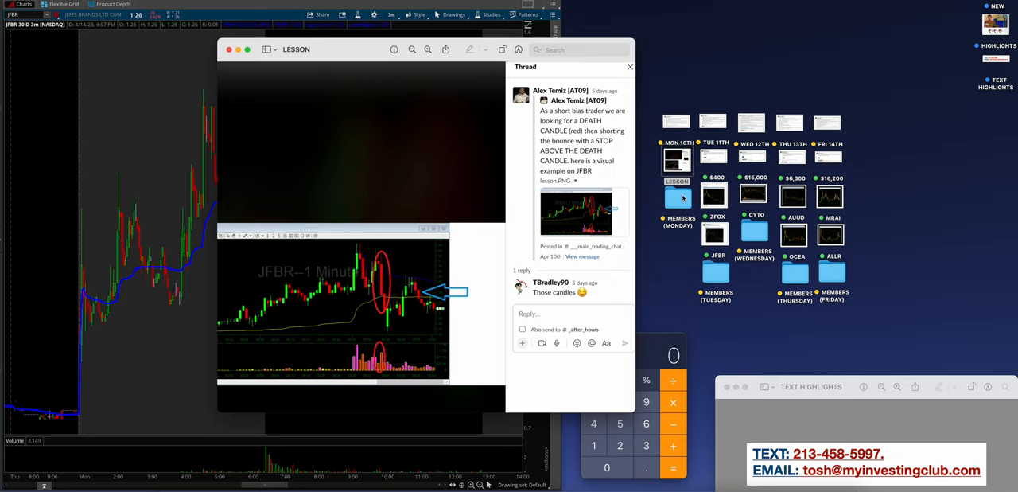
{"action": "mouse_move", "coordinate": [907, 172]}
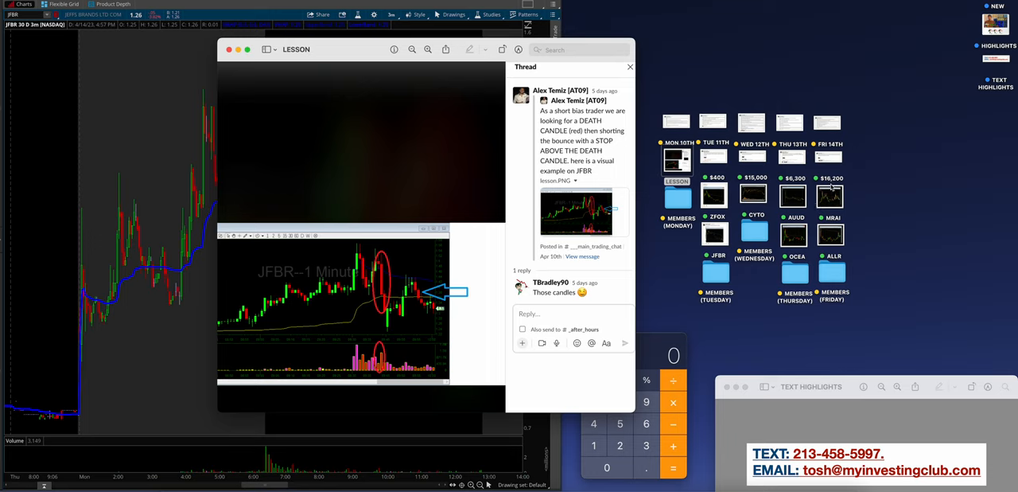
{"action": "mouse_move", "coordinate": [347, 205]}
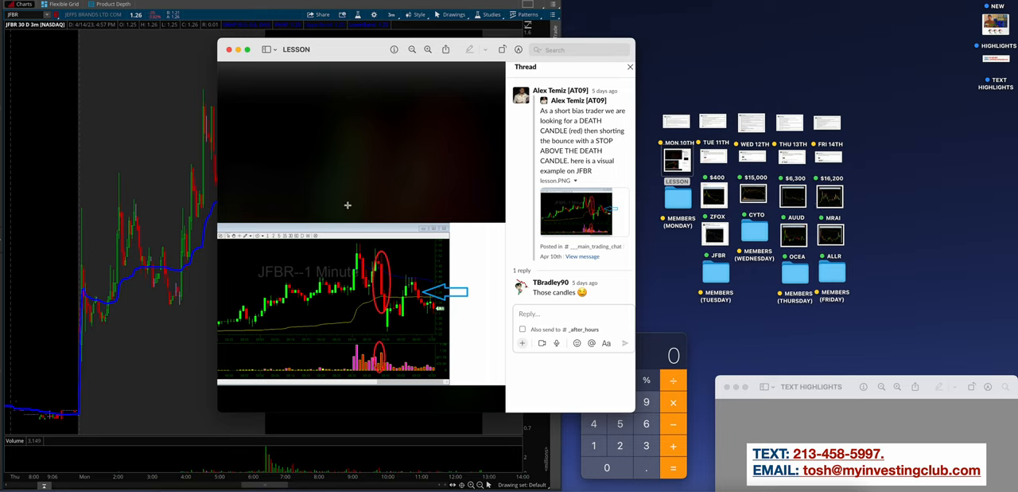
{"action": "mouse_move", "coordinate": [448, 137]}
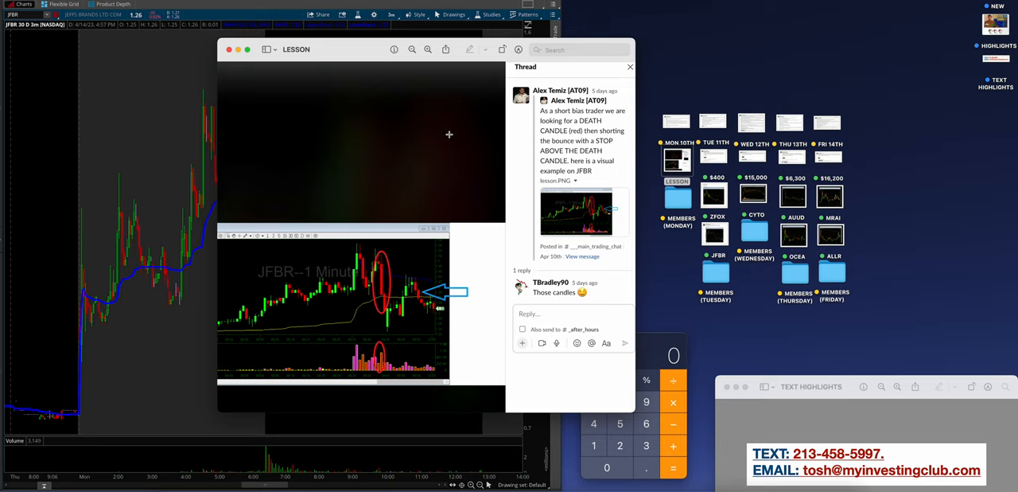
{"action": "mouse_move", "coordinate": [529, 119]}
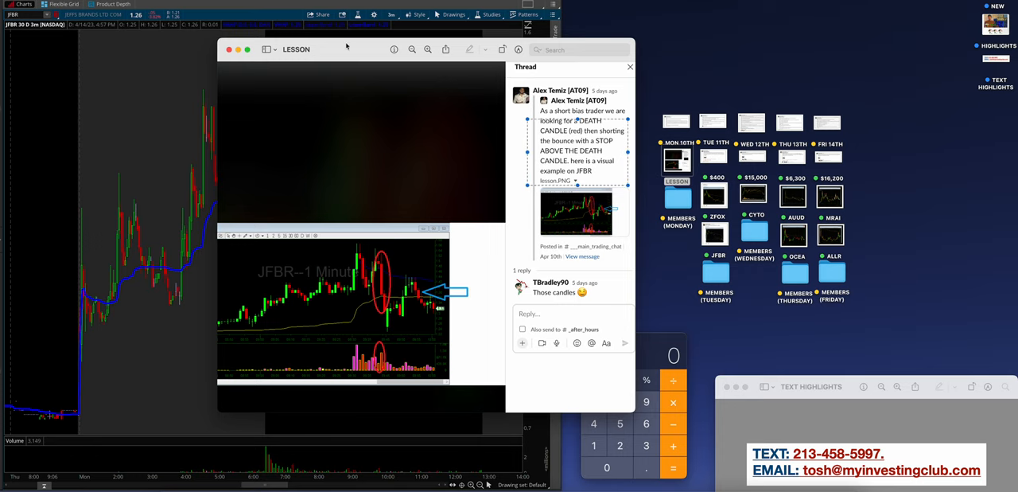
Move the LESSON screenshot window to the right so the thinkorswim JFBR chart is visible beside it
{"action": "left_click_drag", "start_coordinate": [345, 50], "coordinate": [669, 49]}
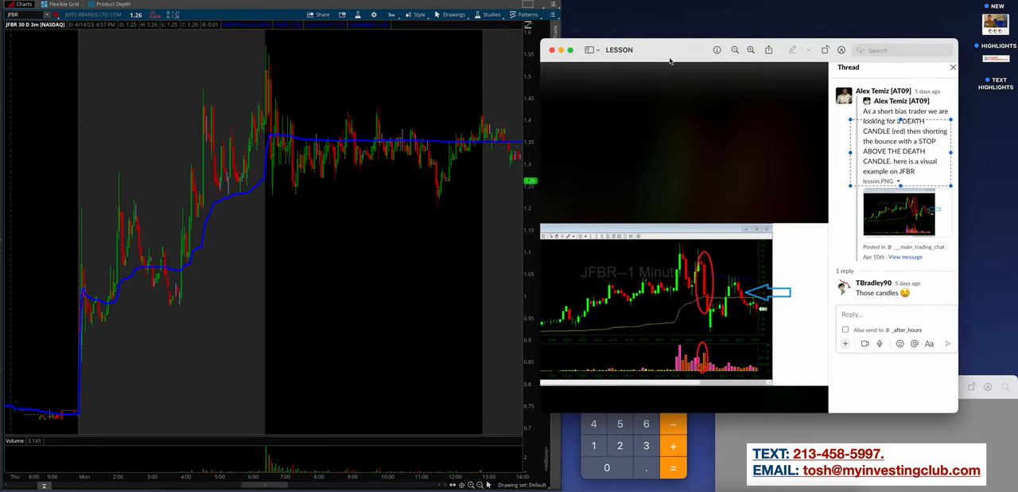
{"action": "mouse_move", "coordinate": [700, 96]}
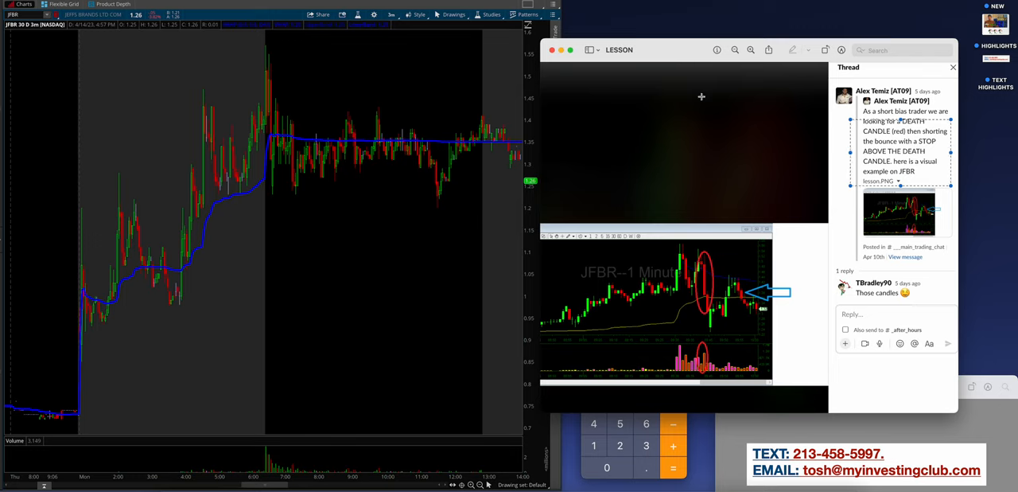
{"action": "mouse_move", "coordinate": [273, 97]}
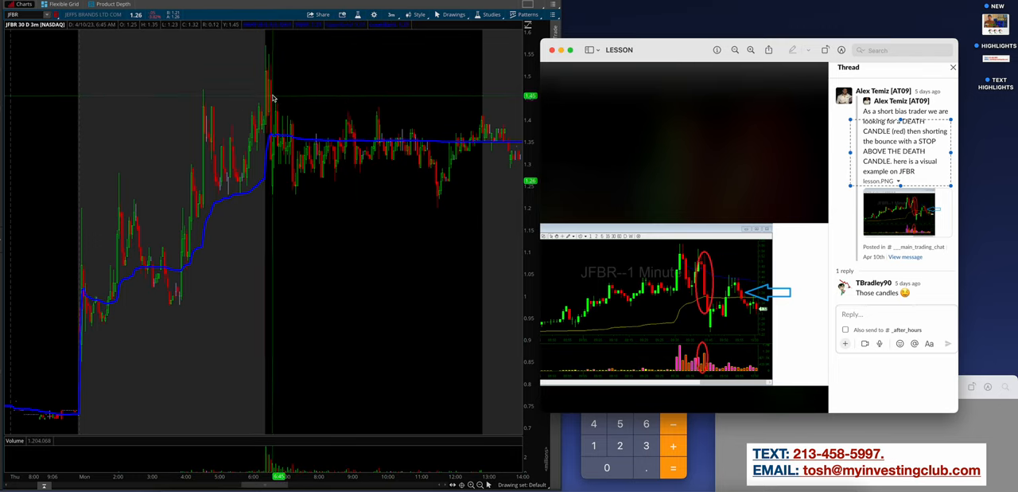
{"action": "mouse_move", "coordinate": [264, 56]}
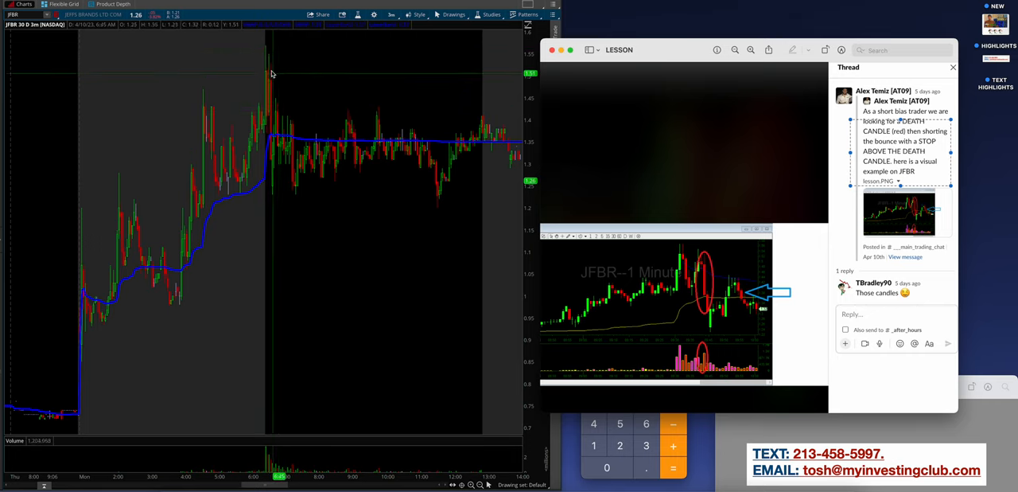
{"action": "mouse_move", "coordinate": [274, 48]}
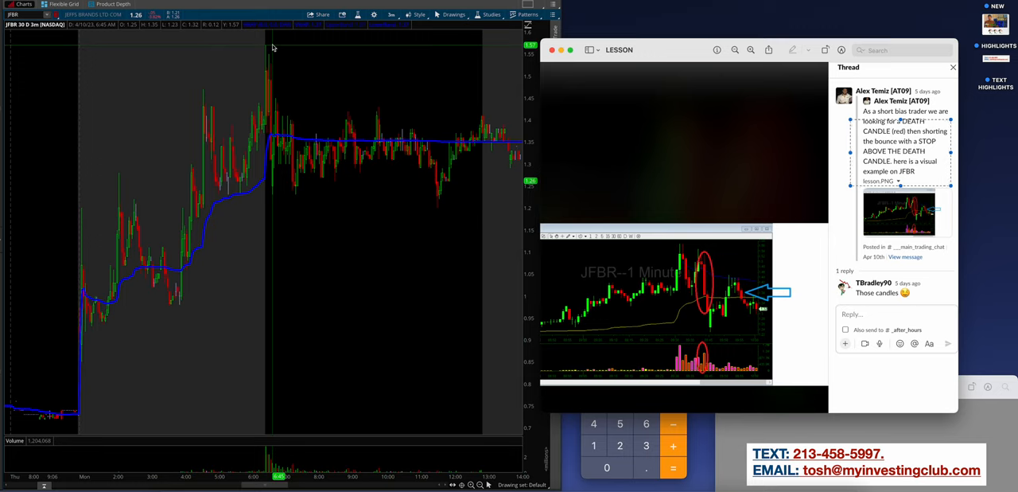
{"action": "mouse_move", "coordinate": [269, 63]}
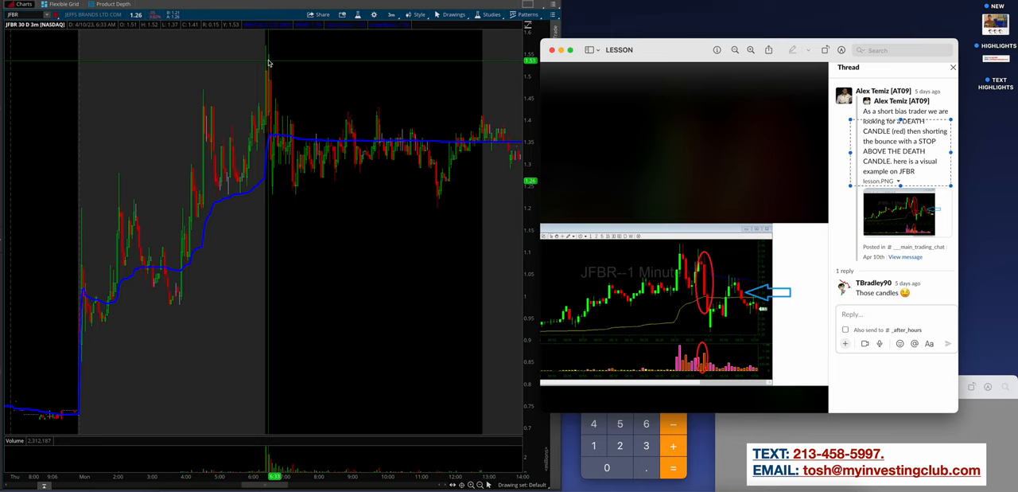
{"action": "mouse_move", "coordinate": [665, 258]}
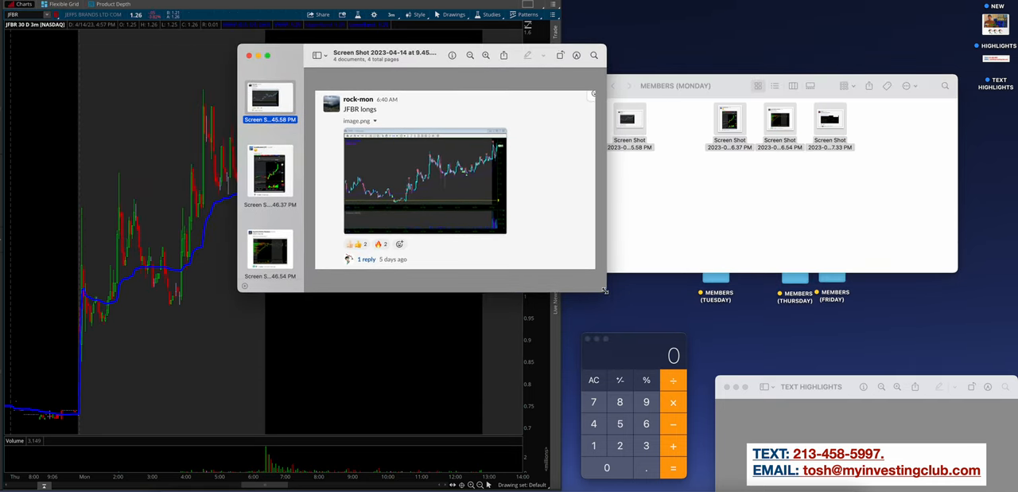
Enlarge the Preview window and show the second Monday screenshot, the green-candle JFBR chart, zoomed in
{"action": "left_click", "coordinate": [526, 54]}
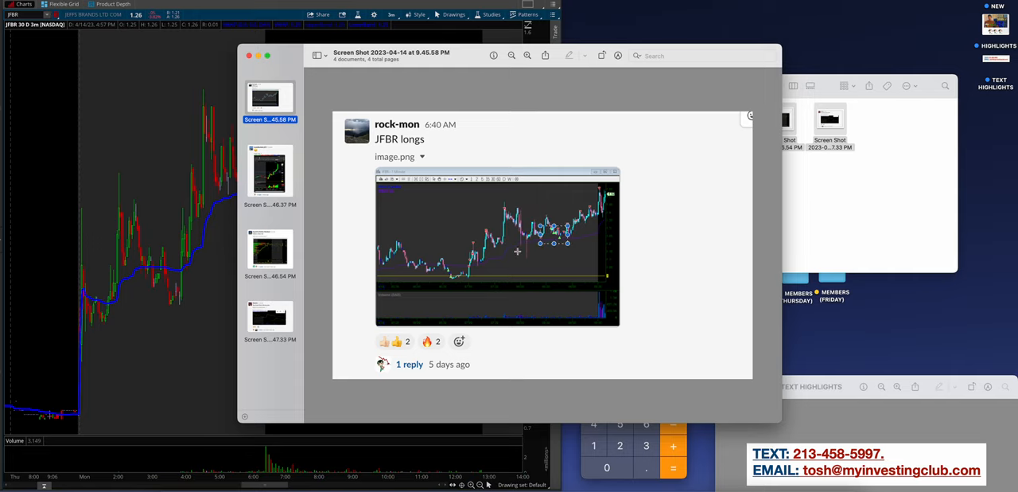
{"action": "left_click", "coordinate": [271, 172]}
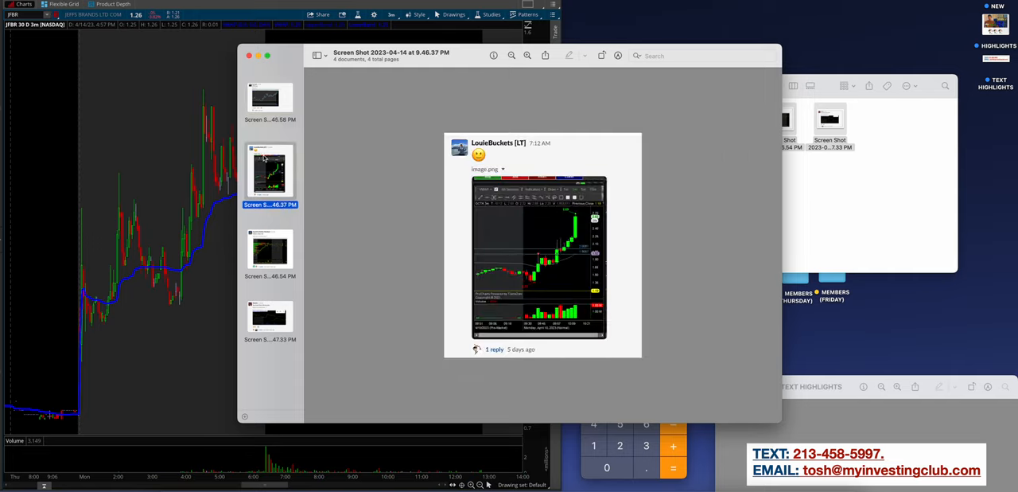
{"action": "left_click", "coordinate": [528, 55]}
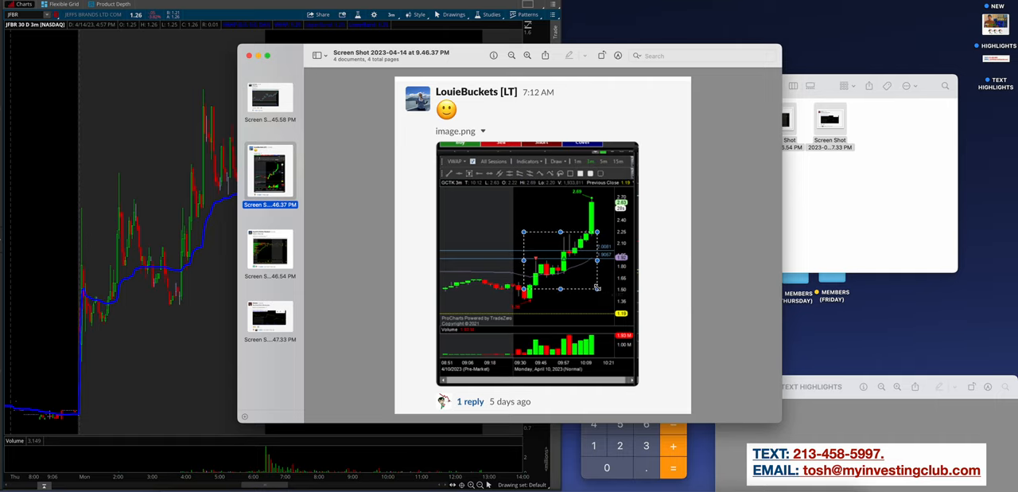
{"action": "mouse_move", "coordinate": [474, 108]}
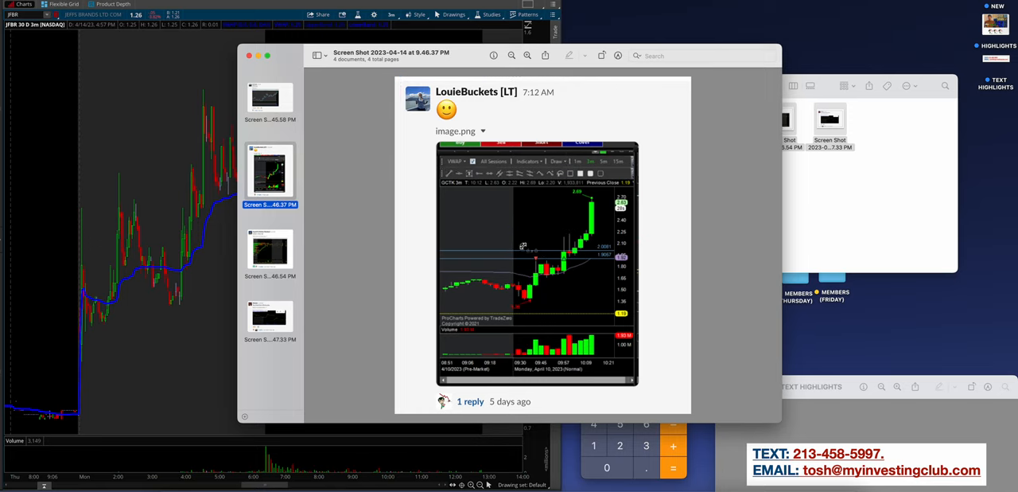
Show the CDLX 6 line fail screenshot and zoom in twice on its chart
{"action": "left_click", "coordinate": [270, 251]}
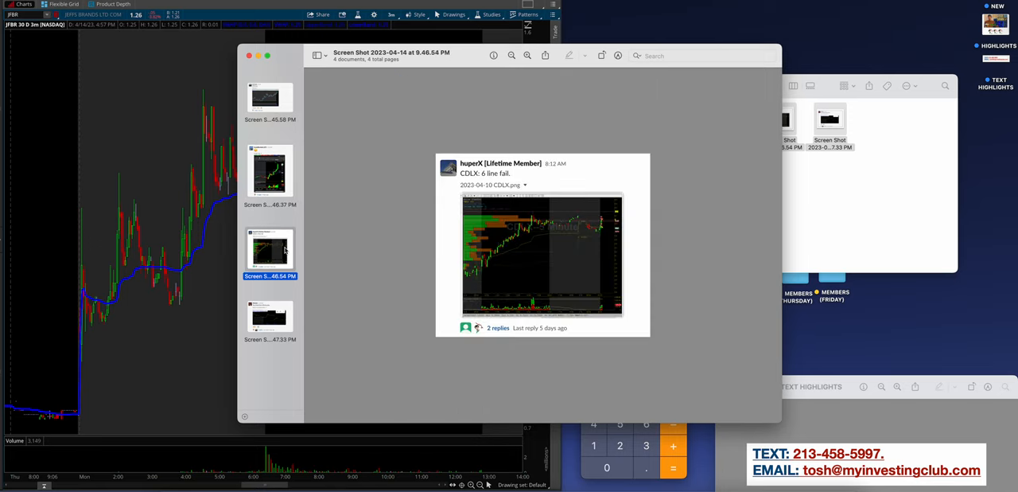
{"action": "left_click", "coordinate": [527, 56]}
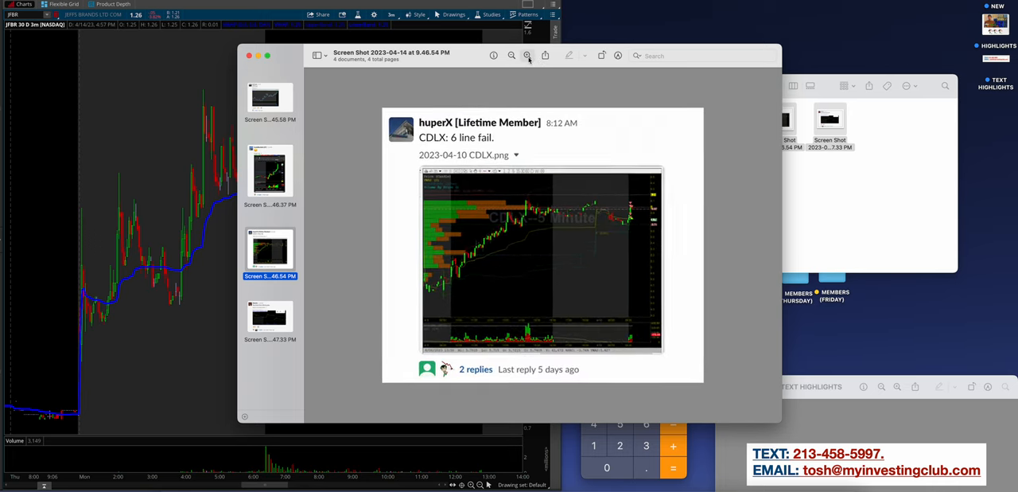
{"action": "left_click", "coordinate": [527, 56]}
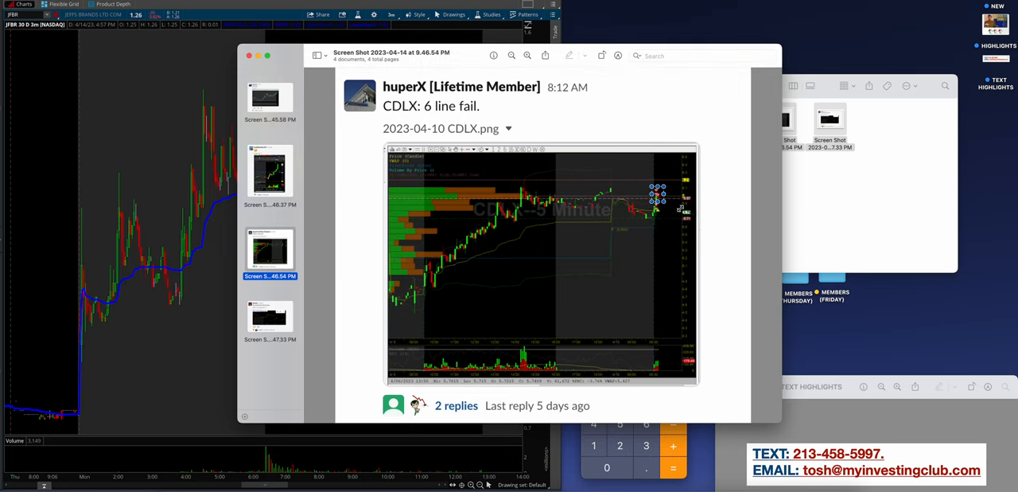
Bring up the fourth, offering-play screenshot at a larger size
{"action": "left_click", "coordinate": [271, 317]}
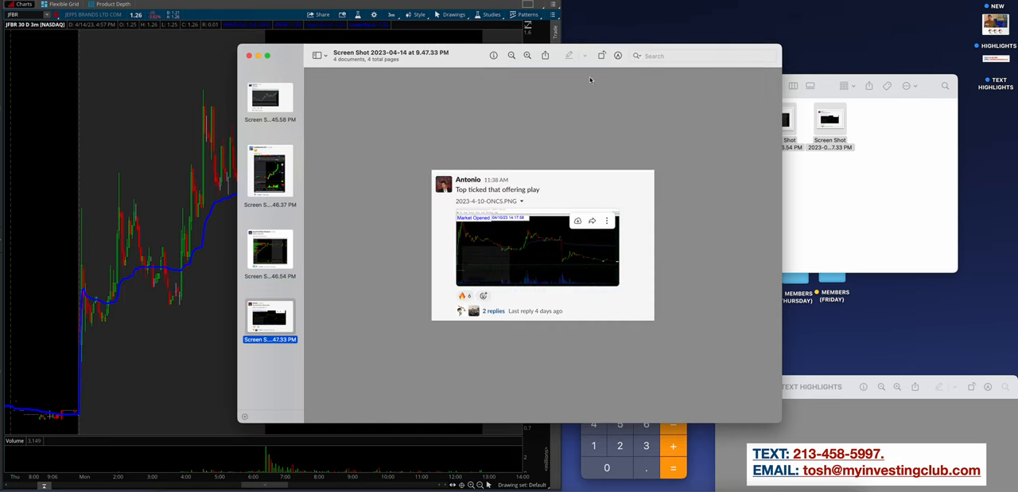
{"action": "left_click", "coordinate": [528, 56]}
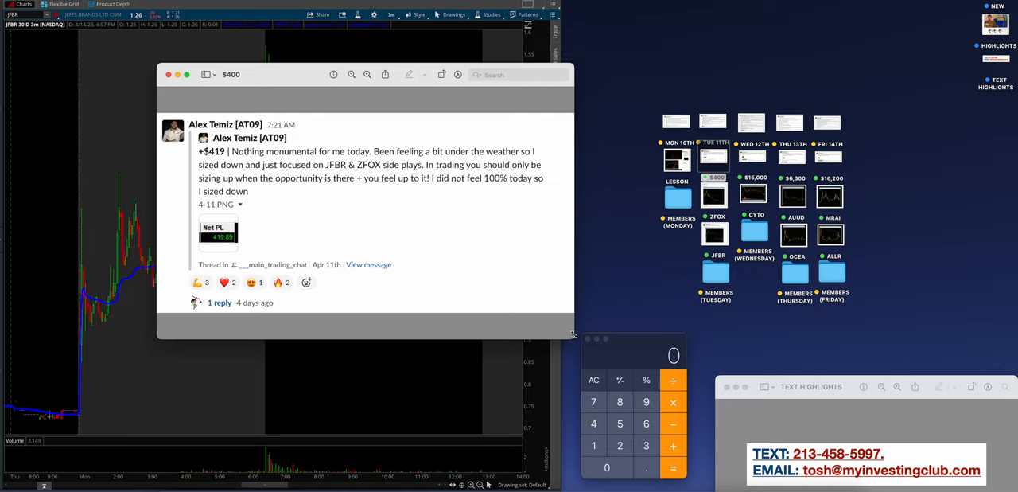
{"action": "mouse_move", "coordinate": [494, 240]}
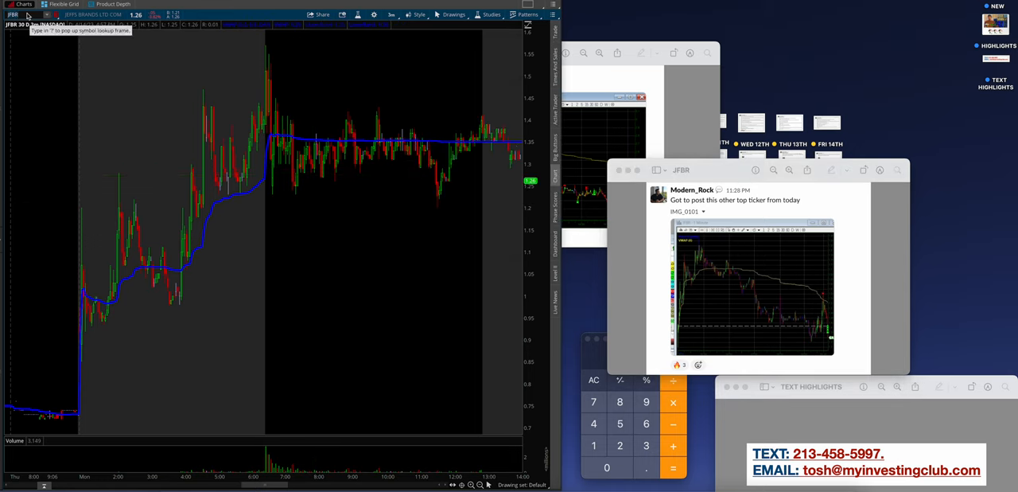
{"action": "mouse_move", "coordinate": [512, 82]}
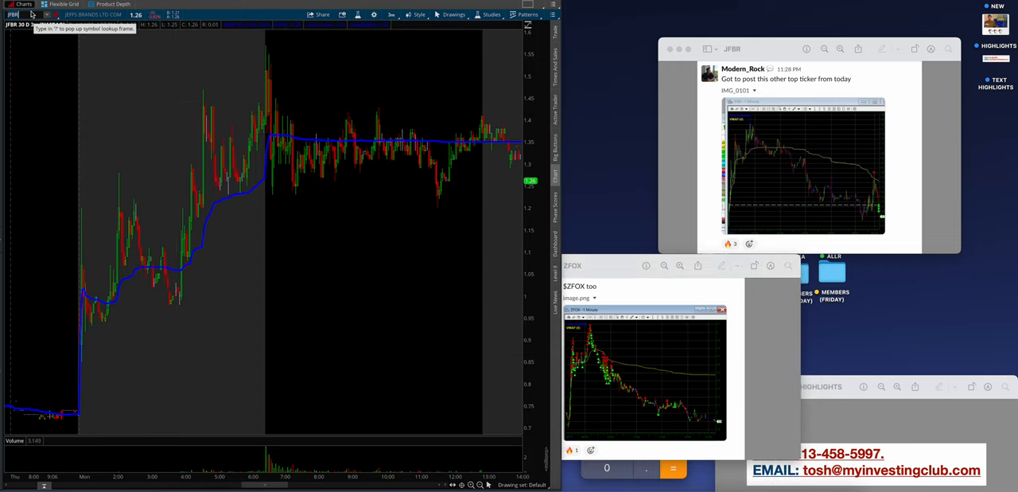
Load ZFOX on the thinkorswim 30D 5m chart next to the posted screenshots
{"action": "type", "text": "ZFOX"}
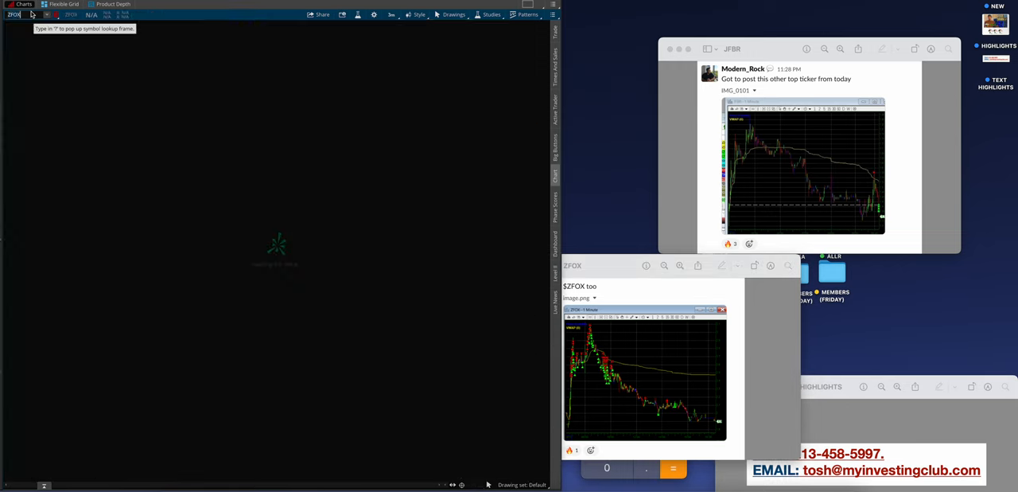
{"action": "key", "text": "Return"}
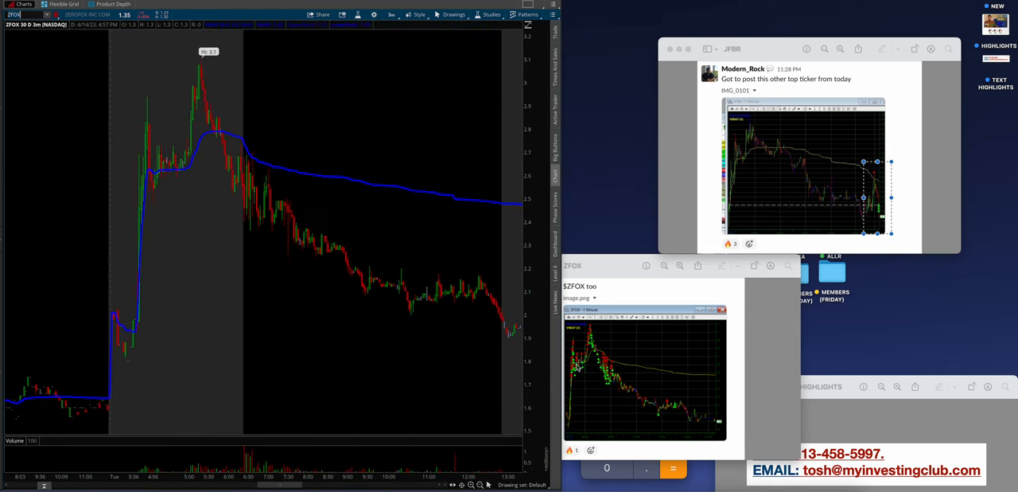
{"action": "mouse_move", "coordinate": [226, 142]}
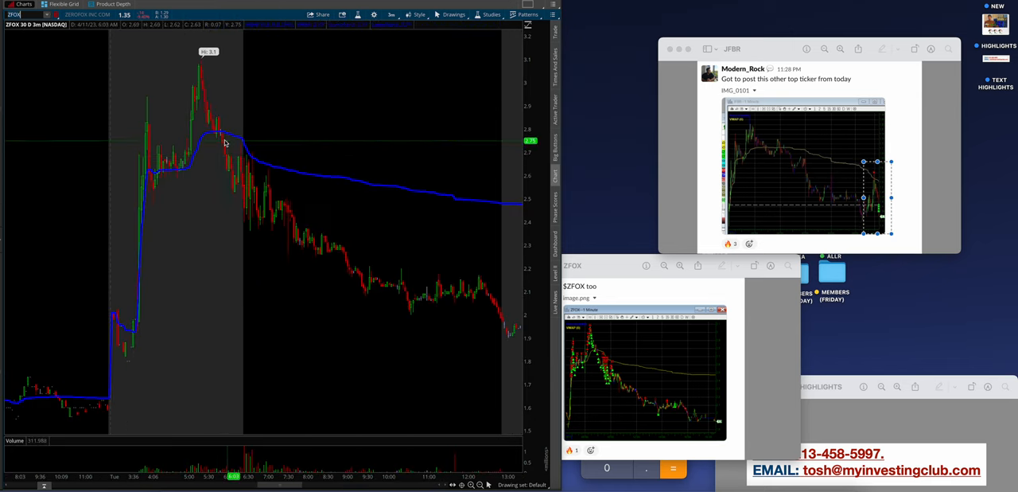
{"action": "mouse_move", "coordinate": [200, 89]}
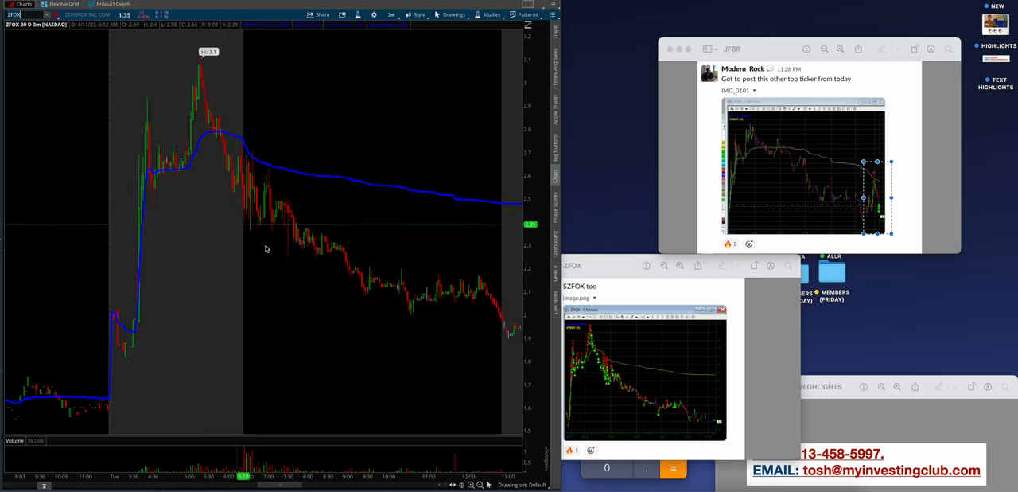
{"action": "mouse_move", "coordinate": [389, 210]}
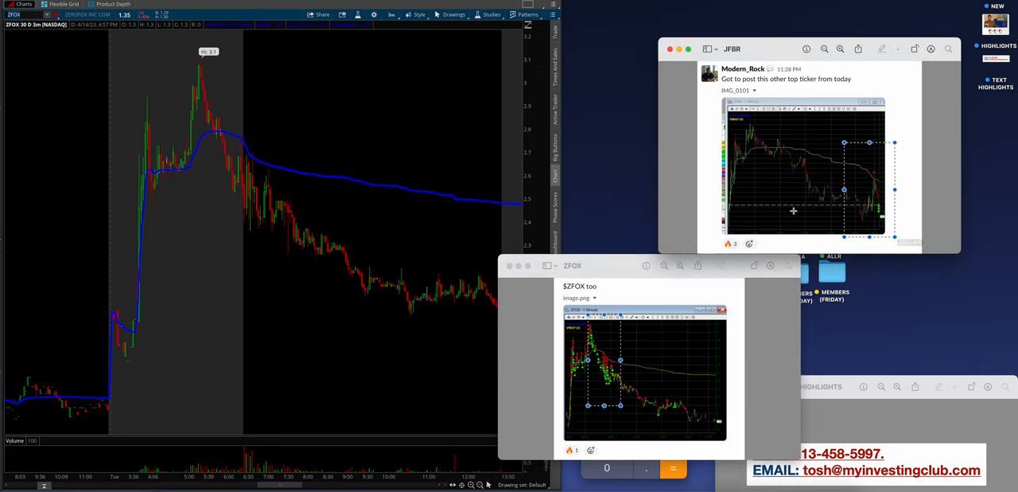
{"action": "mouse_move", "coordinate": [104, 64]}
{"action": "type", "text": "JFBR"}
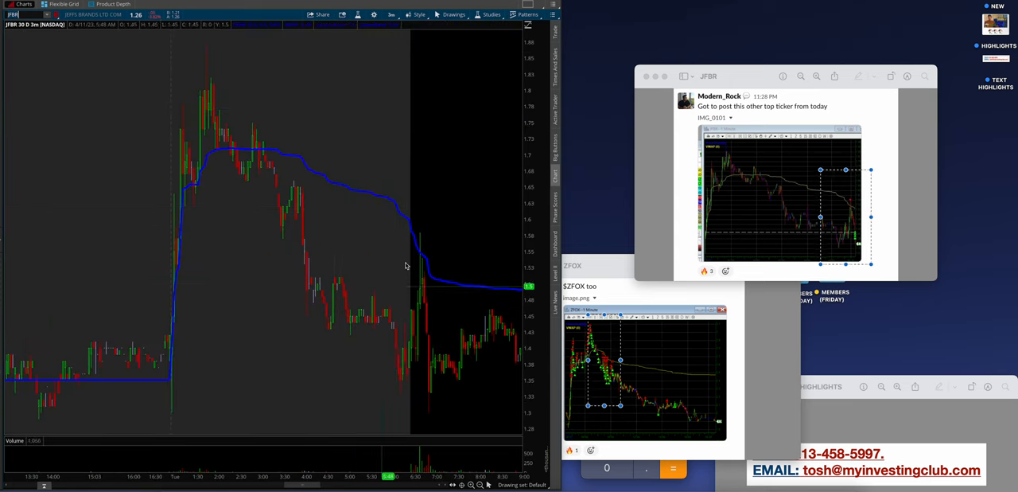
{"action": "mouse_move", "coordinate": [213, 70]}
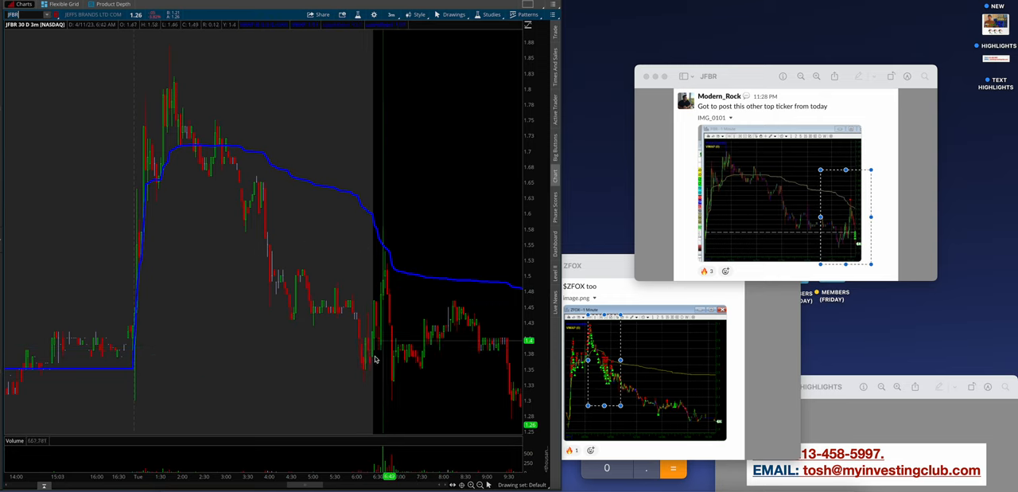
{"action": "mouse_move", "coordinate": [374, 368]}
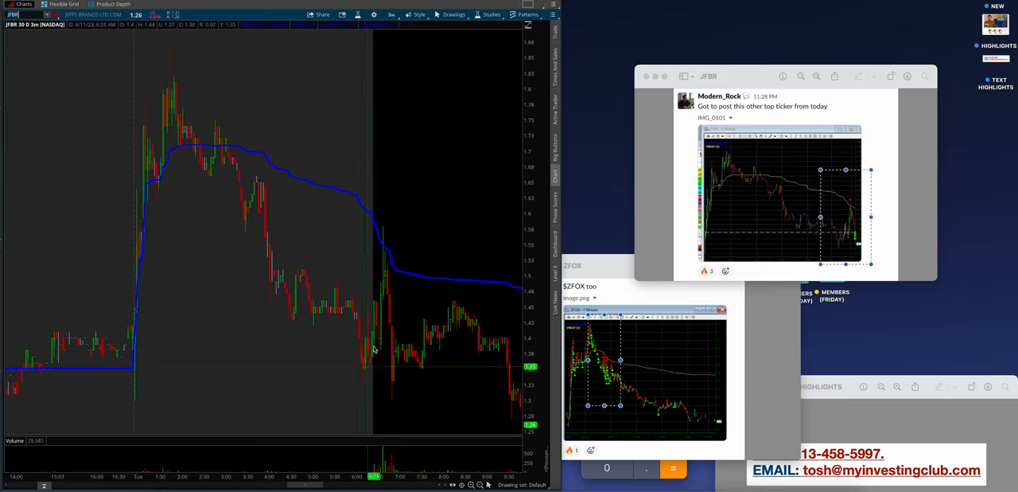
{"action": "mouse_move", "coordinate": [167, 87]}
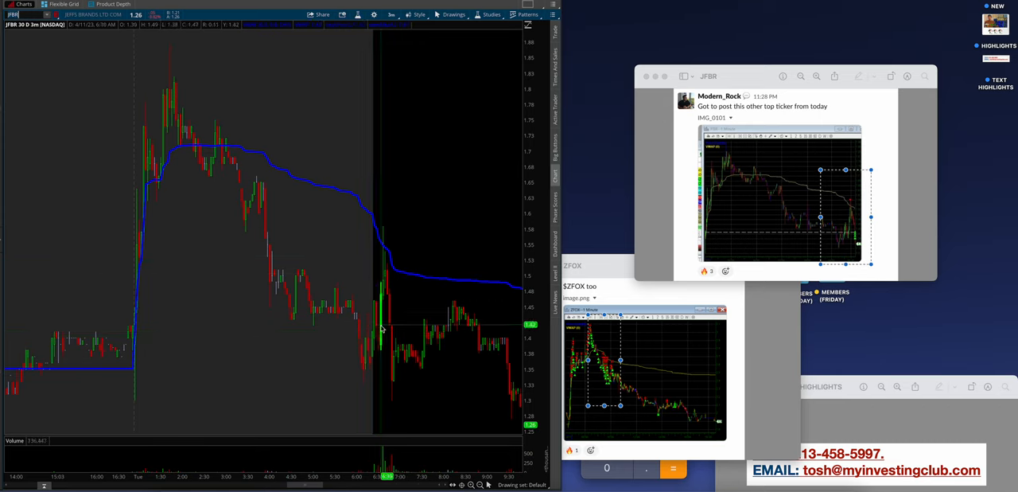
{"action": "mouse_move", "coordinate": [395, 237]}
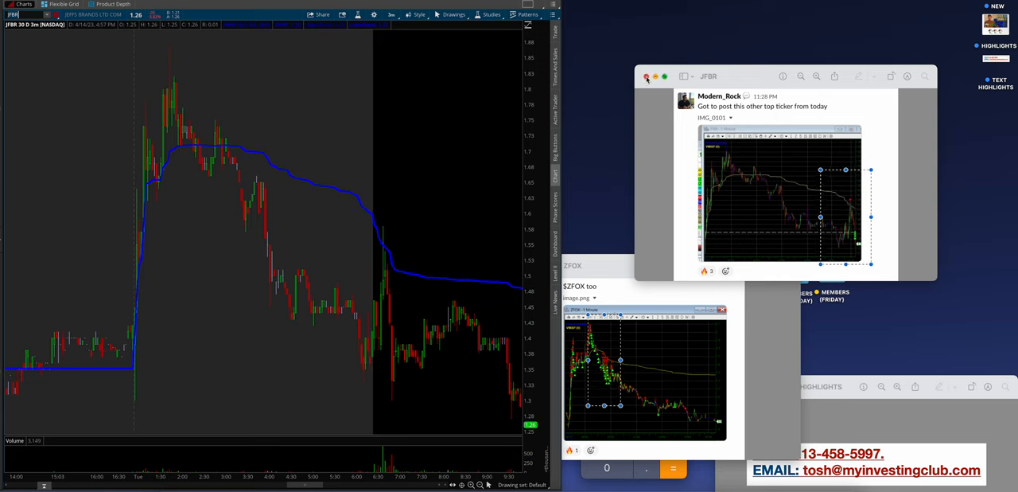
Close the JFBR and ZFOX screenshot windows, revealing the members' folders
{"action": "left_click", "coordinate": [646, 77]}
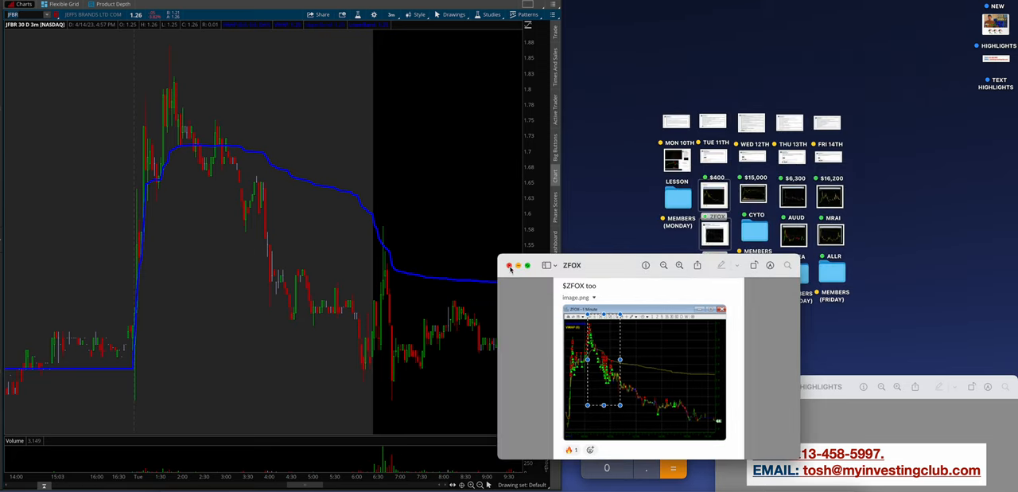
{"action": "left_click", "coordinate": [509, 264]}
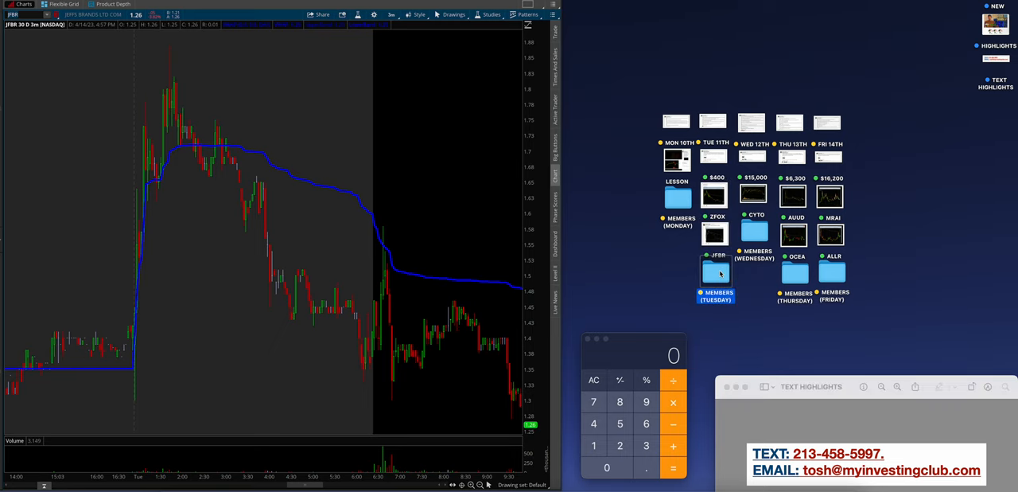
Open the MEMBERS (TUESDAY) screenshots with Lmac's JFBR nice wash post shown large
{"action": "double_click", "coordinate": [716, 273]}
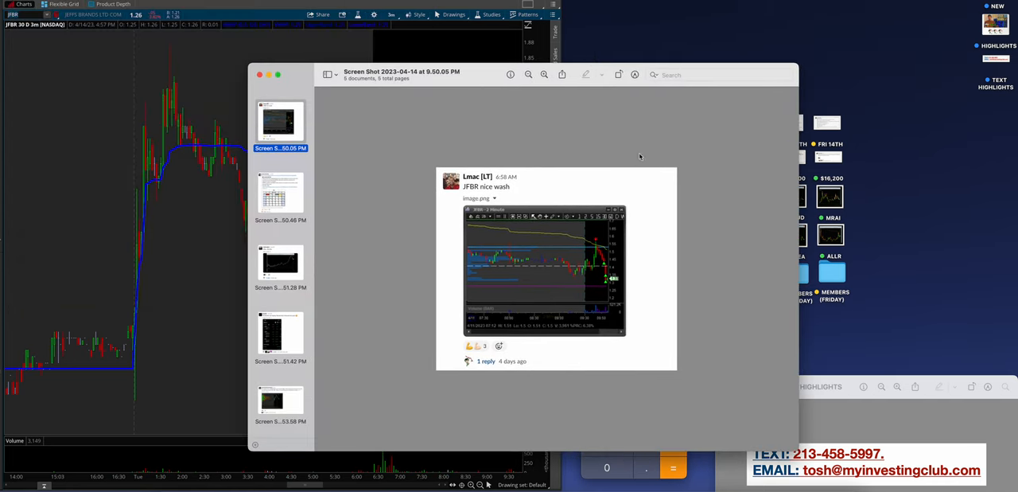
{"action": "left_click", "coordinate": [544, 73]}
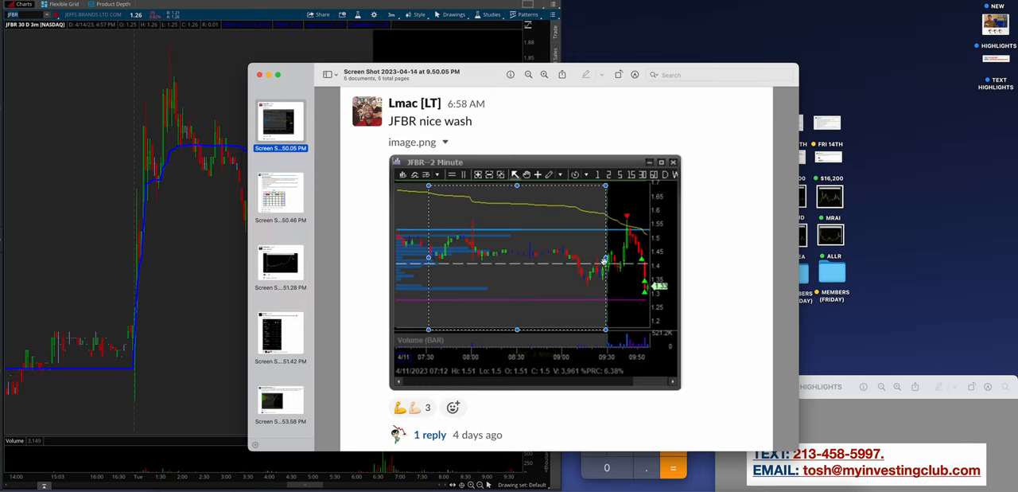
{"action": "mouse_move", "coordinate": [644, 215]}
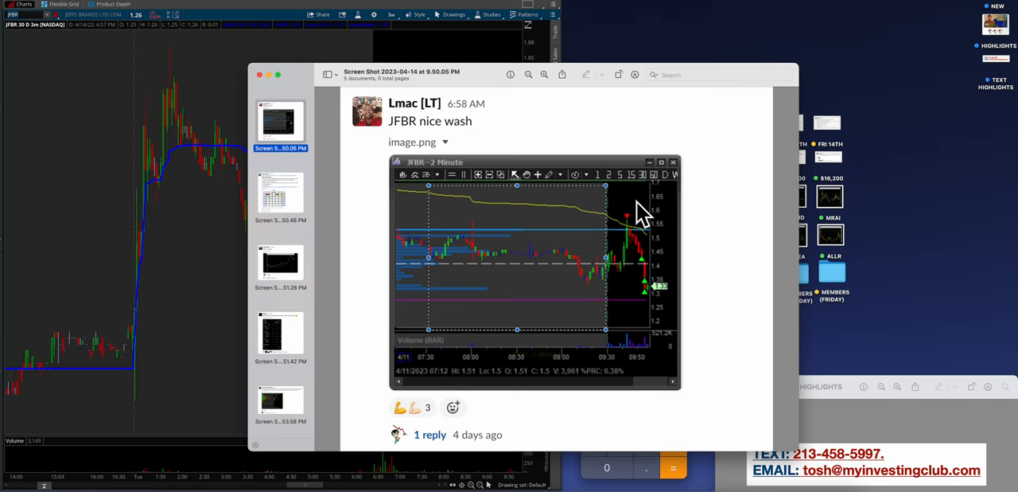
{"action": "mouse_move", "coordinate": [460, 189]}
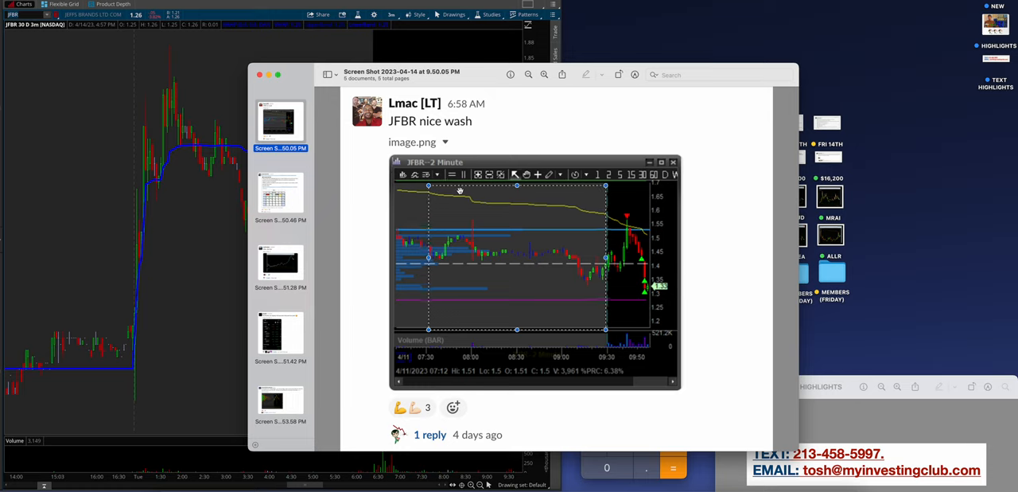
Step through the April calendar, third and fourth screenshots to huperX's frontside-small, backside-bigger post
{"action": "left_click", "coordinate": [280, 194]}
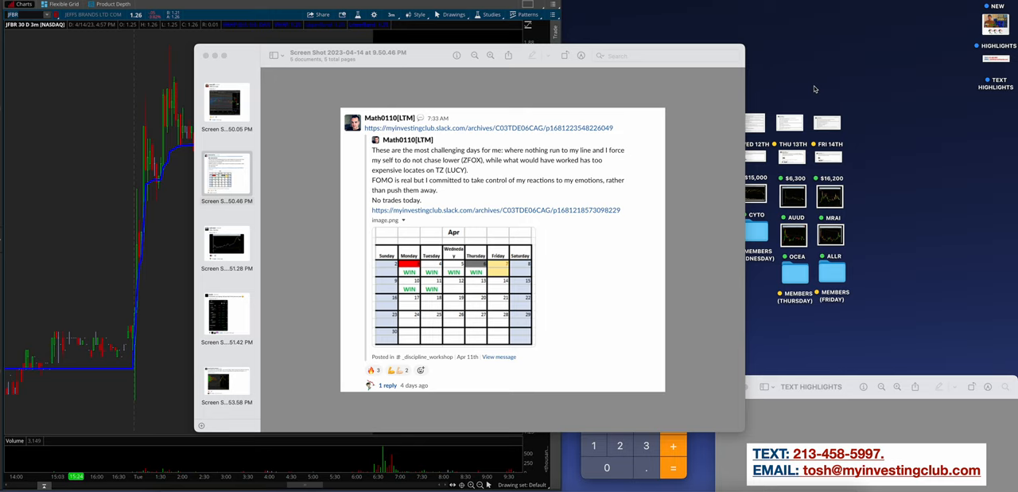
{"action": "mouse_move", "coordinate": [325, 110]}
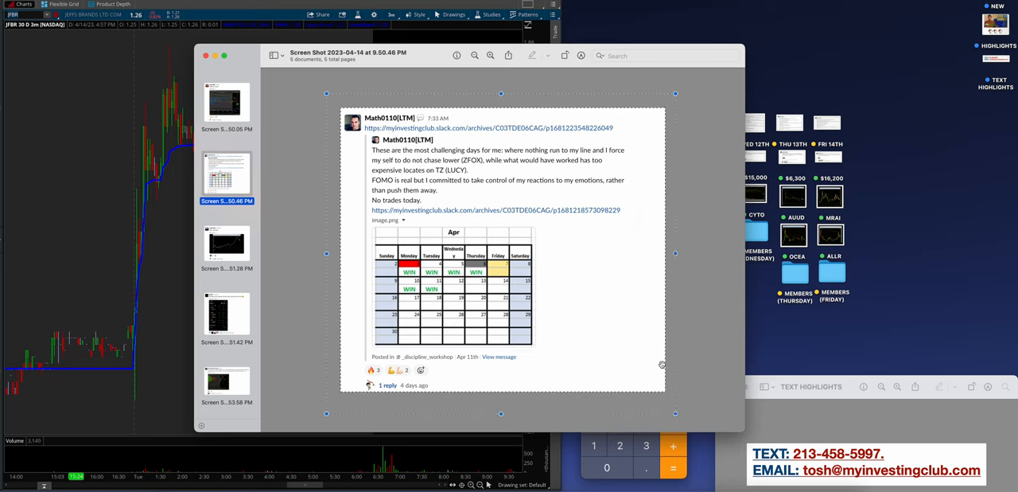
{"action": "mouse_move", "coordinate": [411, 315]}
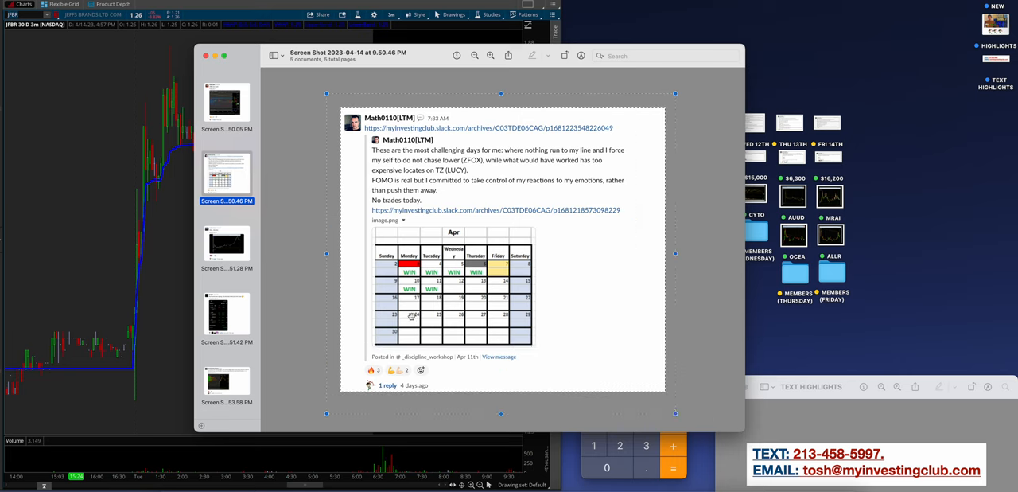
{"action": "left_click", "coordinate": [225, 242]}
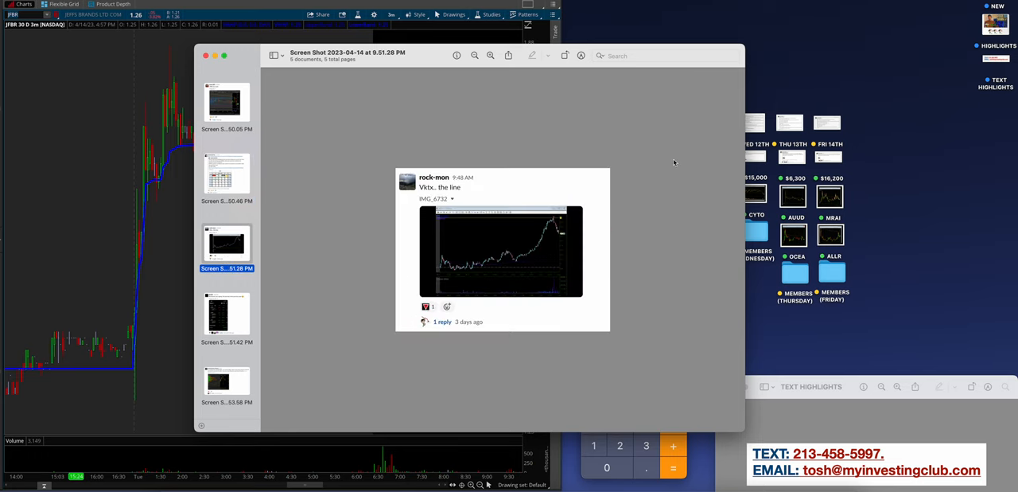
{"action": "mouse_move", "coordinate": [255, 248]}
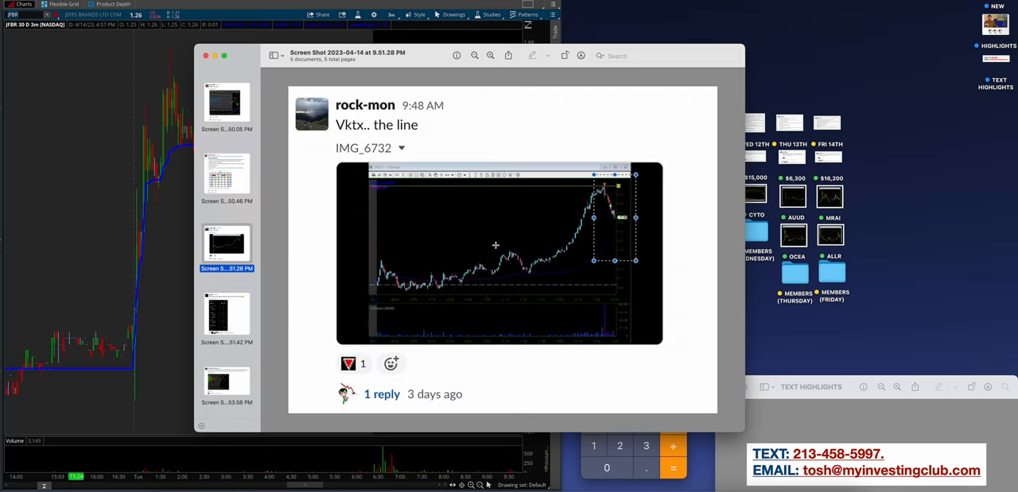
{"action": "left_click", "coordinate": [226, 313]}
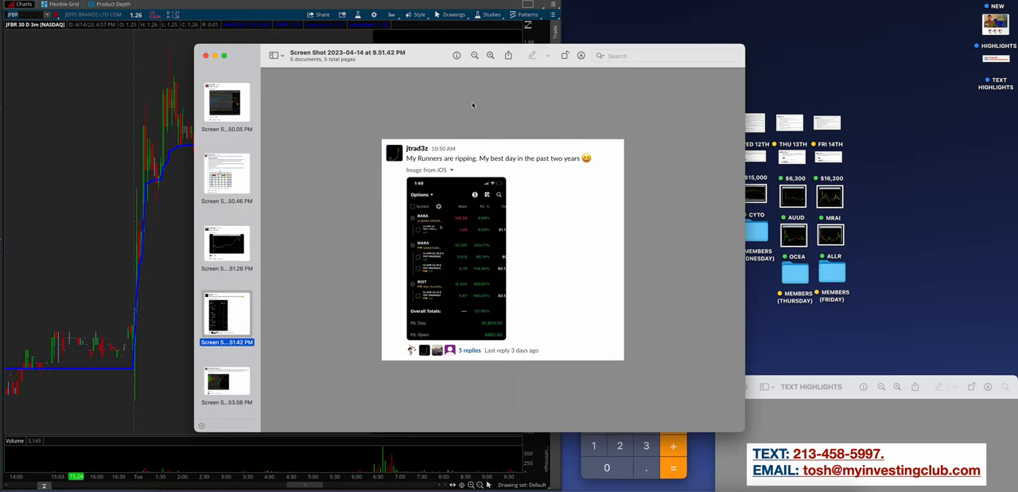
{"action": "left_click", "coordinate": [490, 56]}
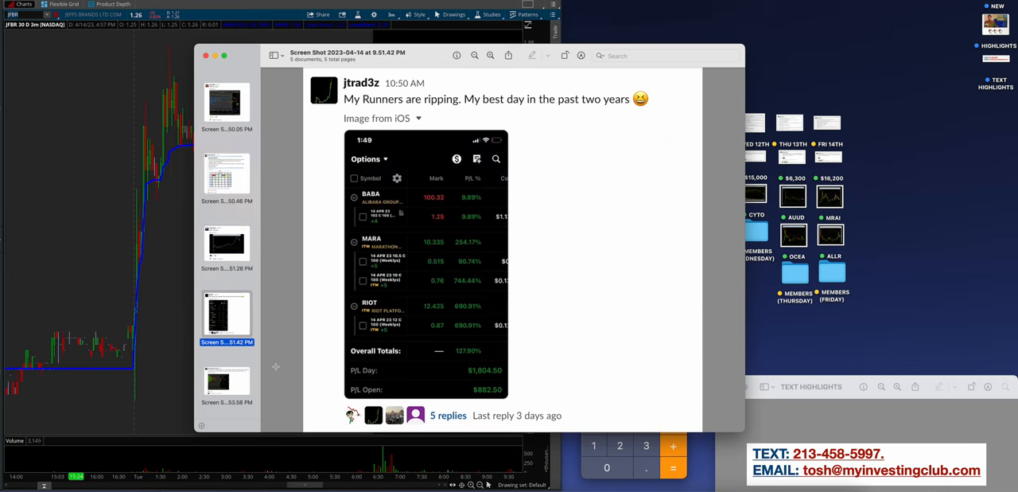
{"action": "left_click", "coordinate": [226, 382]}
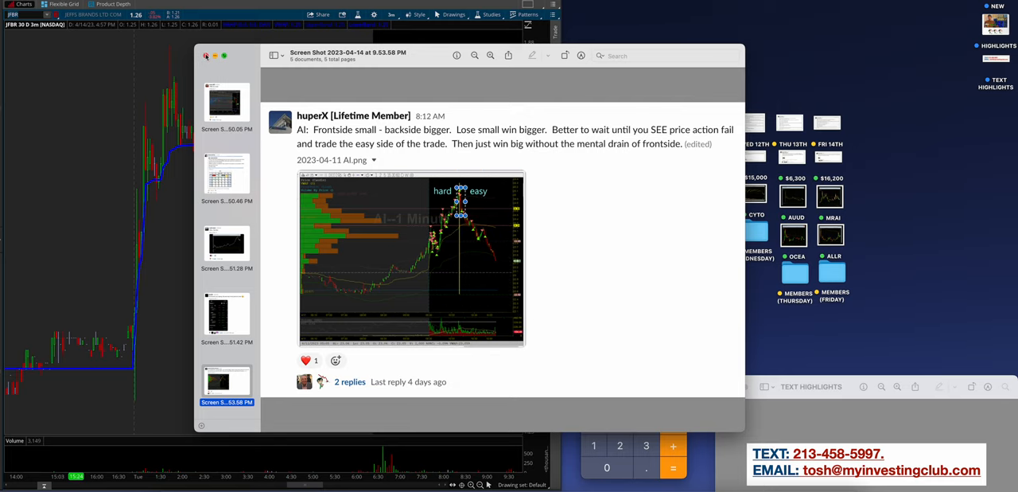
Close the Tuesday screenshots, briefly revisit the first and last thumbnails, then close them again for the $16,000 post
{"action": "left_click", "coordinate": [207, 55]}
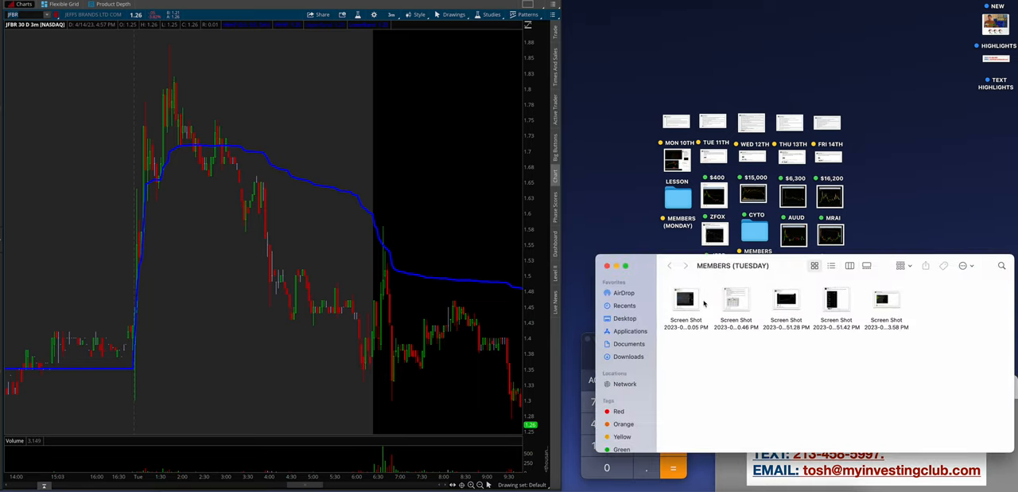
{"action": "left_click", "coordinate": [685, 299]}
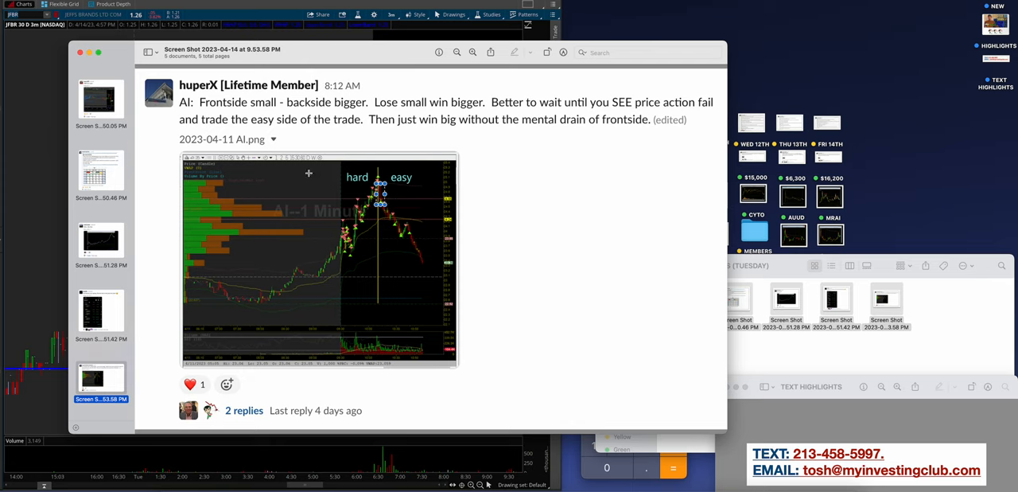
{"action": "left_click", "coordinate": [102, 99]}
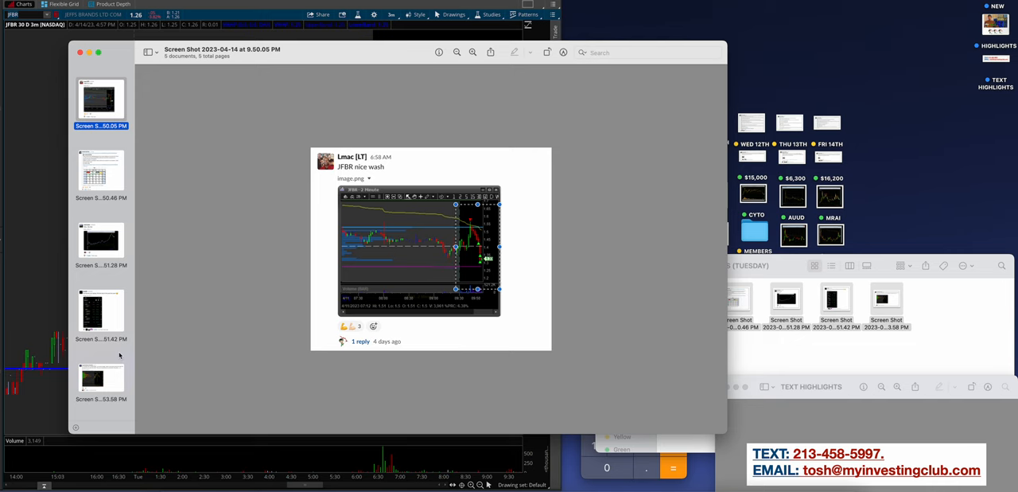
{"action": "left_click", "coordinate": [100, 379]}
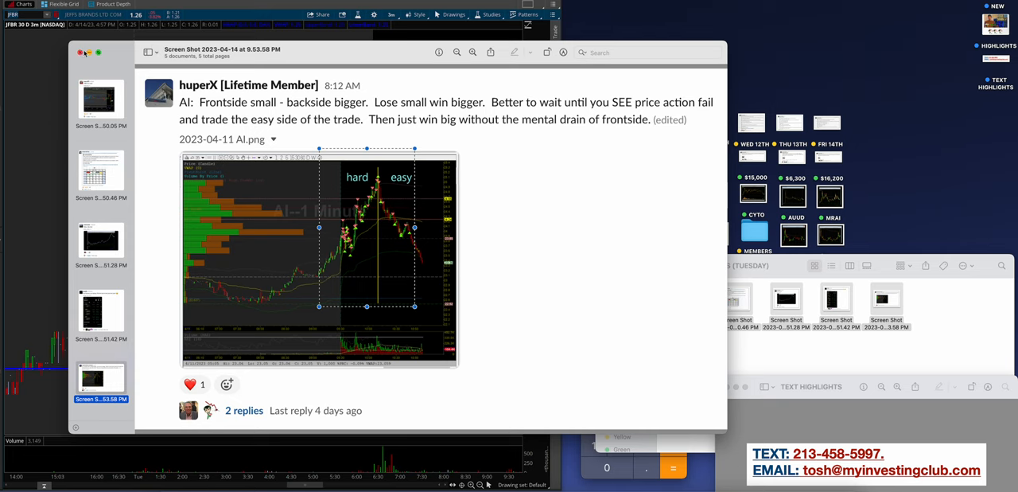
{"action": "left_click", "coordinate": [80, 53]}
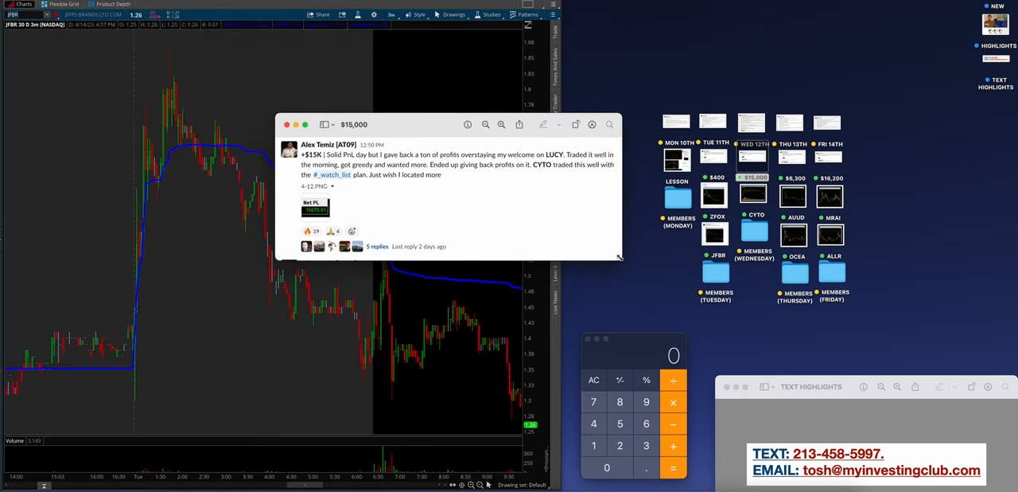
Enlarge the $16,000 profit post window for reading, then close it
{"action": "left_click_drag", "start_coordinate": [621, 254], "coordinate": [732, 359]}
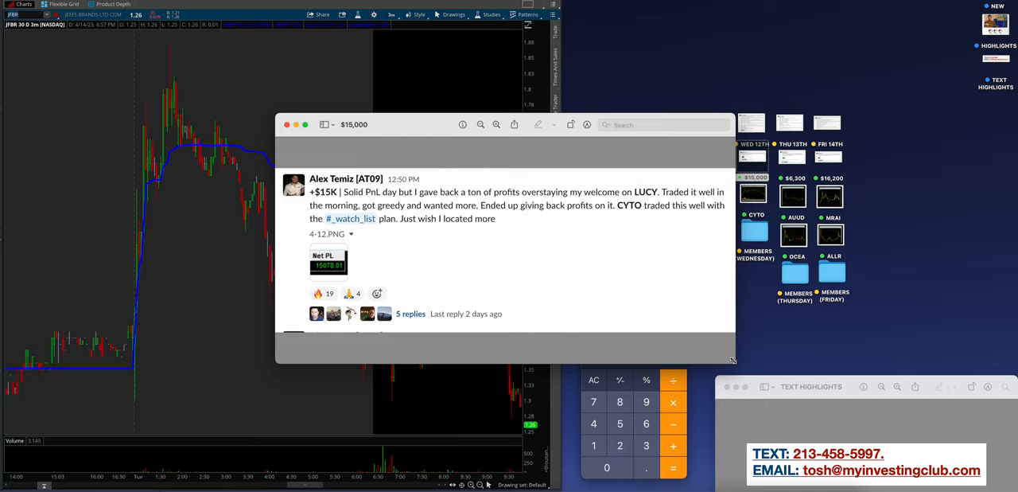
{"action": "mouse_move", "coordinate": [756, 374]}
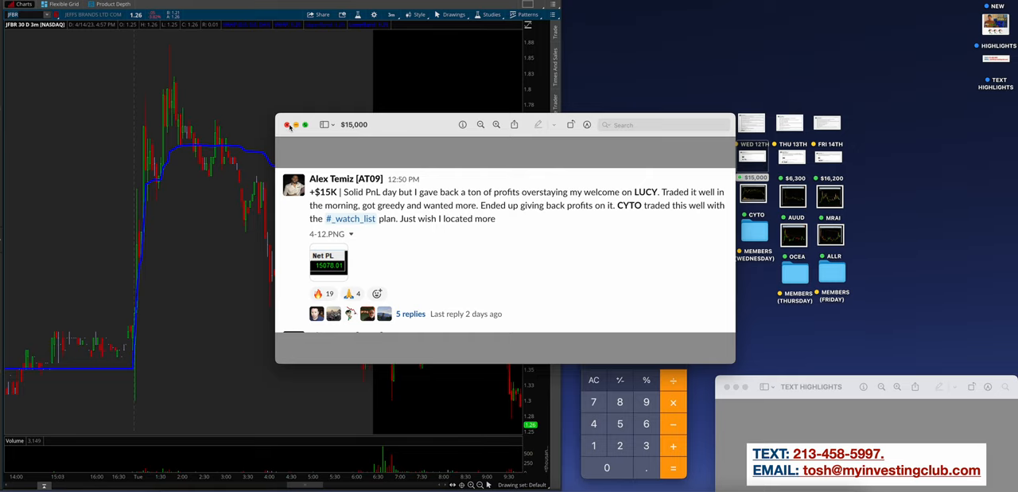
{"action": "left_click", "coordinate": [288, 125]}
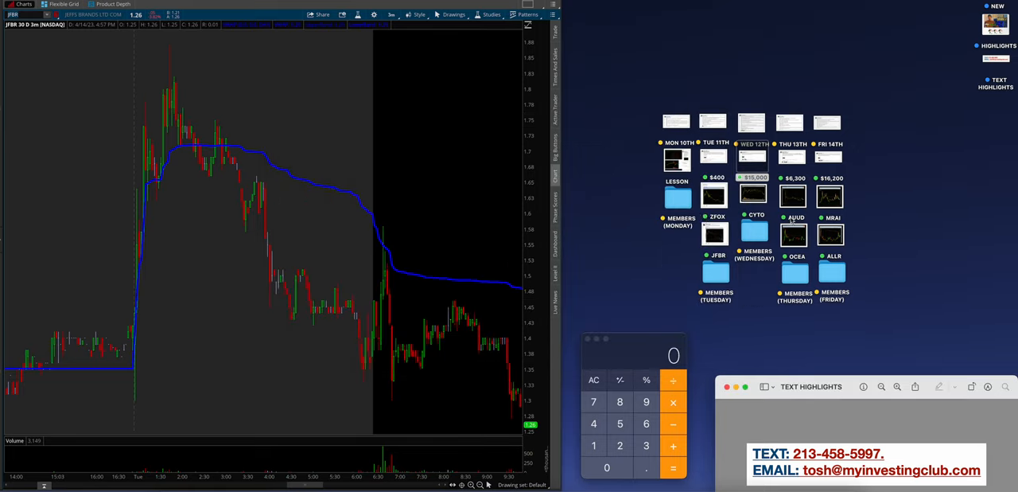
Show the CYTO screenshot and switch the chart symbol to CYTO
{"action": "left_click", "coordinate": [754, 232]}
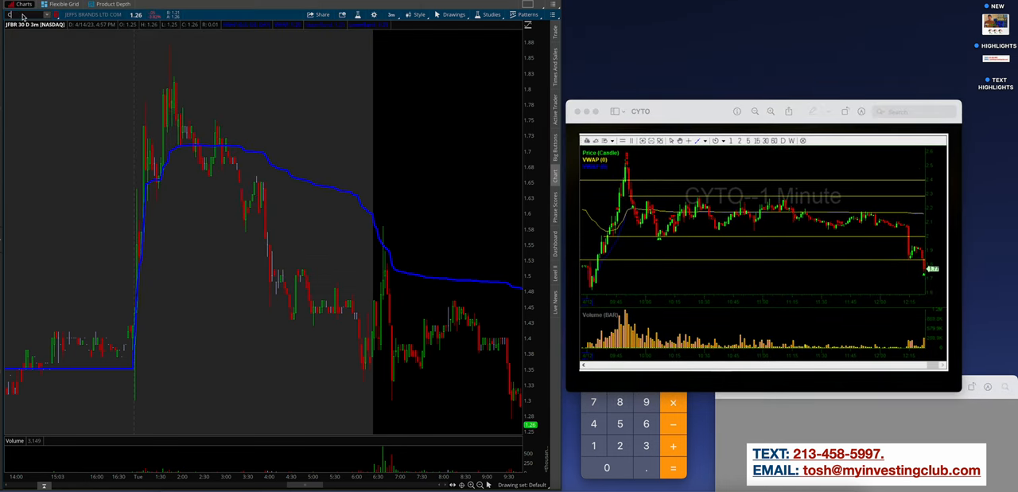
{"action": "type", "text": "CYTO"}
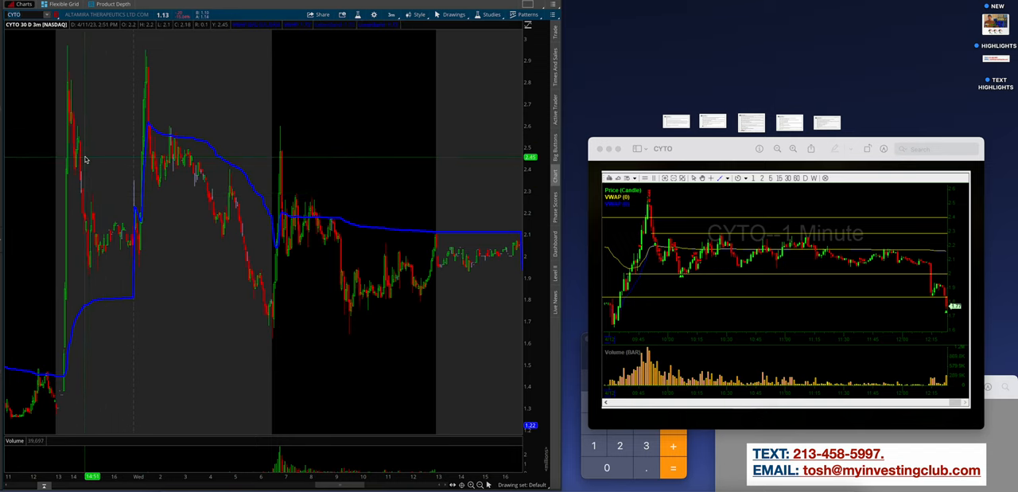
{"action": "mouse_move", "coordinate": [303, 195]}
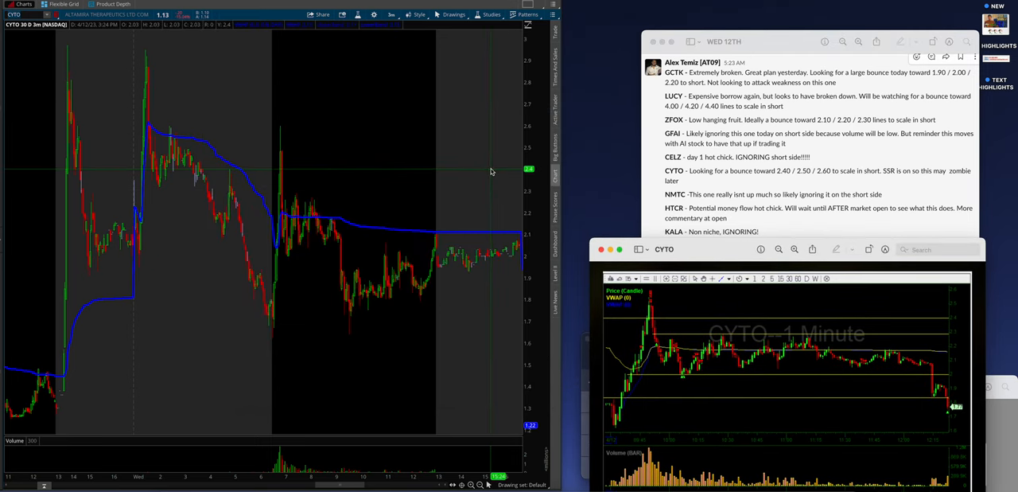
{"action": "mouse_move", "coordinate": [481, 44]}
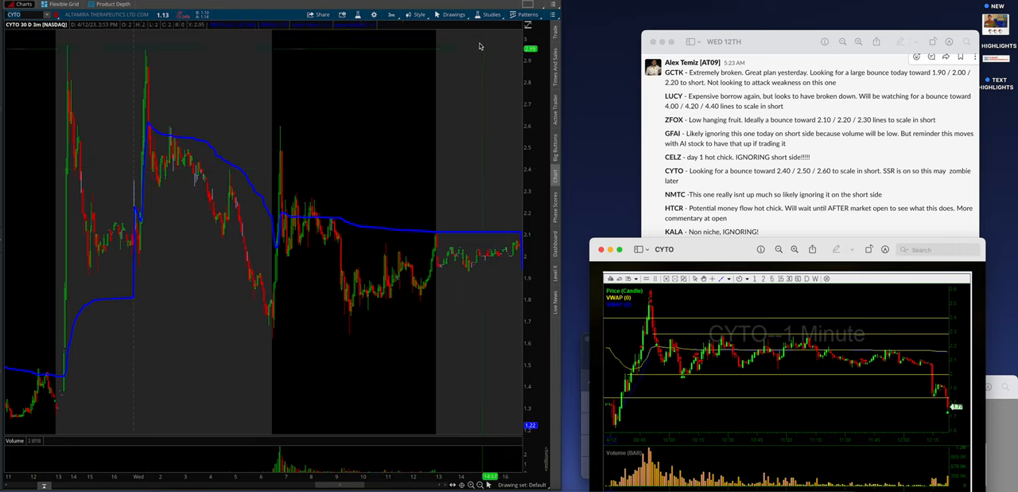
Draw the CYTO bounce levels and circle where price touched them
{"action": "left_click", "coordinate": [455, 14]}
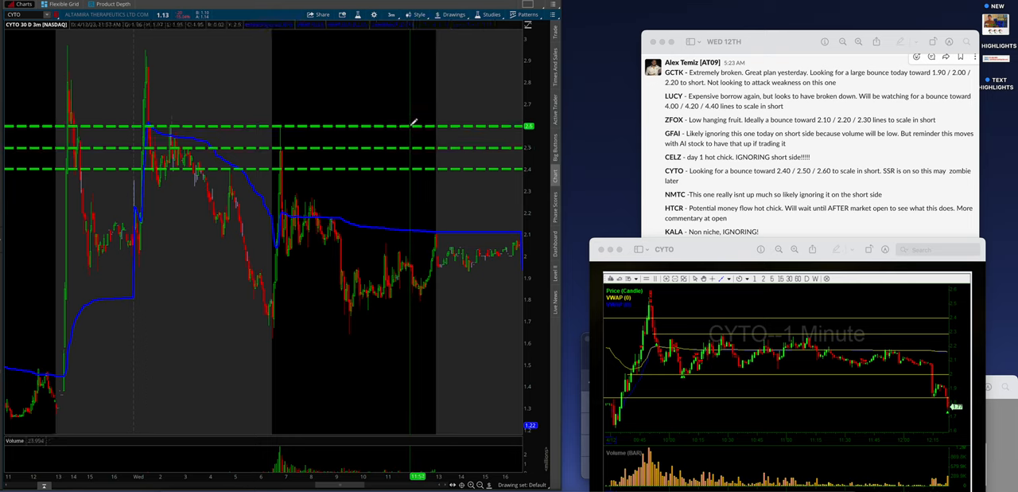
{"action": "left_click", "coordinate": [455, 15]}
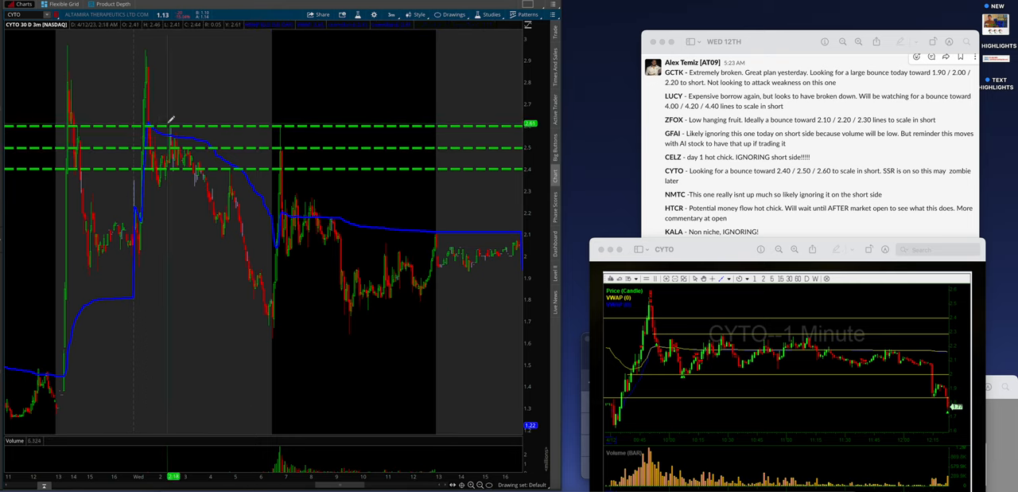
{"action": "mouse_move", "coordinate": [175, 133]}
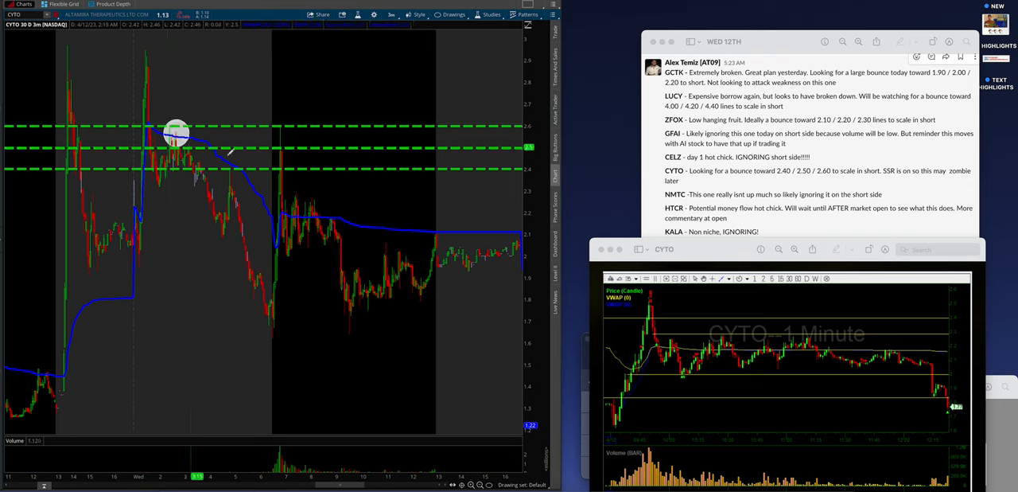
{"action": "mouse_move", "coordinate": [93, 144]}
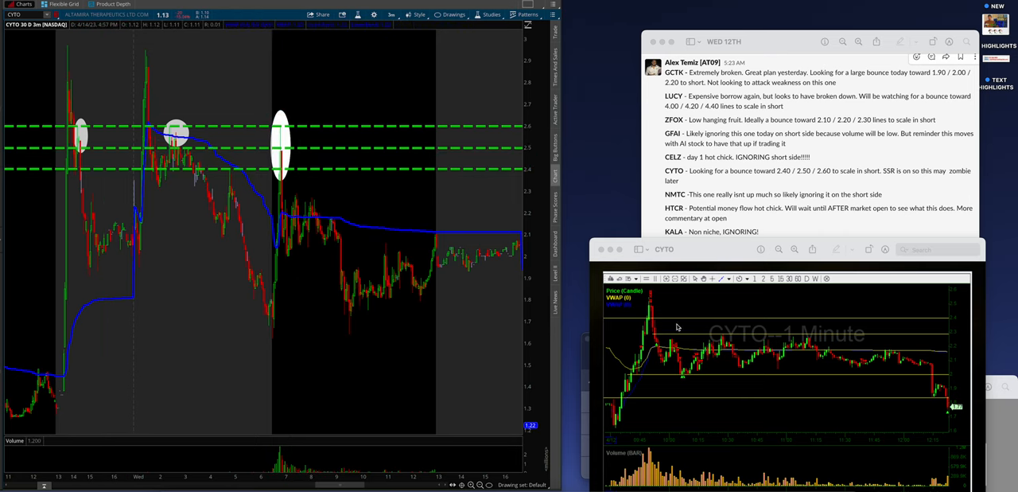
{"action": "mouse_move", "coordinate": [675, 355]}
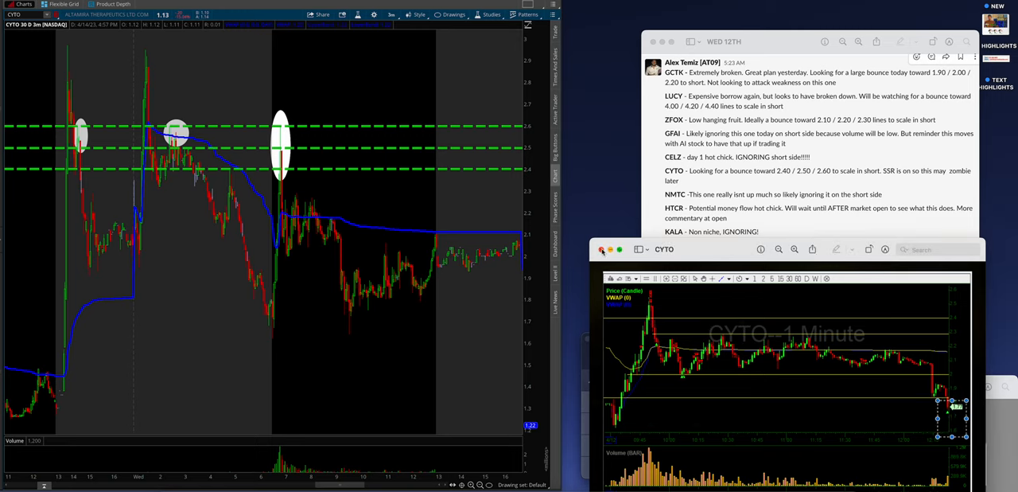
{"action": "mouse_move", "coordinate": [347, 297]}
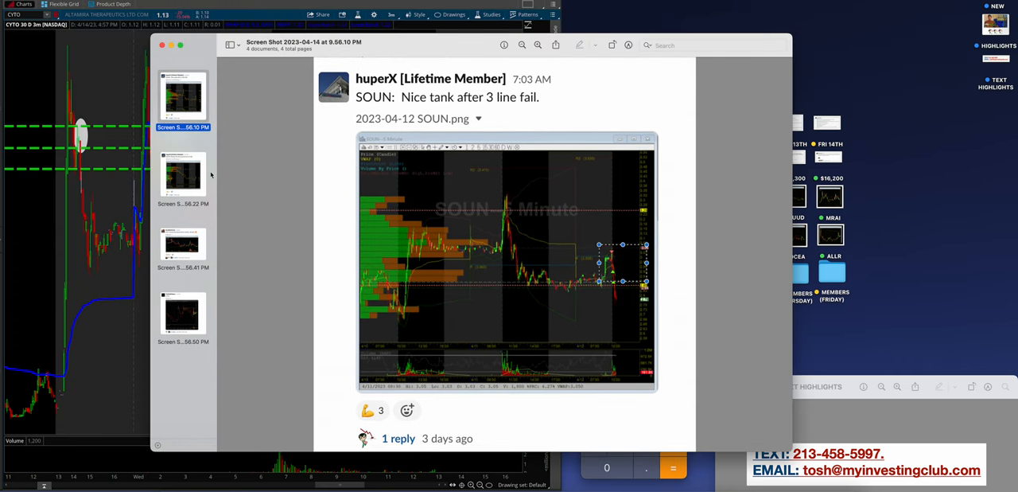
View the LUCY member screenshot enlarged, then move on through the set
{"action": "left_click", "coordinate": [183, 173]}
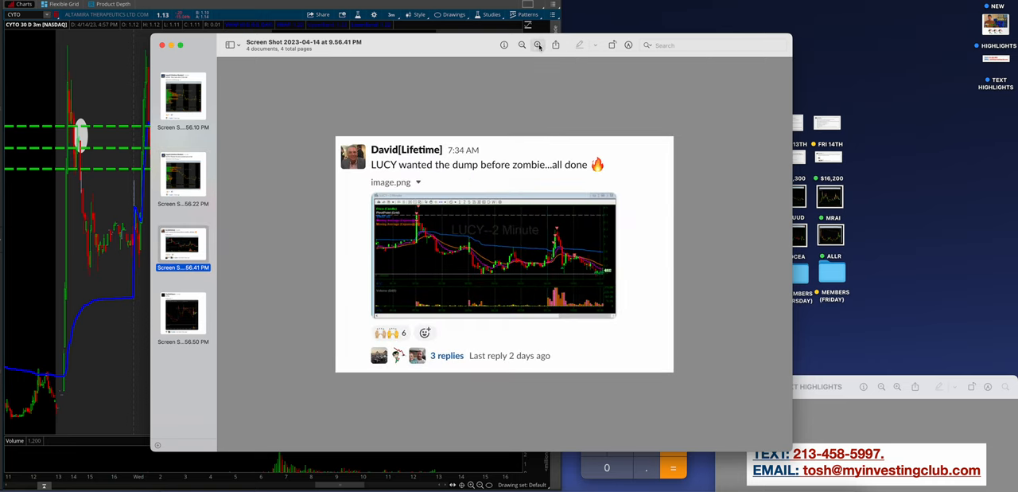
{"action": "left_click", "coordinate": [537, 45]}
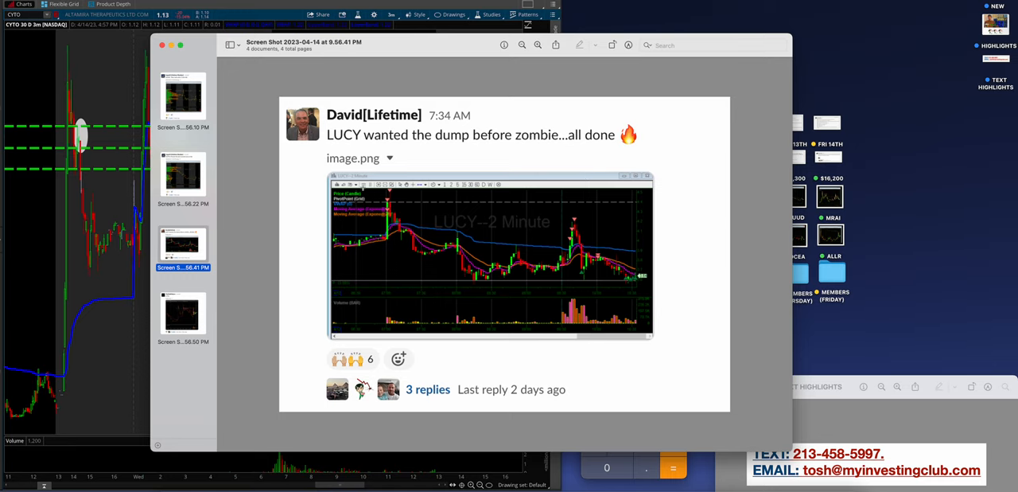
{"action": "left_click", "coordinate": [490, 254]}
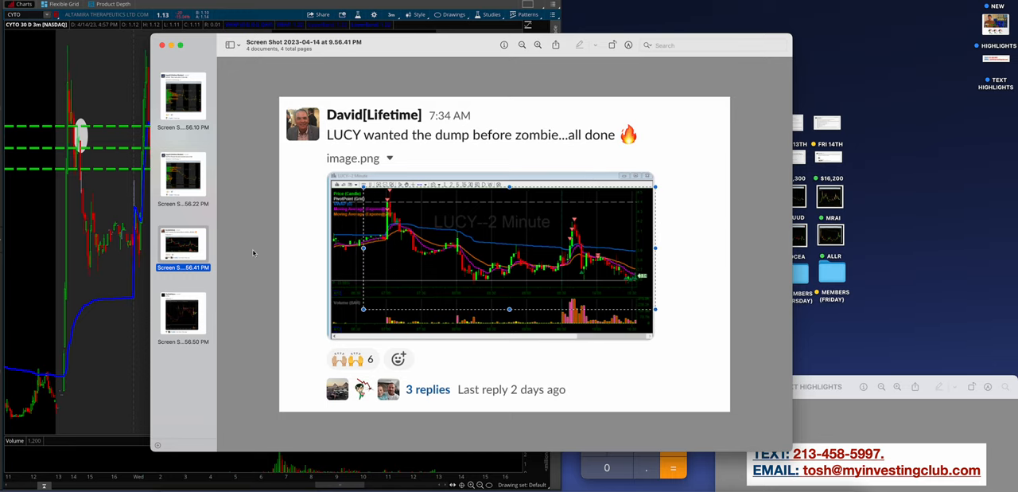
{"action": "left_click", "coordinate": [183, 313]}
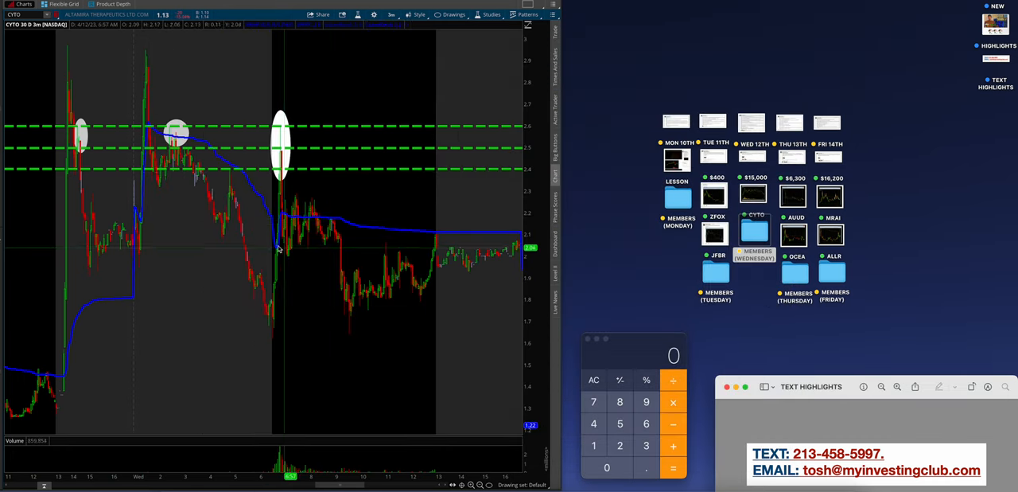
{"action": "mouse_move", "coordinate": [279, 251]}
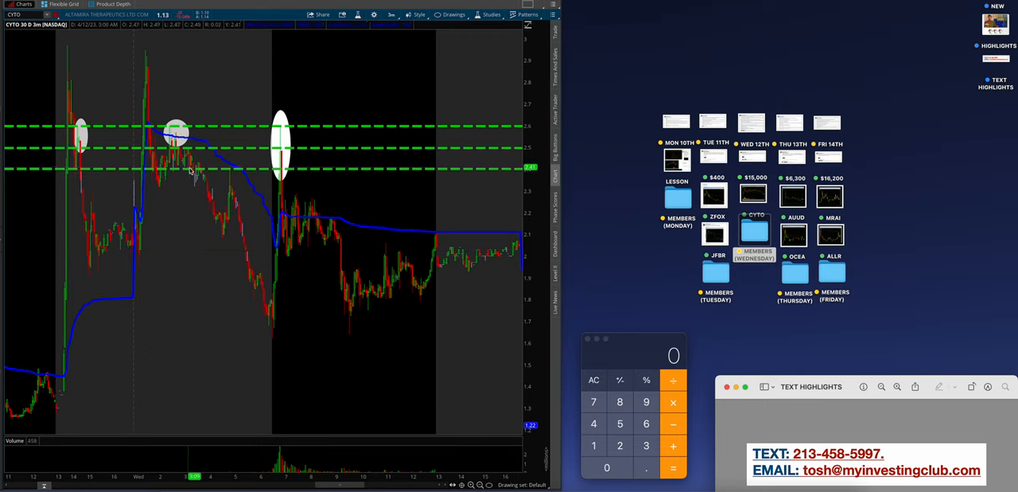
{"action": "mouse_move", "coordinate": [270, 285]}
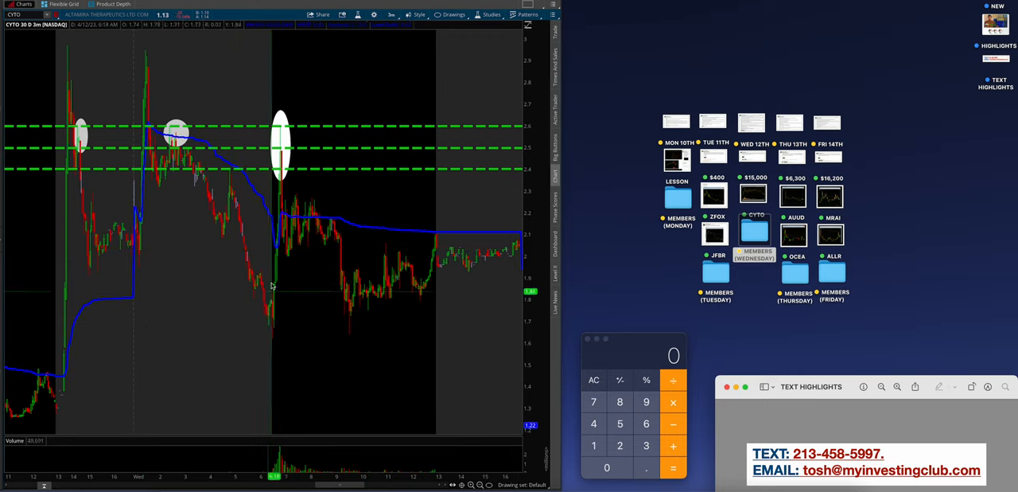
{"action": "mouse_move", "coordinate": [275, 253]}
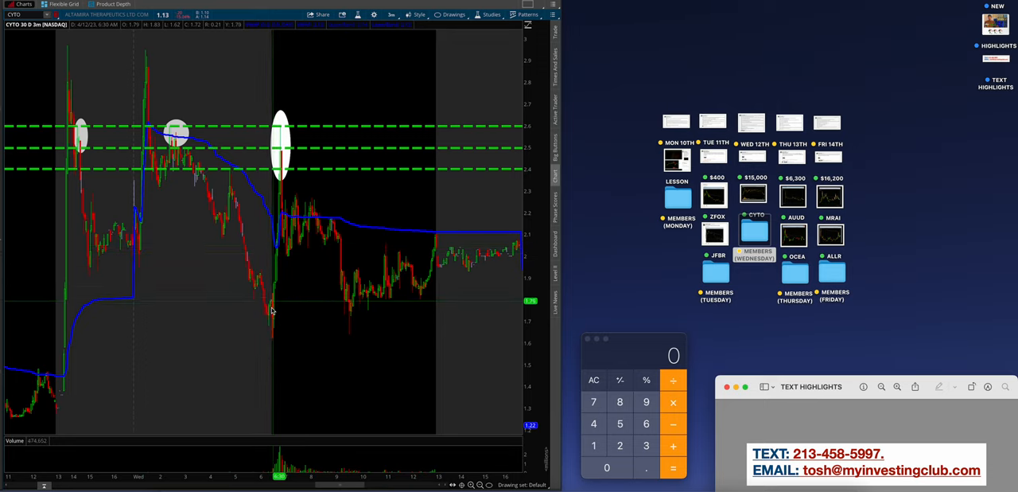
{"action": "mouse_move", "coordinate": [278, 253]}
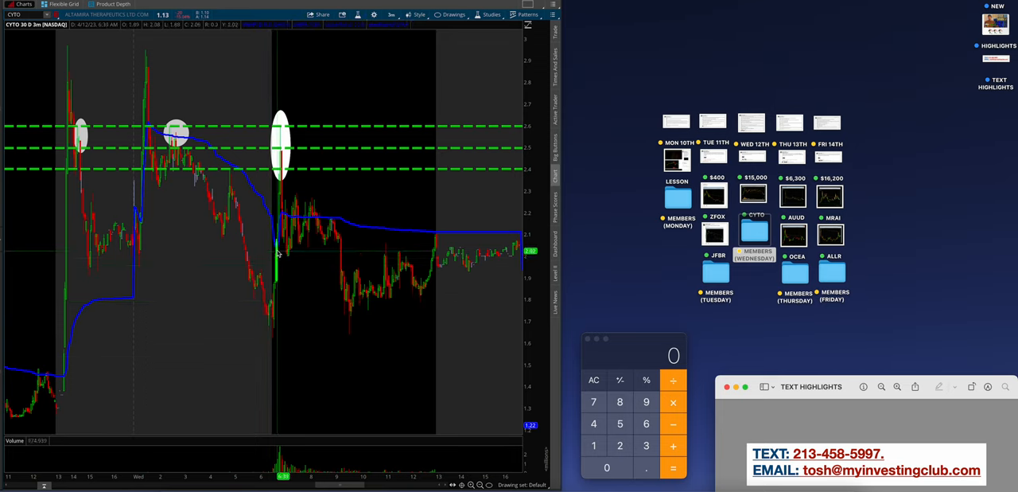
{"action": "mouse_move", "coordinate": [301, 205]}
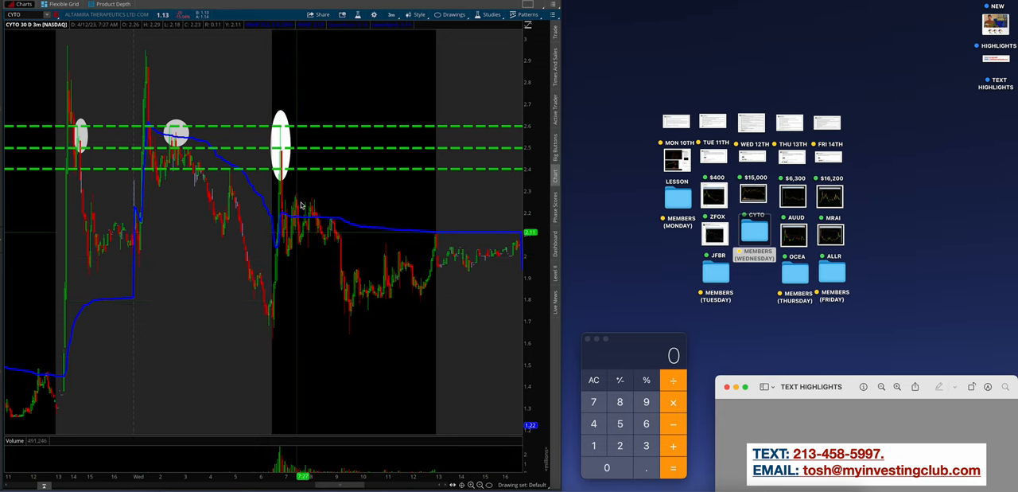
{"action": "mouse_move", "coordinate": [420, 173]}
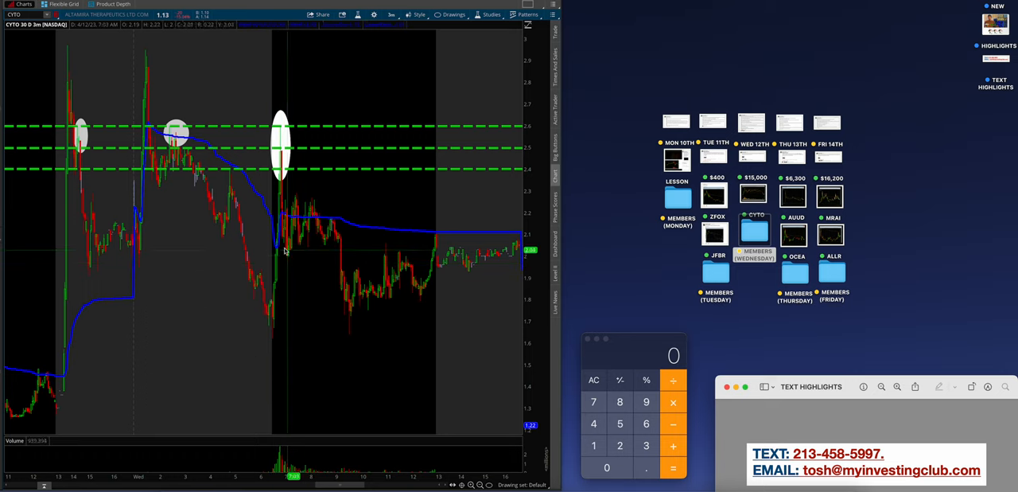
{"action": "mouse_move", "coordinate": [289, 360]}
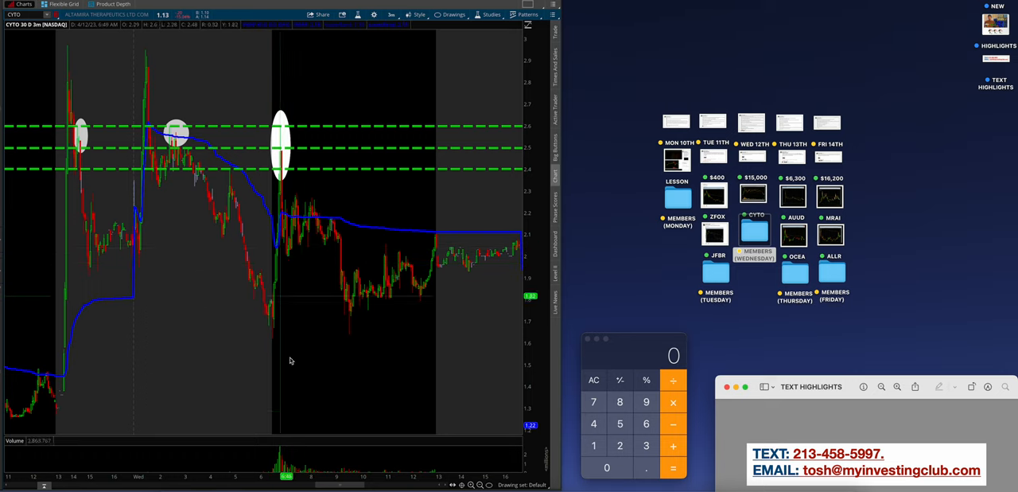
{"action": "mouse_move", "coordinate": [178, 86]}
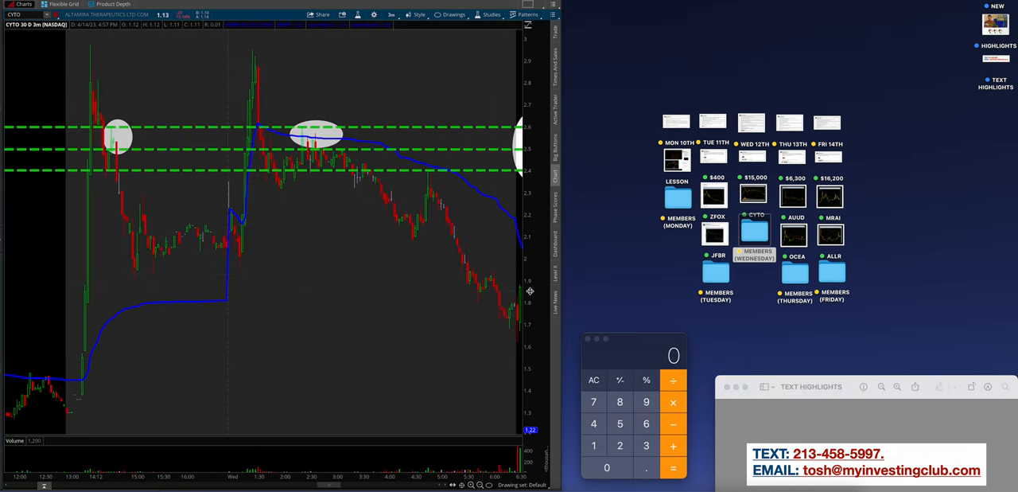
{"action": "mouse_move", "coordinate": [516, 283]}
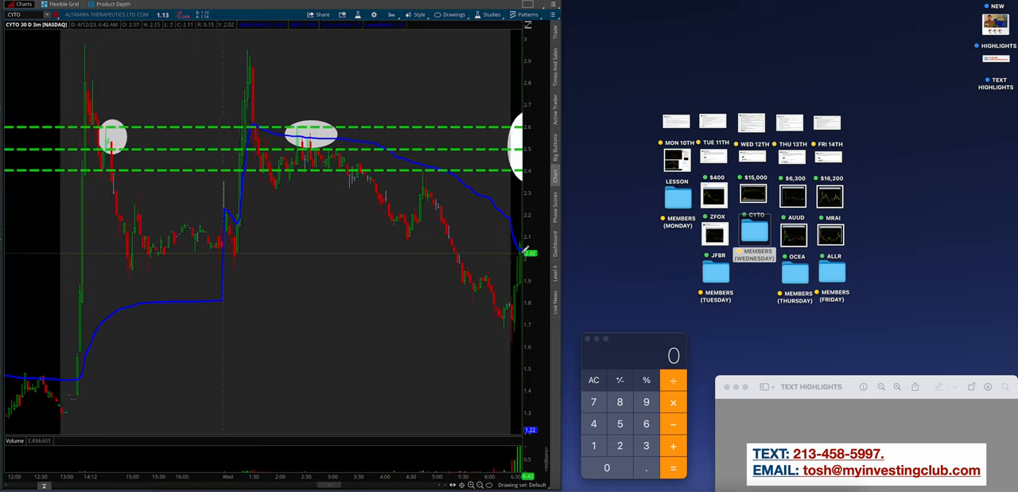
{"action": "mouse_move", "coordinate": [517, 366]}
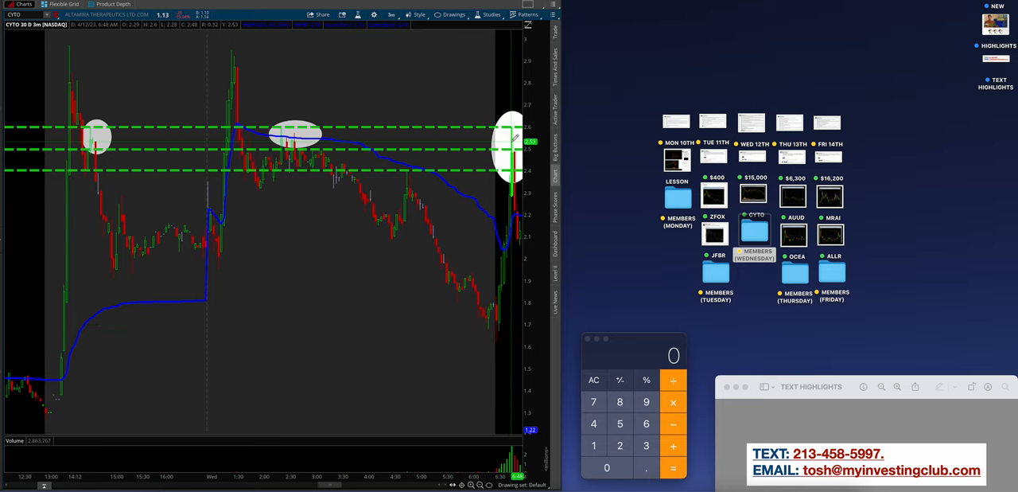
{"action": "mouse_move", "coordinate": [509, 301]}
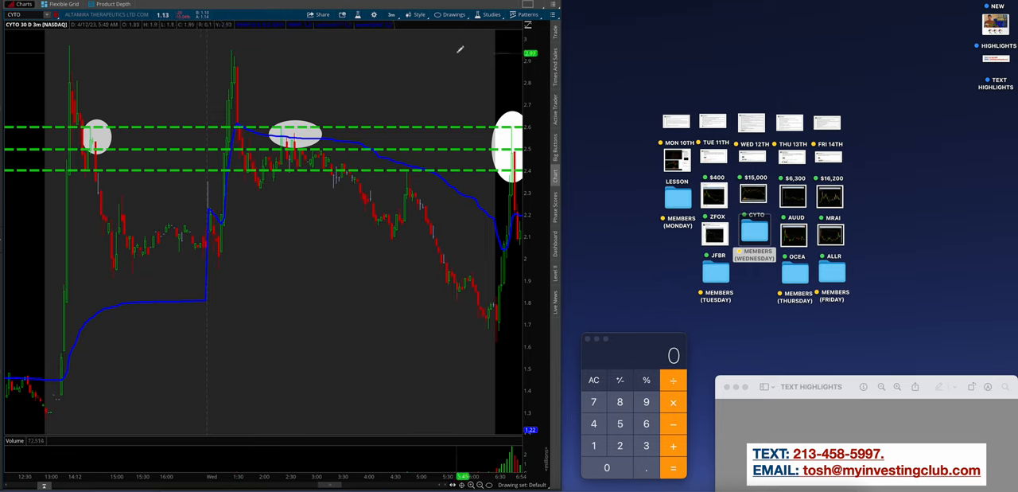
{"action": "left_click", "coordinate": [454, 14]}
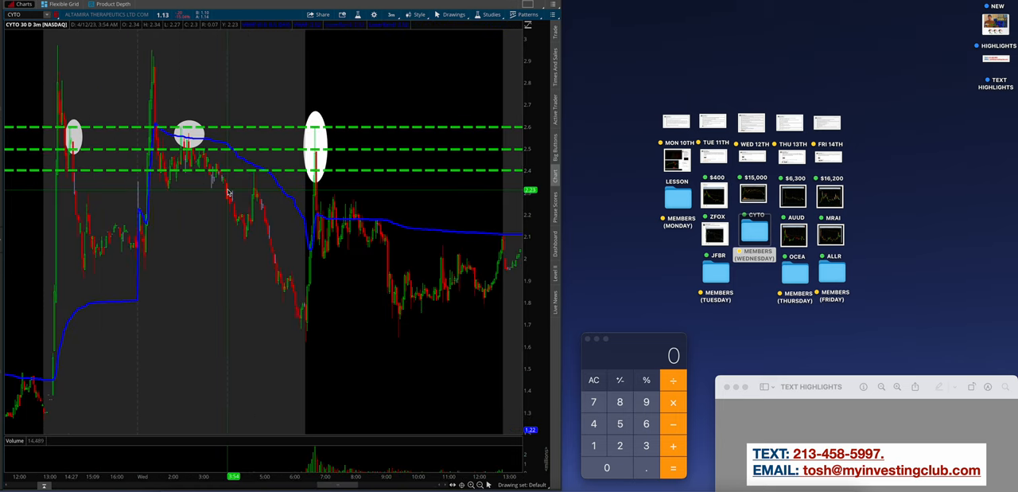
{"action": "mouse_move", "coordinate": [369, 189]}
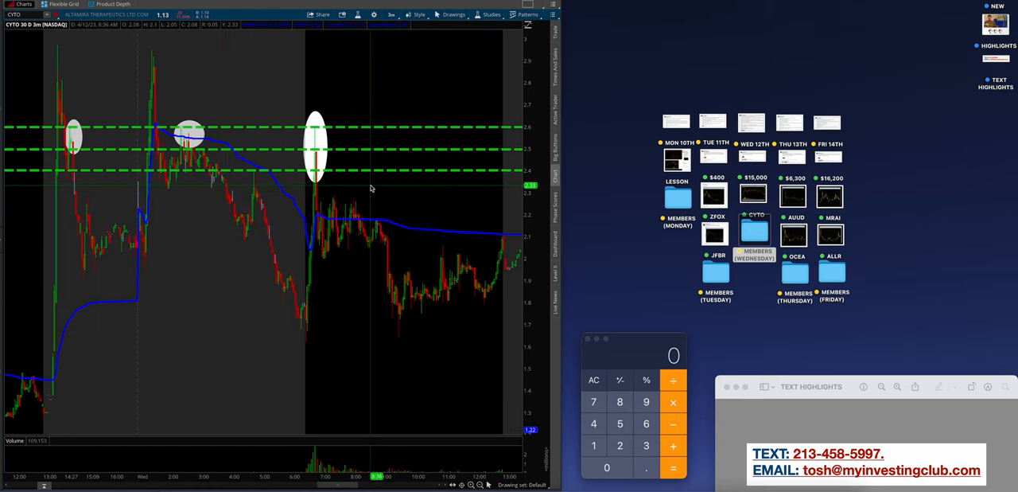
{"action": "mouse_move", "coordinate": [360, 178]}
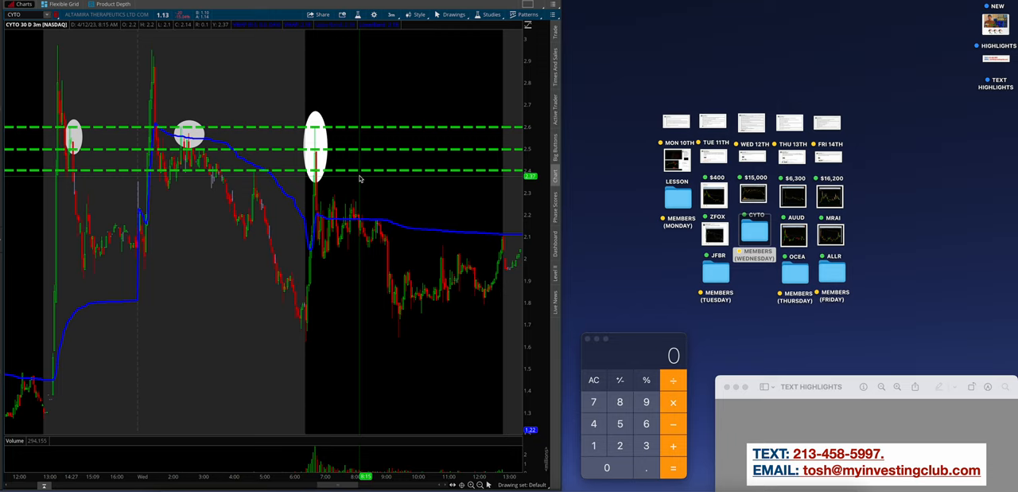
{"action": "mouse_move", "coordinate": [308, 250]}
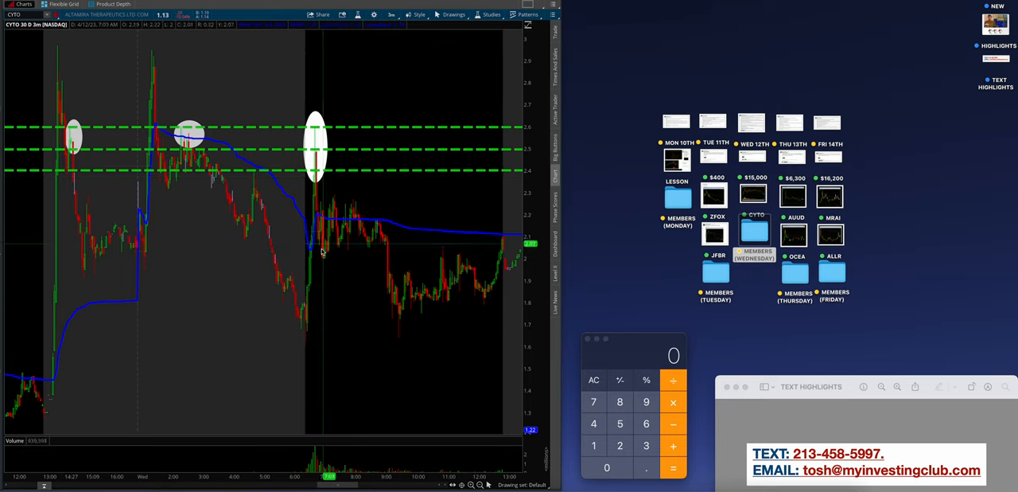
{"action": "mouse_move", "coordinate": [517, 252]}
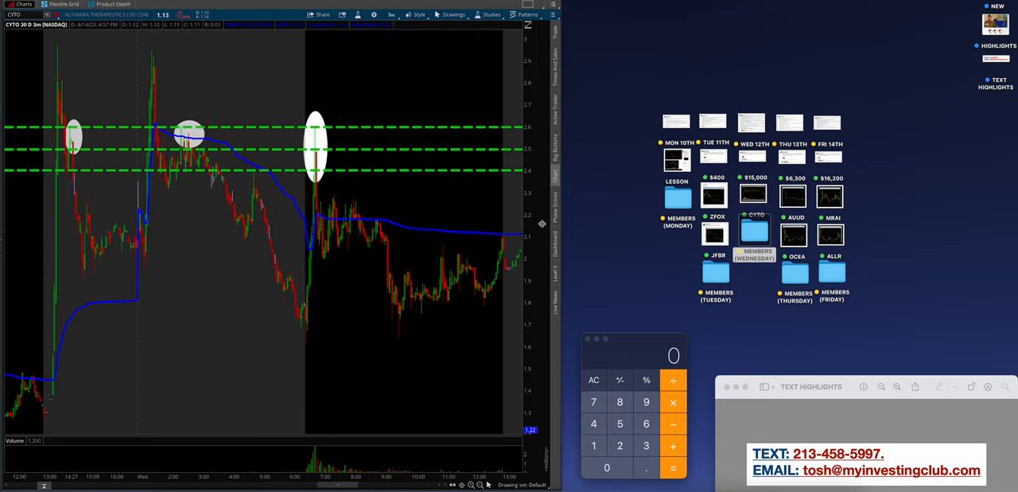
Open the MEMBERS (WEDNESDAY) folder and preview its CYTO chart screenshot
{"action": "double_click", "coordinate": [754, 231]}
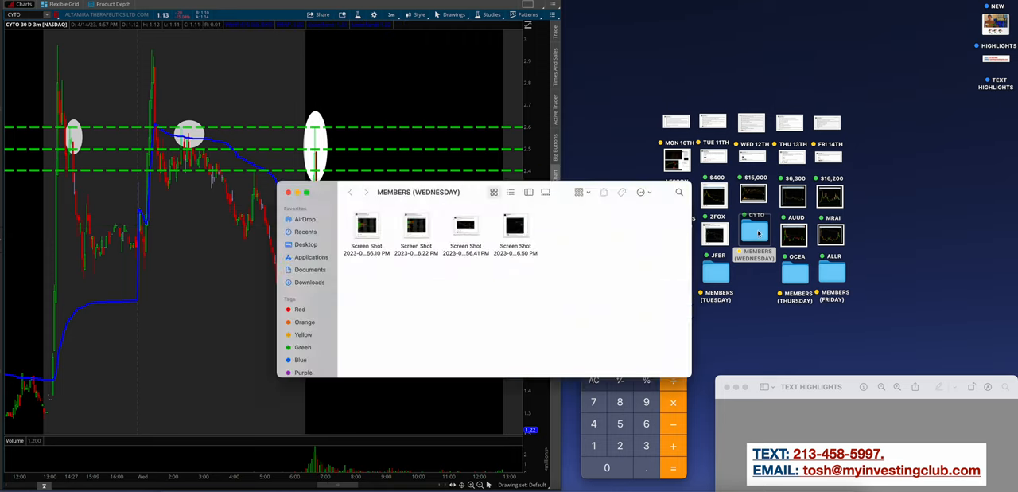
{"action": "left_click", "coordinate": [512, 226]}
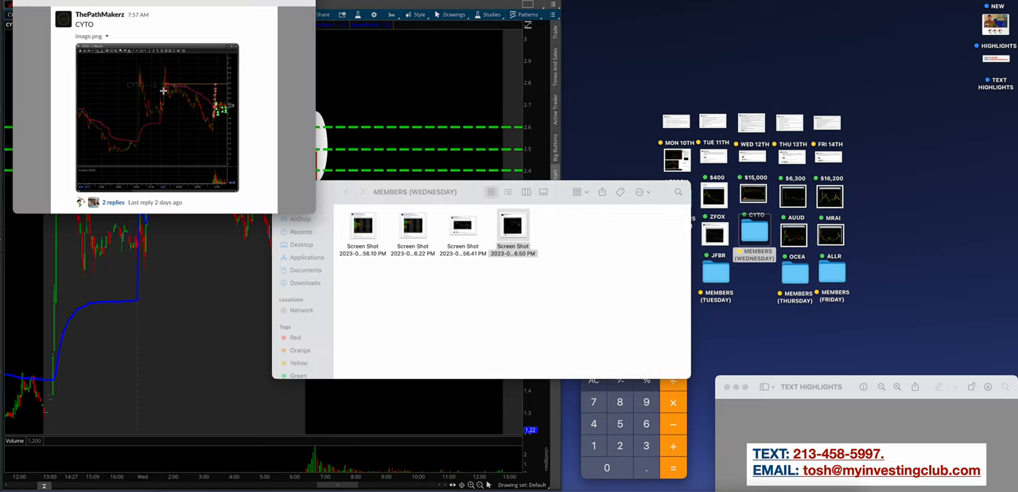
{"action": "mouse_move", "coordinate": [223, 124]}
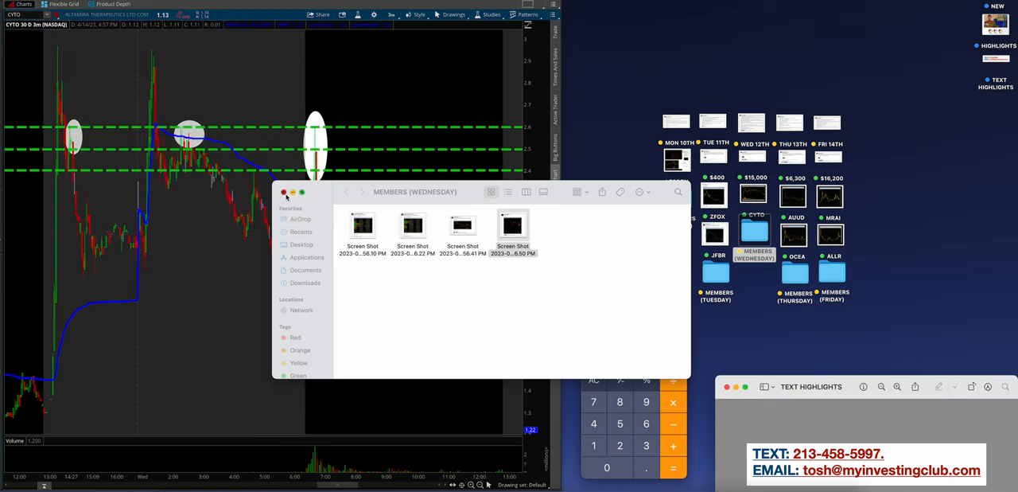
{"action": "left_click", "coordinate": [284, 193]}
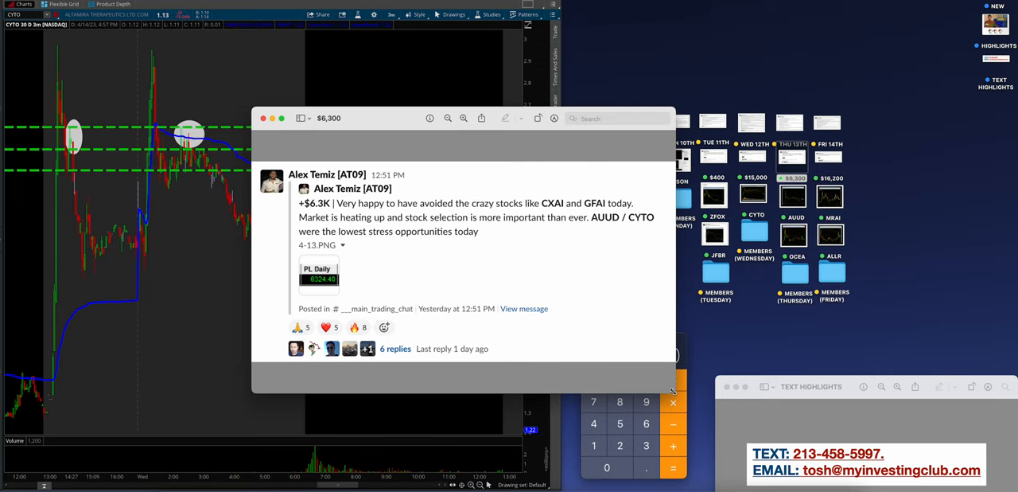
{"action": "mouse_move", "coordinate": [346, 430]}
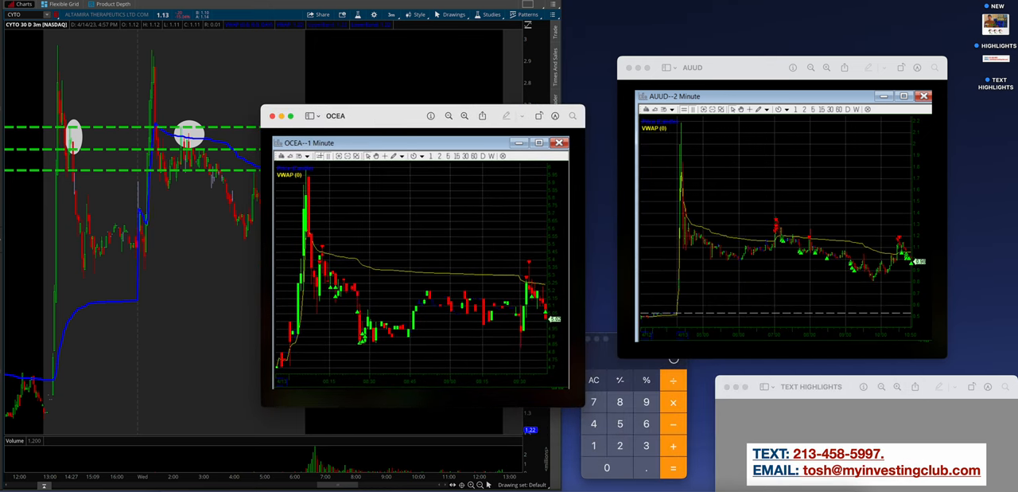
{"action": "mouse_move", "coordinate": [357, 297]}
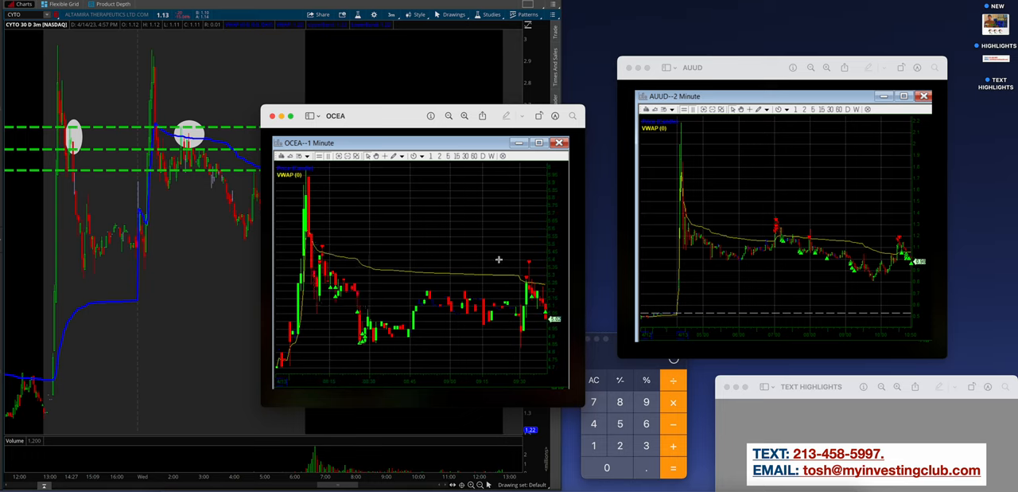
Mark a band across the OCEA one-minute chart
{"action": "left_click_drag", "start_coordinate": [305, 246], "coordinate": [557, 283]}
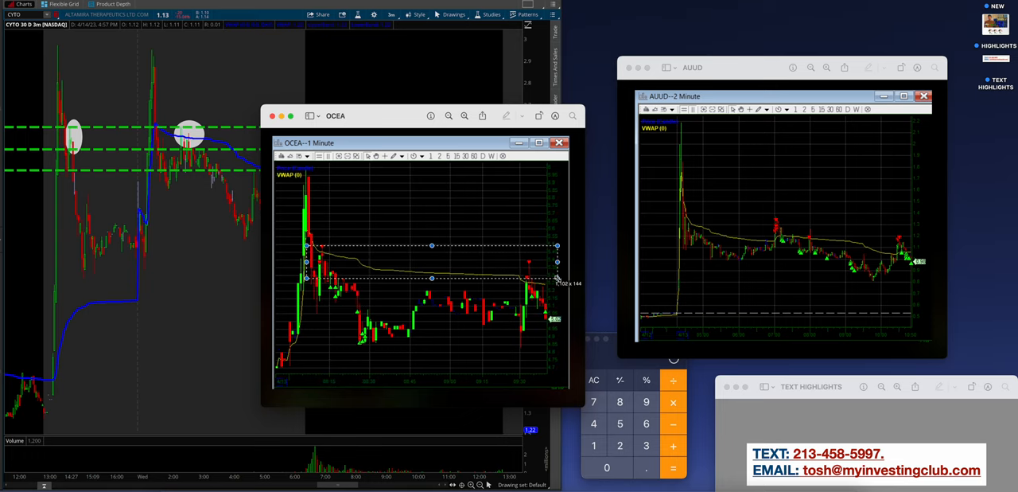
{"action": "mouse_move", "coordinate": [730, 217]}
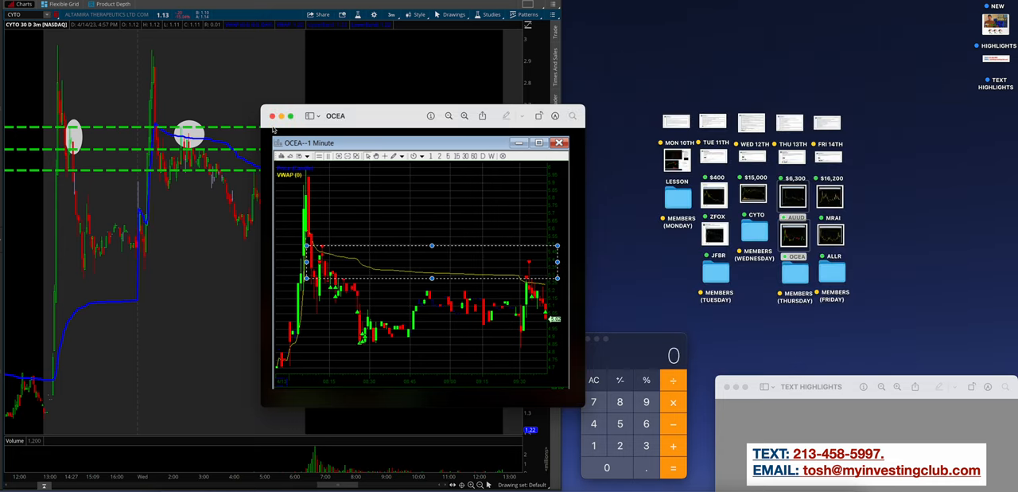
Open the Thursday members screenshots and review the enlarged CXAI and LUCY posts
{"action": "left_click", "coordinate": [560, 143]}
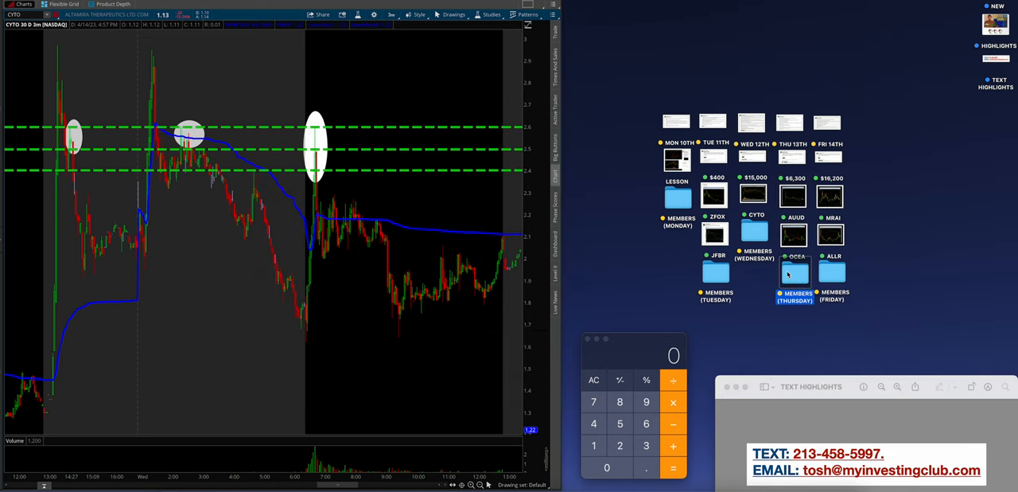
{"action": "double_click", "coordinate": [796, 274]}
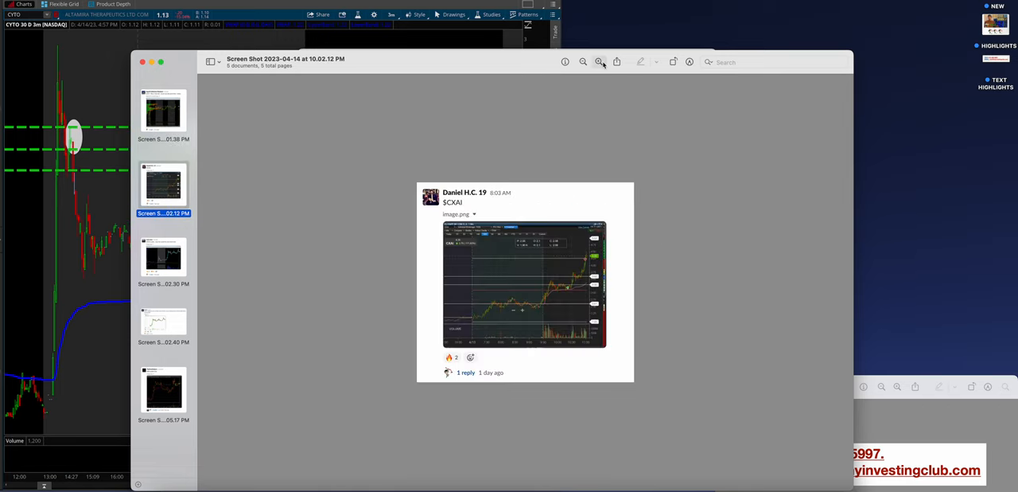
{"action": "left_click", "coordinate": [598, 62]}
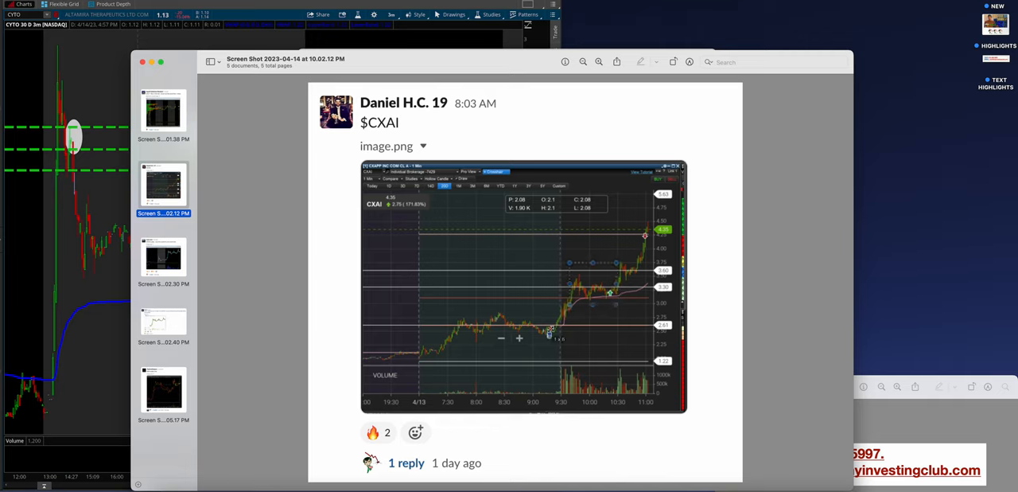
{"action": "left_click", "coordinate": [162, 111]}
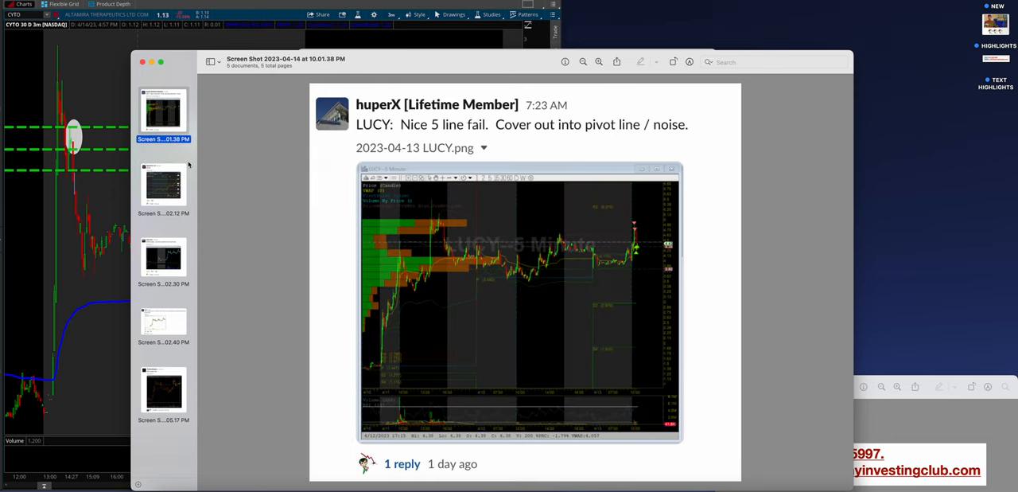
{"action": "left_click", "coordinate": [162, 183]}
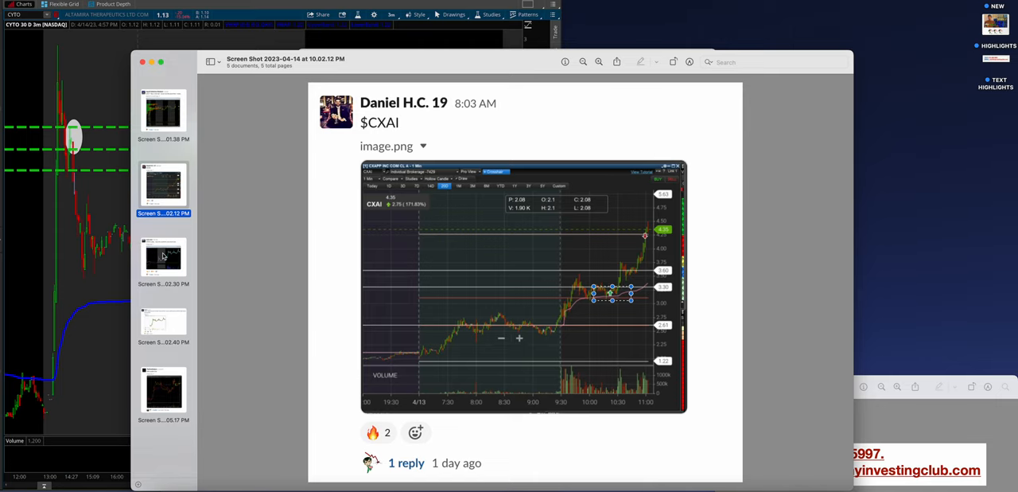
Page through the OCEA scalps, OCEA momentum and IDAI outlier-line screenshots enlarged
{"action": "left_click", "coordinate": [162, 258]}
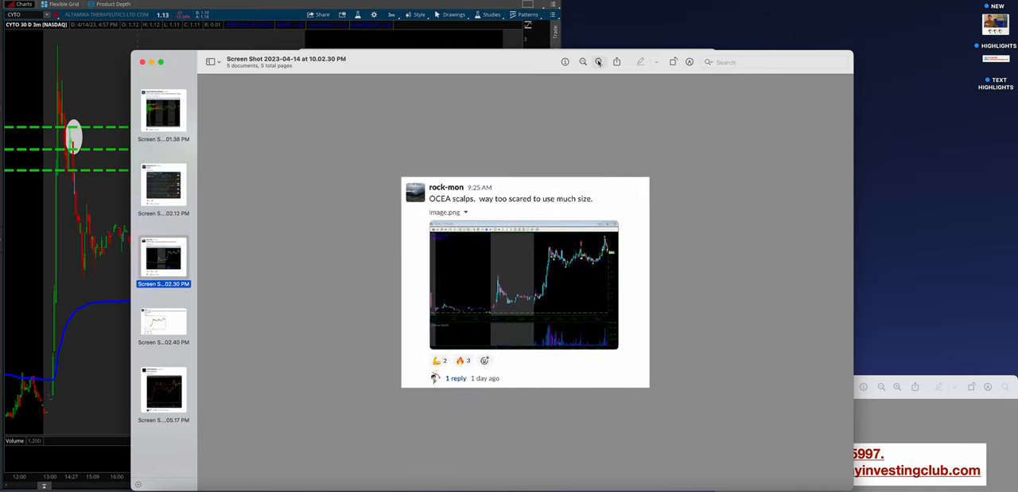
{"action": "left_click", "coordinate": [582, 62]}
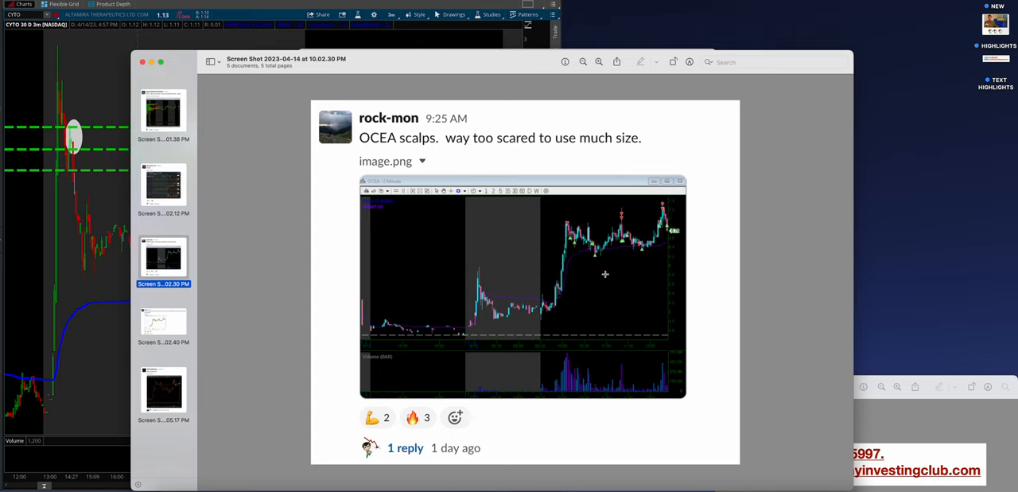
{"action": "left_click", "coordinate": [163, 321]}
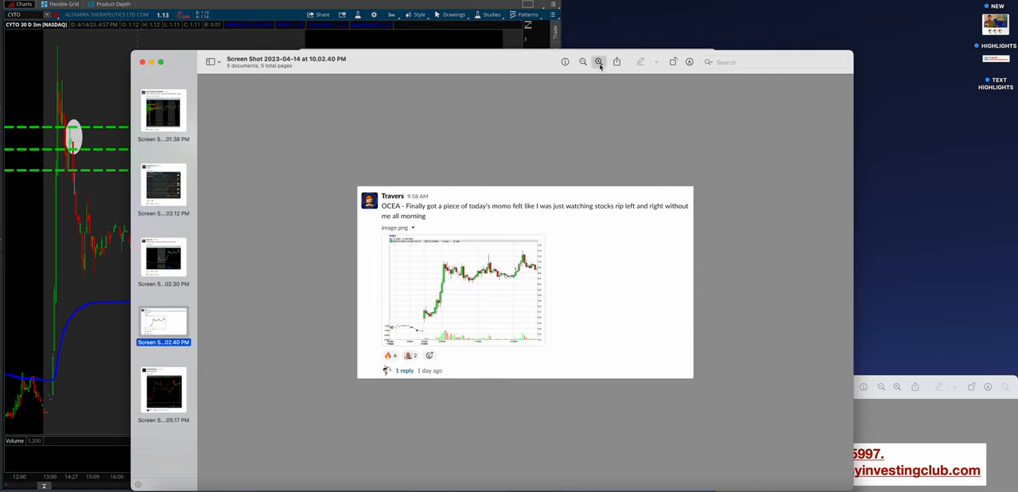
{"action": "left_click", "coordinate": [599, 62]}
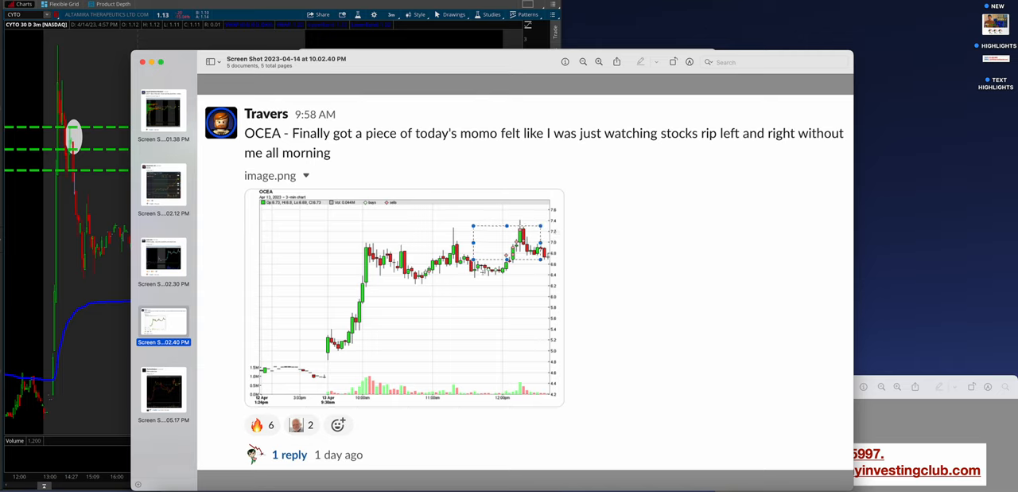
{"action": "left_click", "coordinate": [162, 390]}
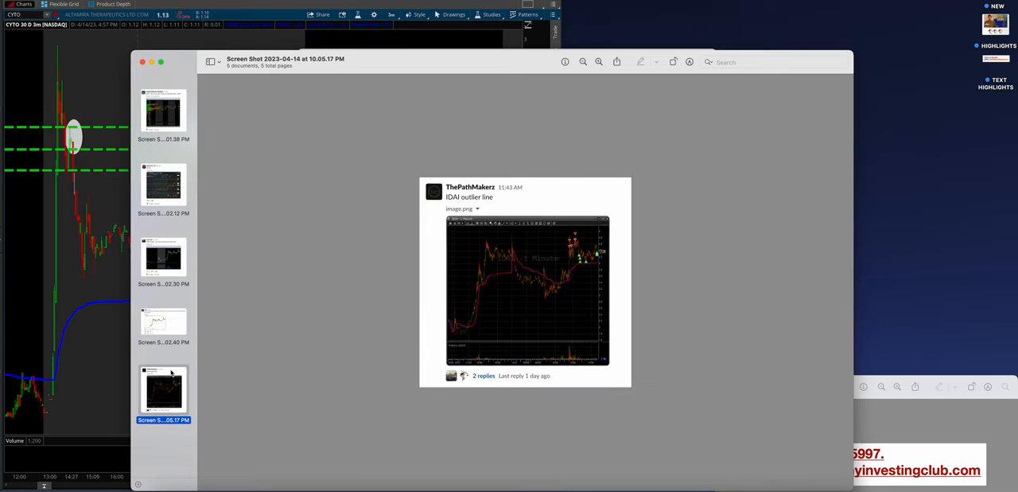
{"action": "mouse_move", "coordinate": [480, 235]}
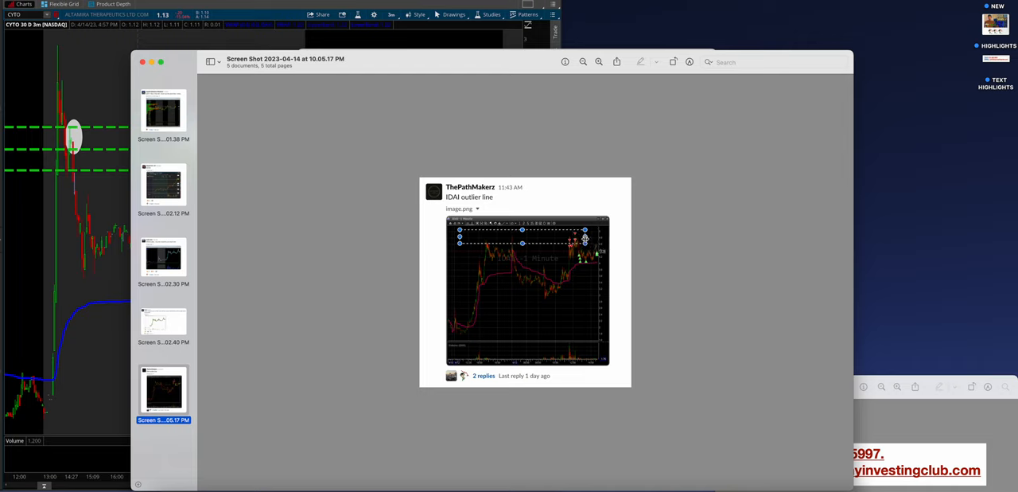
{"action": "mouse_move", "coordinate": [268, 121]}
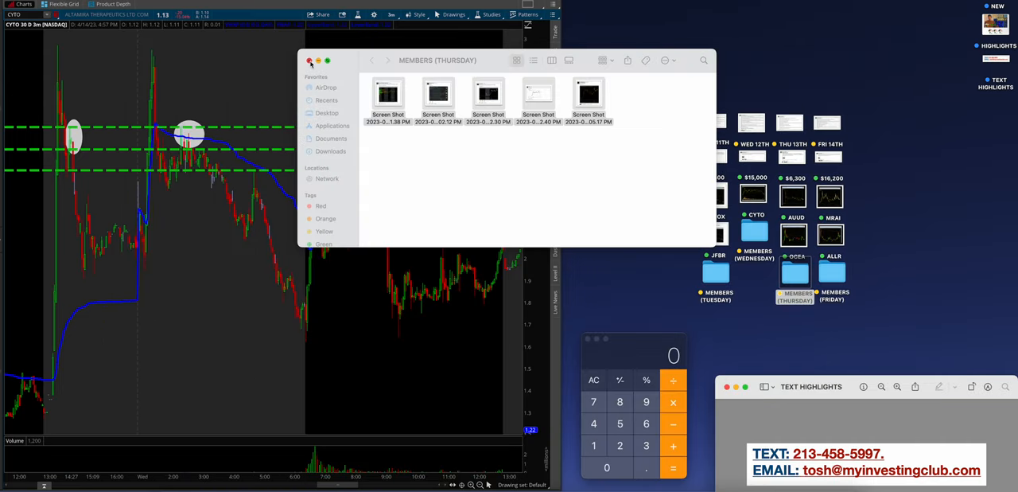
Close the Thursday members folder and then the $16,200 profit post
{"action": "left_click", "coordinate": [309, 61]}
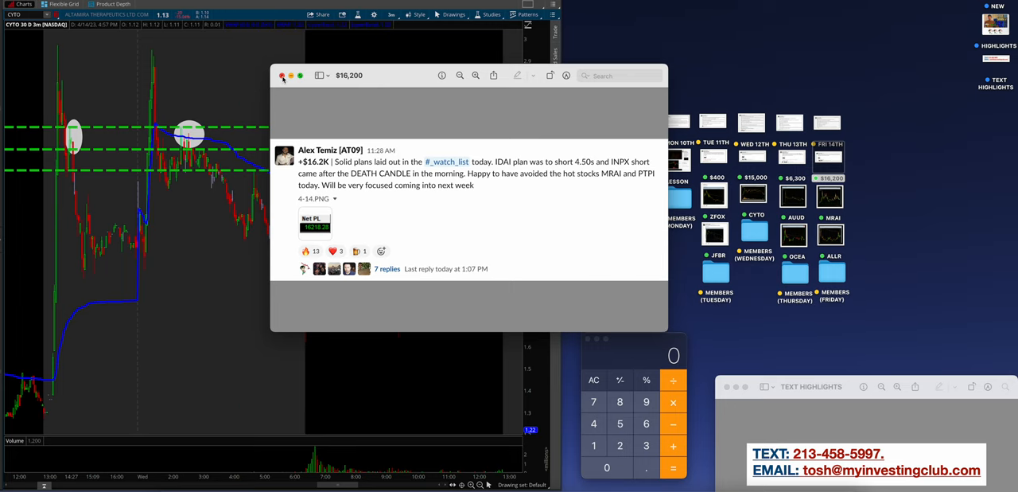
{"action": "left_click", "coordinate": [282, 75]}
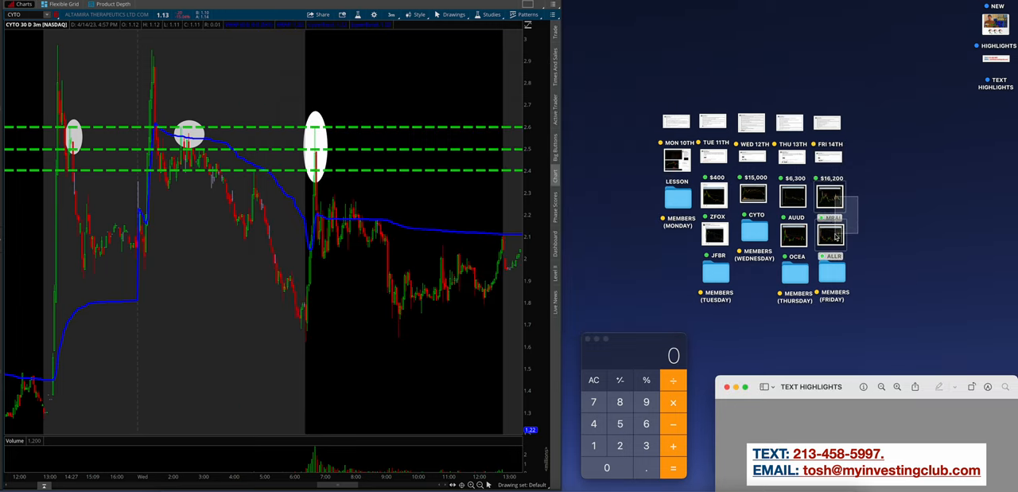
Show the MRAI and ALLR screenshots and bring up the ALLR chart
{"action": "left_click", "coordinate": [830, 232]}
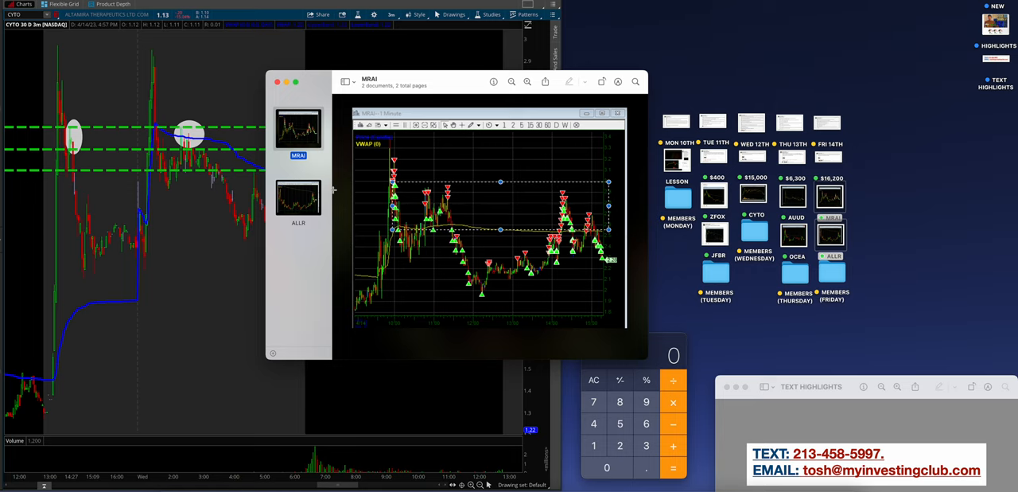
{"action": "left_click", "coordinate": [297, 198]}
{"action": "type", "text": "ALLR"}
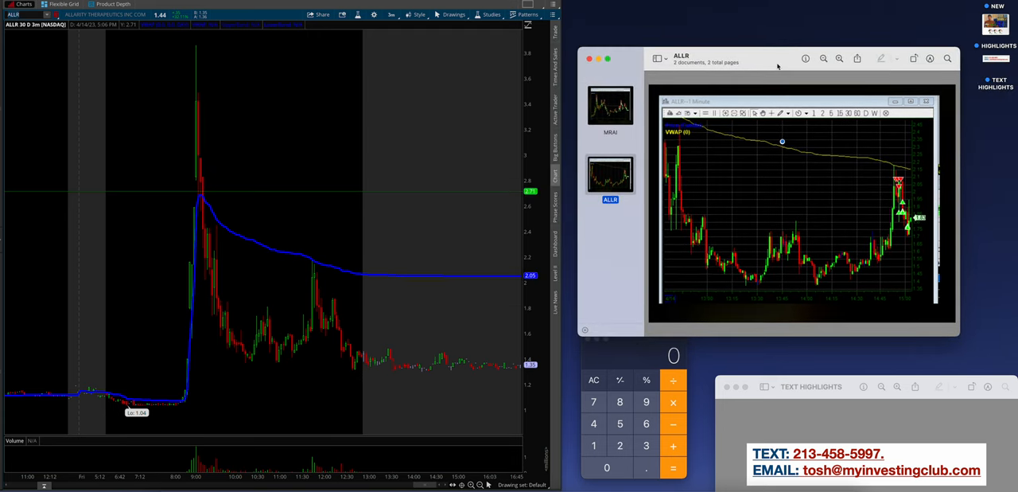
{"action": "mouse_move", "coordinate": [319, 277]}
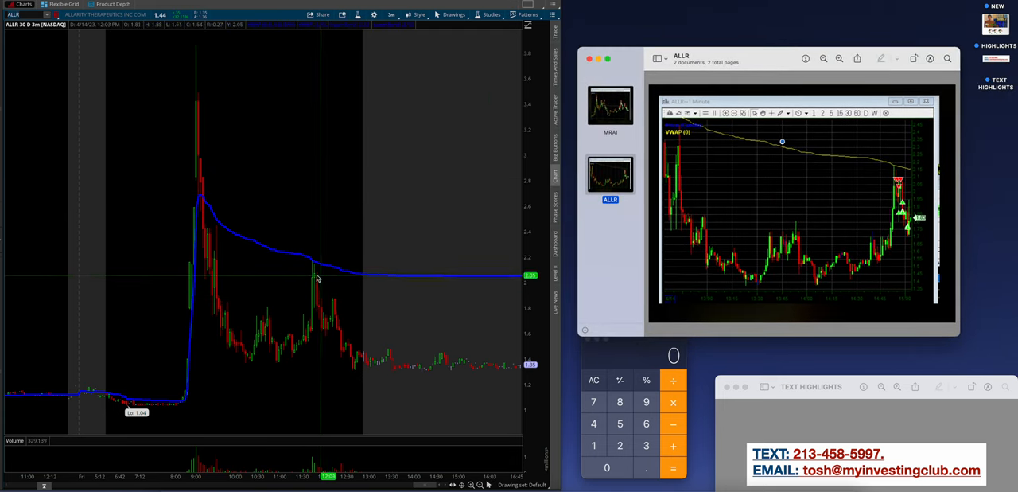
{"action": "mouse_move", "coordinate": [205, 108]}
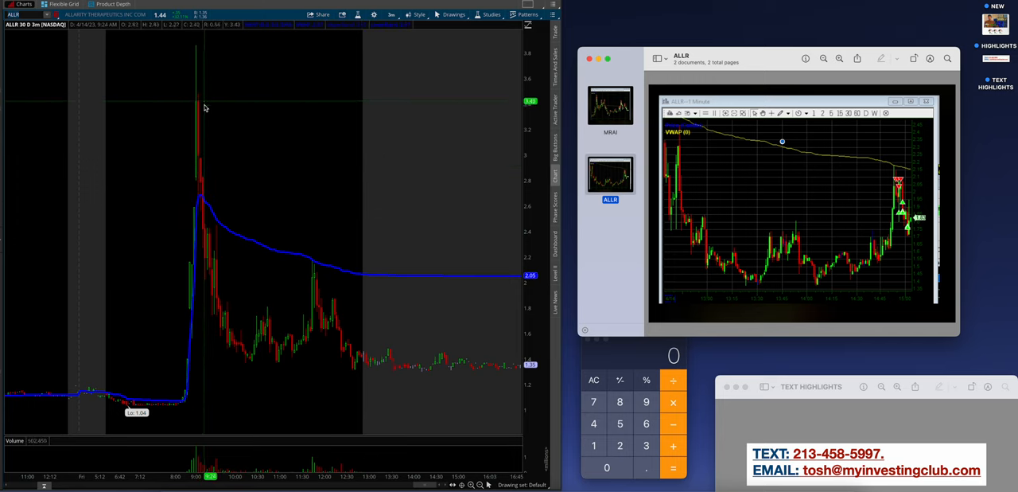
{"action": "mouse_move", "coordinate": [201, 310]}
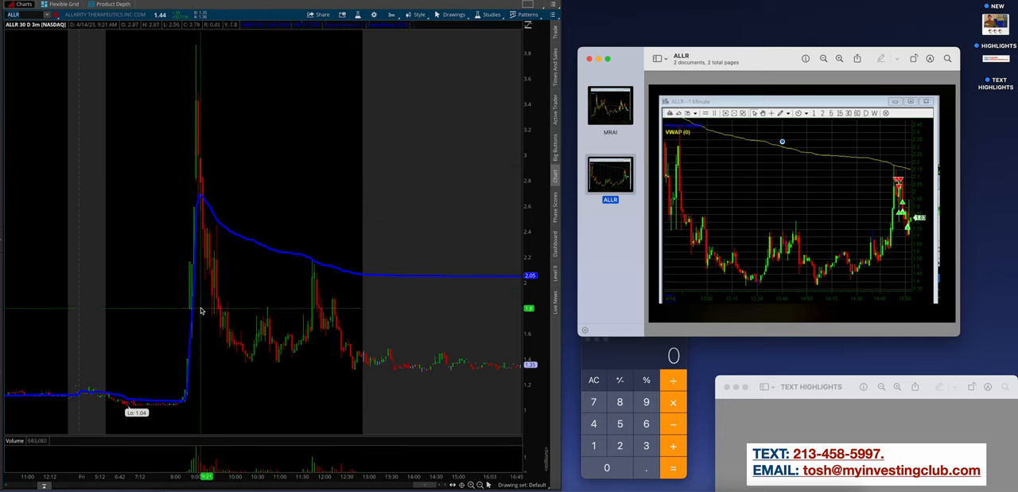
{"action": "mouse_move", "coordinate": [91, 325]}
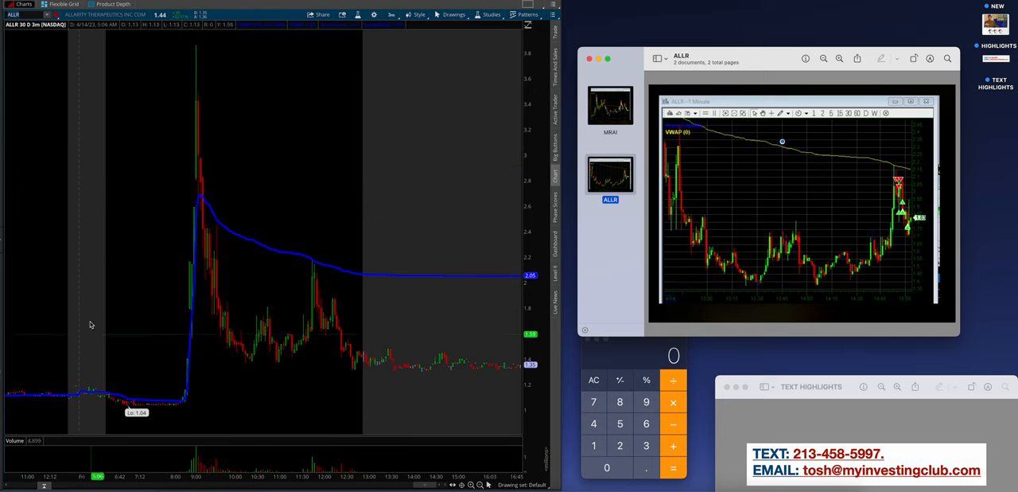
{"action": "mouse_move", "coordinate": [178, 278]}
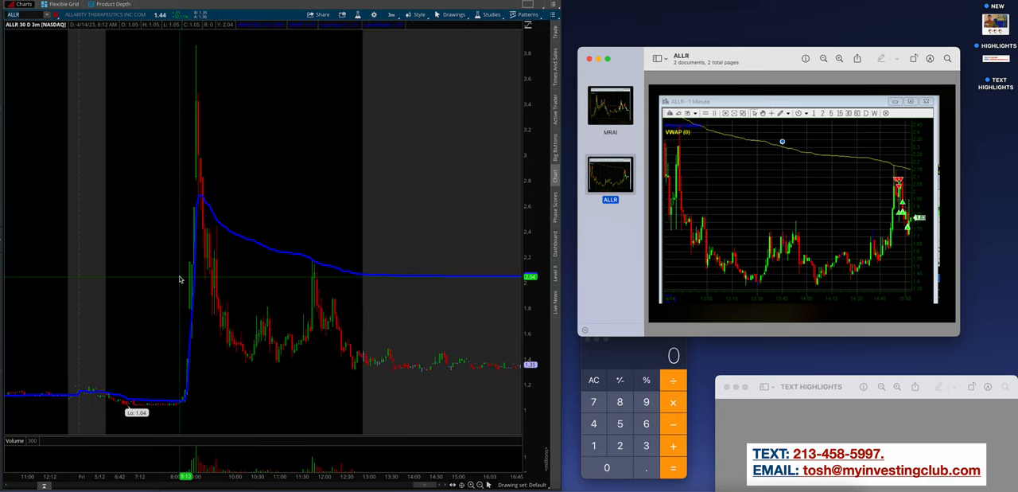
{"action": "mouse_move", "coordinate": [245, 261]}
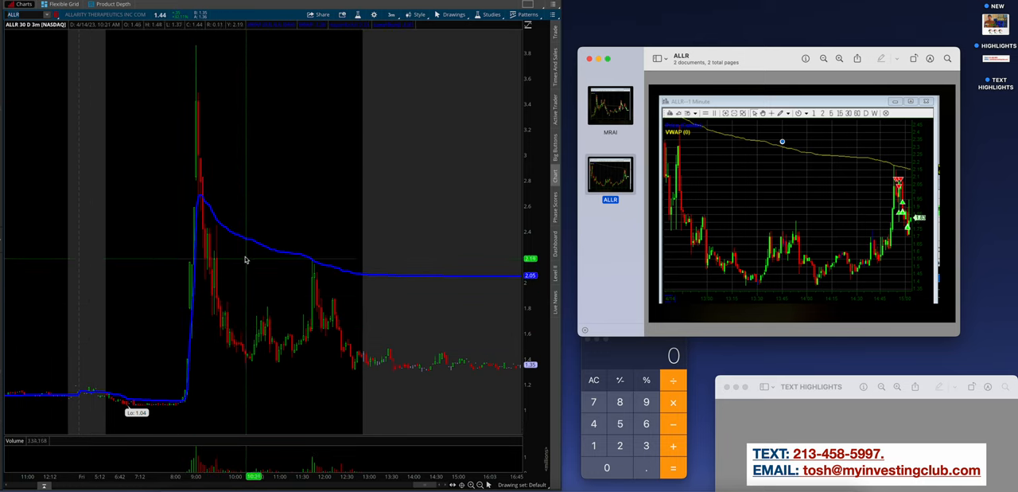
{"action": "mouse_move", "coordinate": [341, 270]}
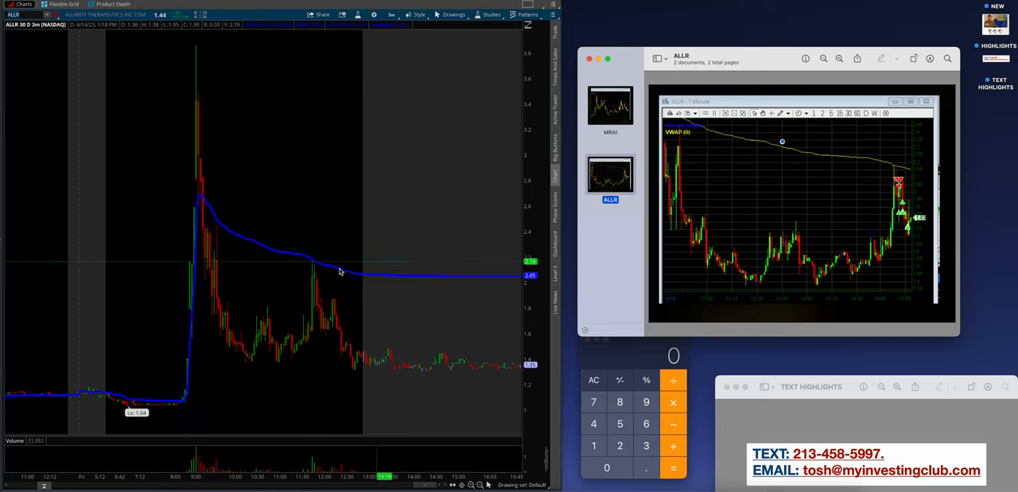
{"action": "mouse_move", "coordinate": [346, 251]}
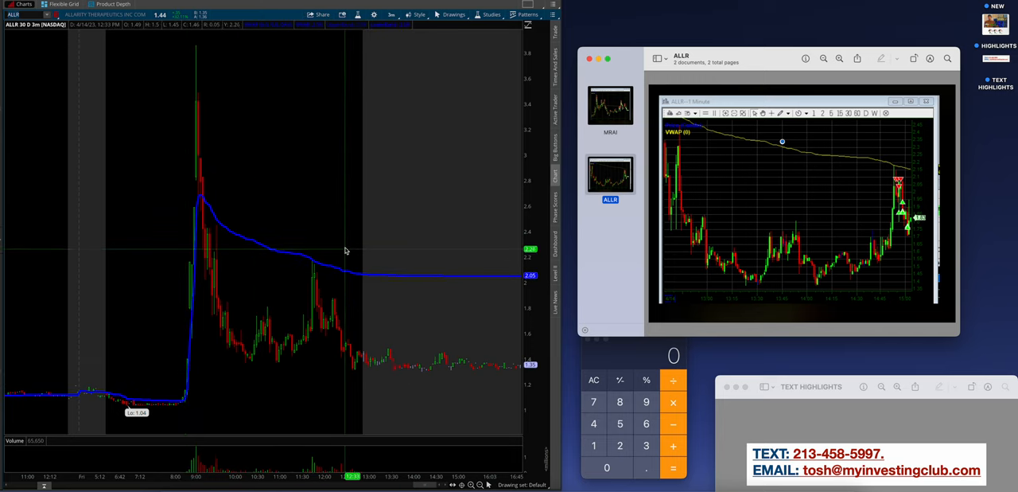
{"action": "mouse_move", "coordinate": [366, 285]}
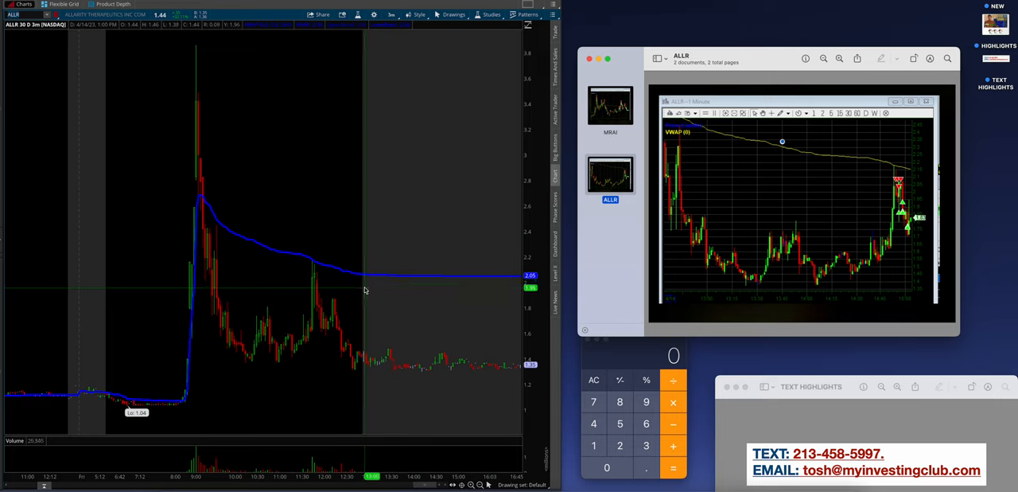
{"action": "mouse_move", "coordinate": [267, 321]}
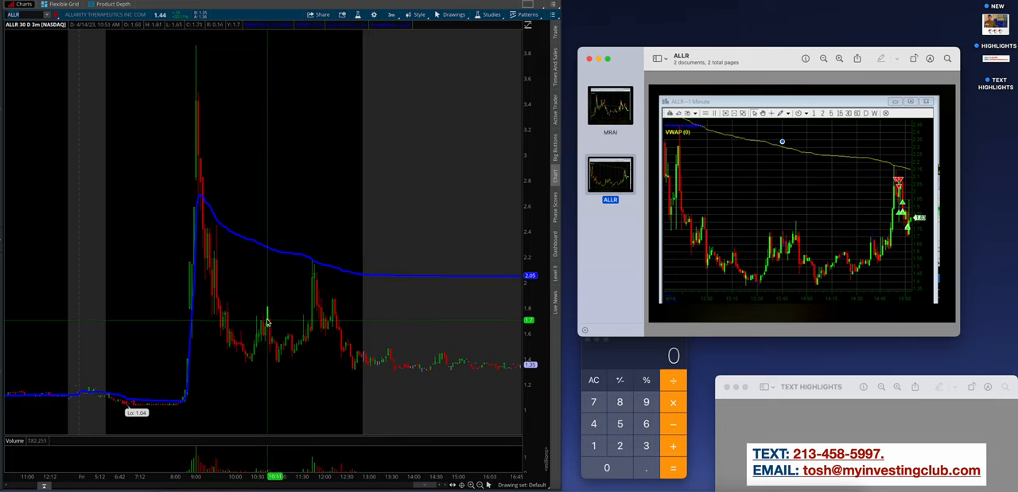
{"action": "mouse_move", "coordinate": [188, 89]}
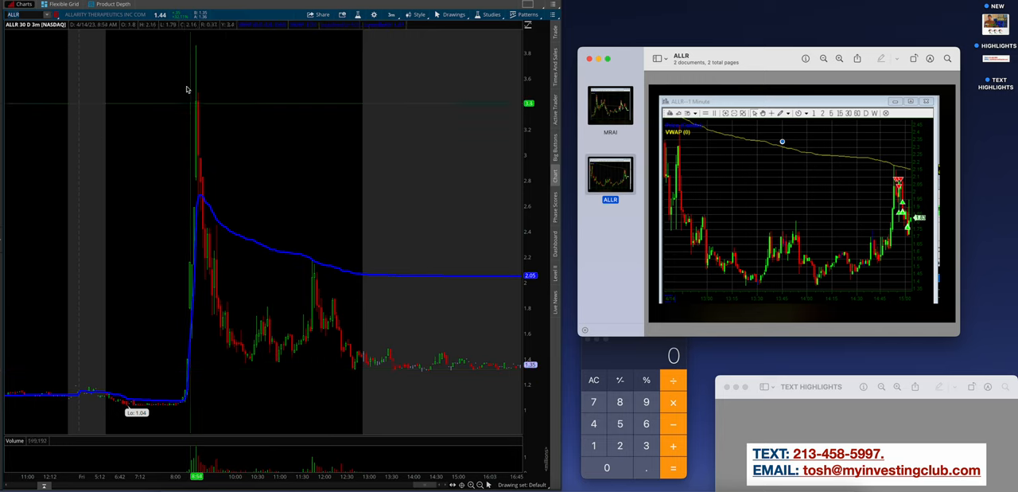
{"action": "mouse_move", "coordinate": [205, 65]}
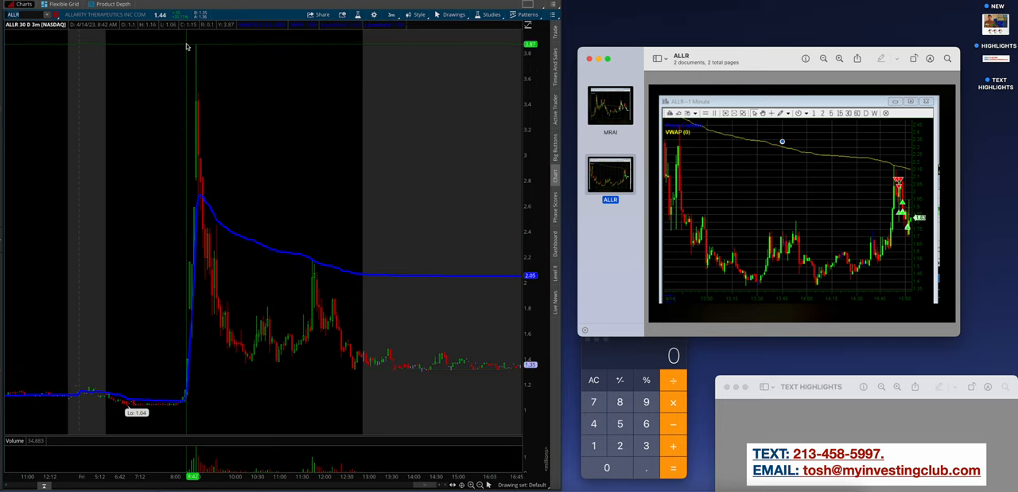
{"action": "mouse_move", "coordinate": [347, 214]}
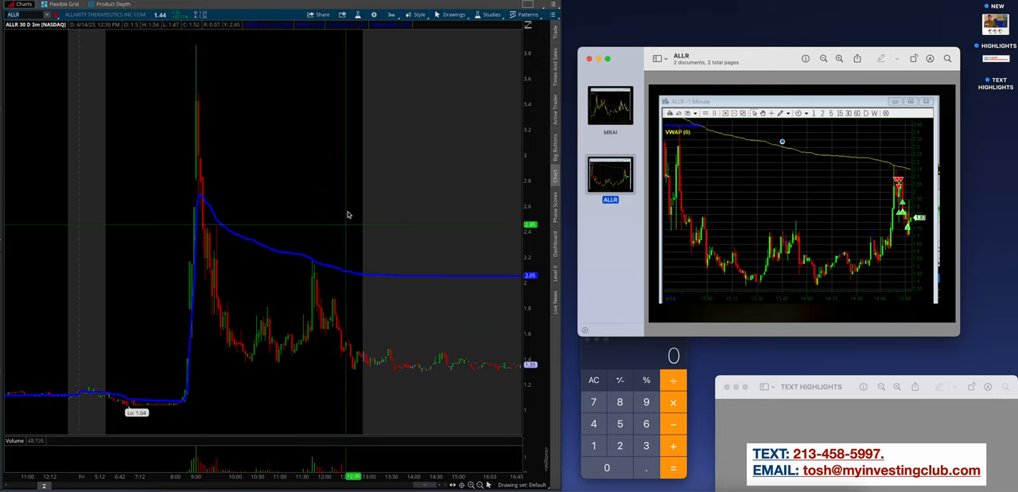
{"action": "mouse_move", "coordinate": [272, 323]}
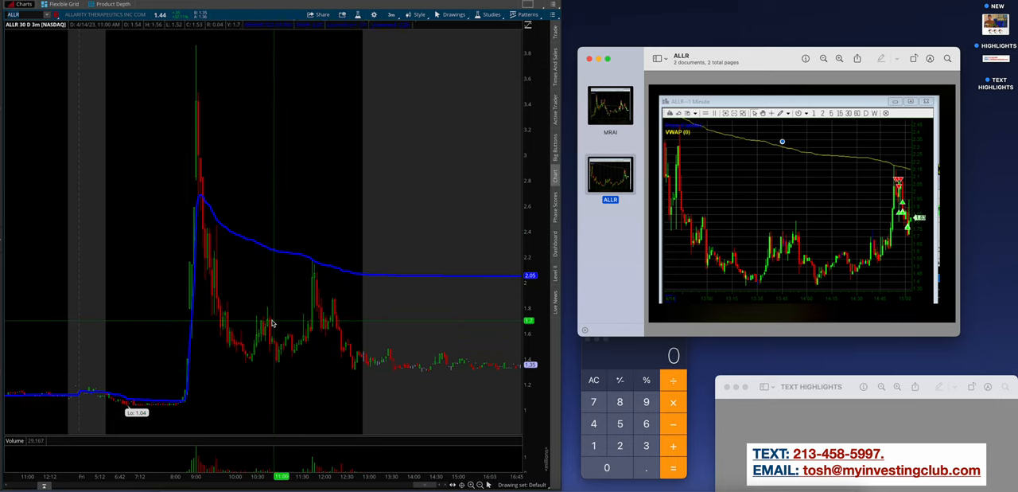
{"action": "mouse_move", "coordinate": [318, 274]}
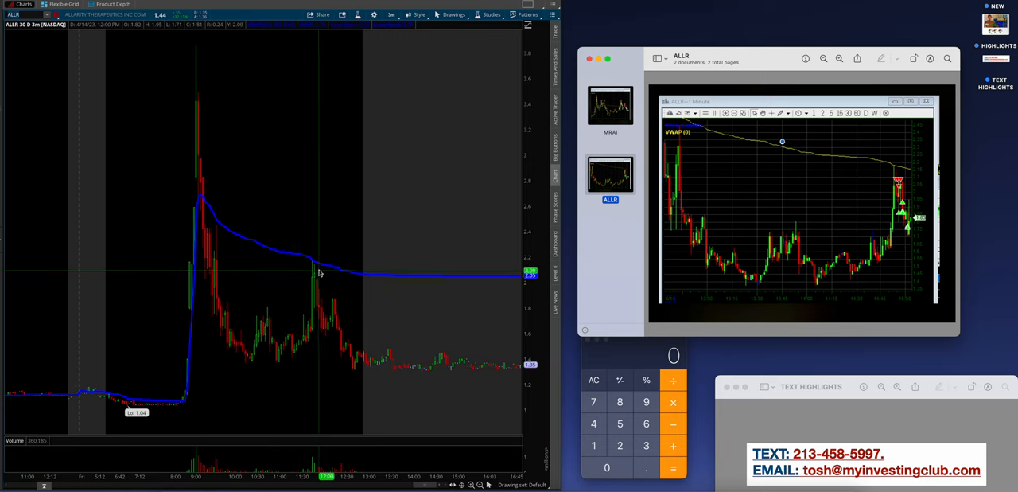
{"action": "mouse_move", "coordinate": [320, 293]}
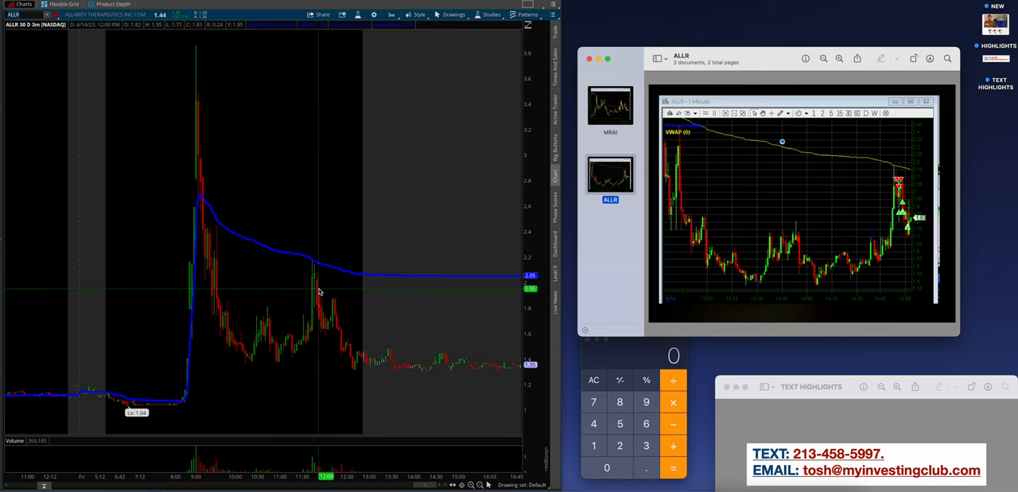
{"action": "mouse_move", "coordinate": [70, 51]}
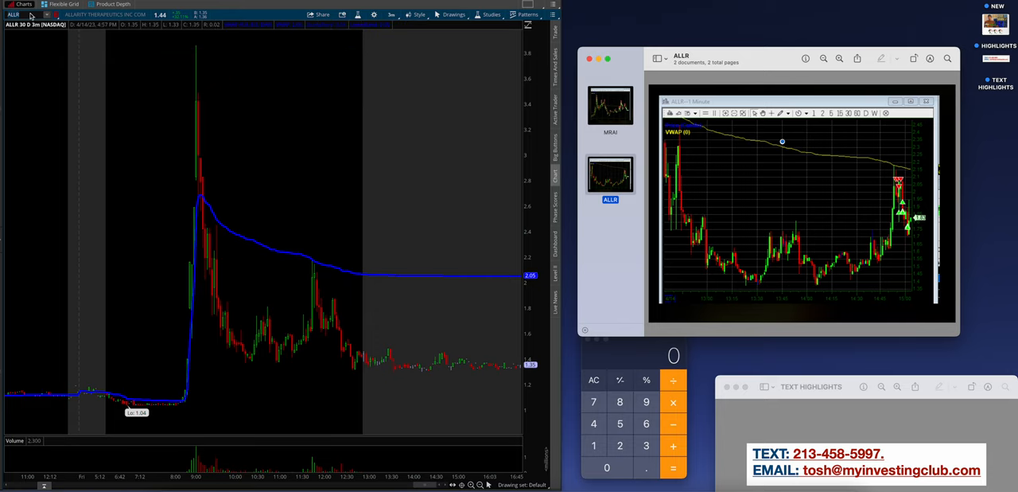
{"action": "mouse_move", "coordinate": [251, 285]}
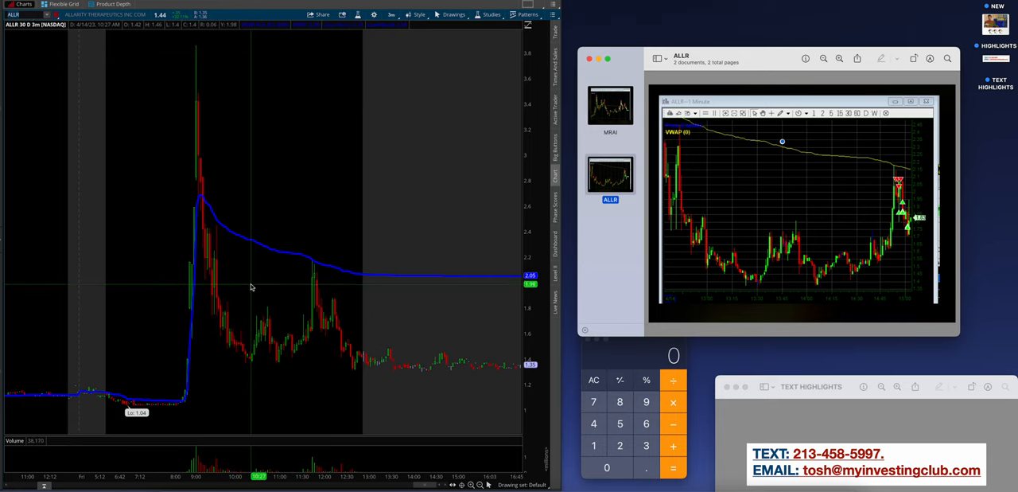
{"action": "mouse_move", "coordinate": [268, 351]}
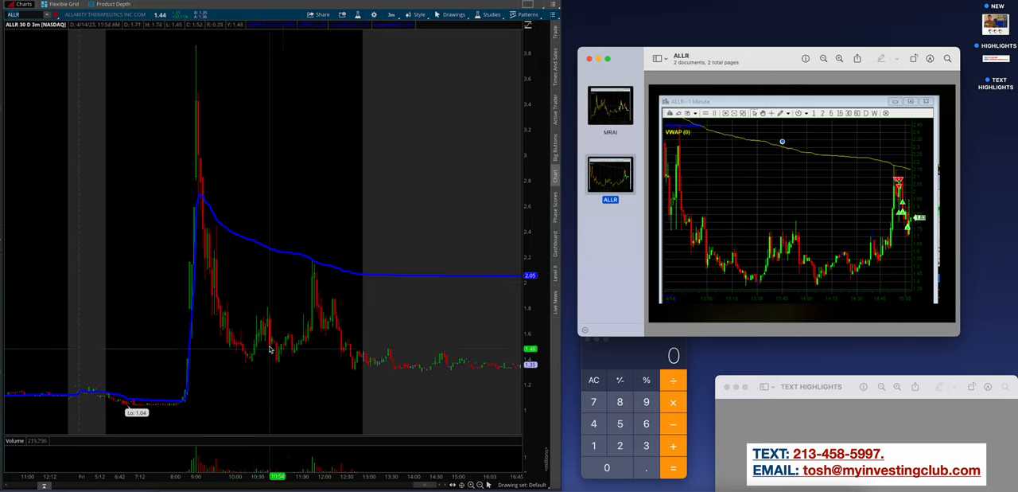
{"action": "mouse_move", "coordinate": [191, 77]}
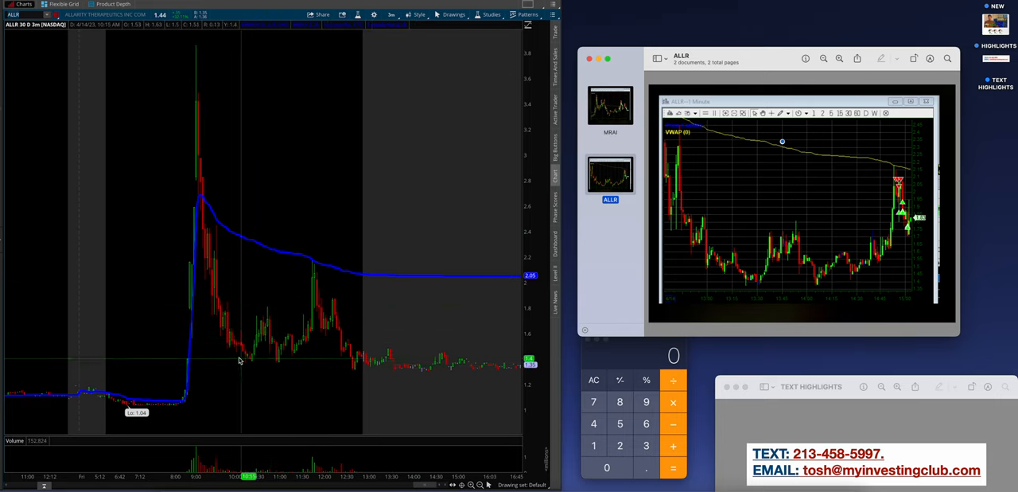
{"action": "mouse_move", "coordinate": [308, 229]}
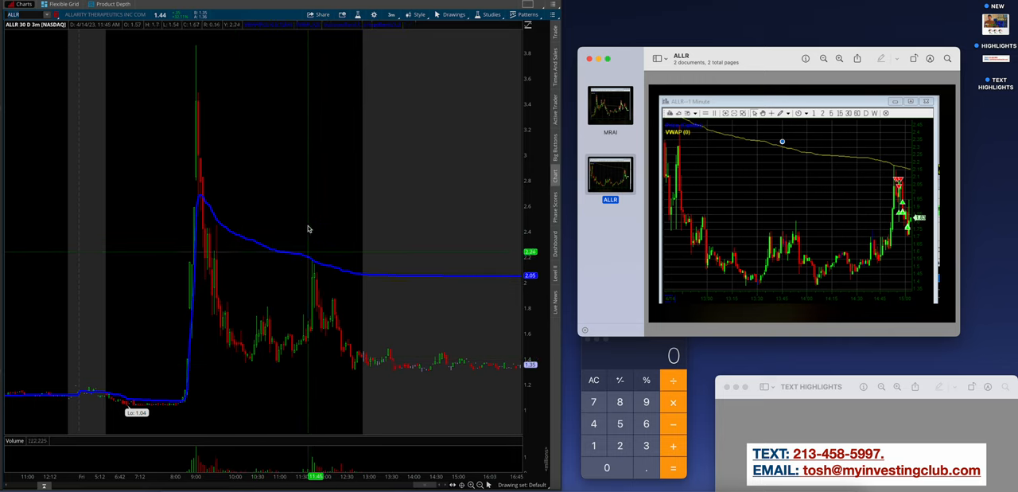
{"action": "mouse_move", "coordinate": [324, 129]}
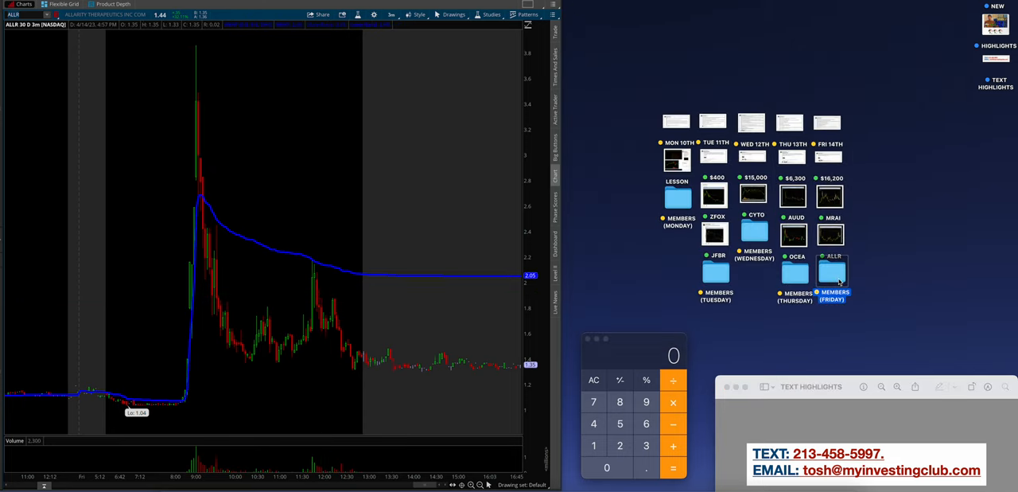
Open the Friday member screenshots and zoom into the INPX and IDAI posts, marking the IDAI chart
{"action": "double_click", "coordinate": [831, 272]}
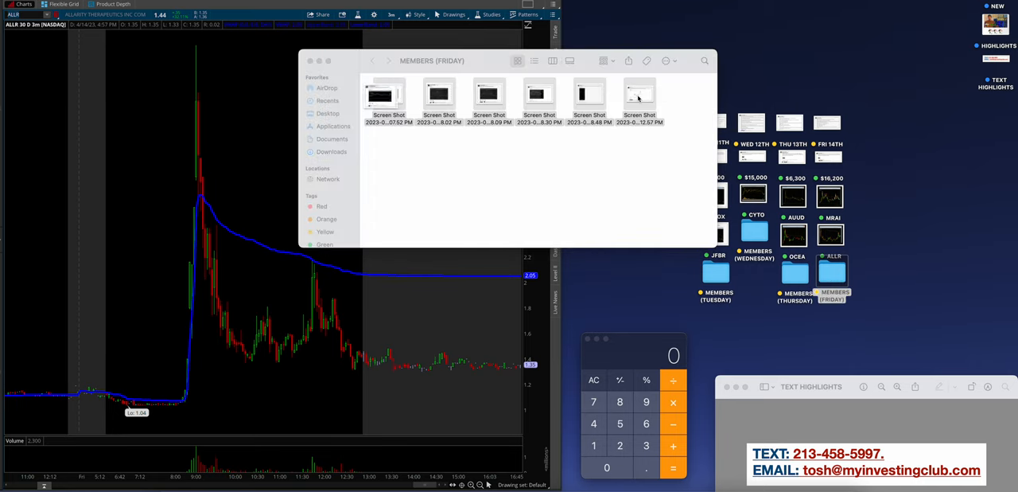
{"action": "double_click", "coordinate": [388, 95]}
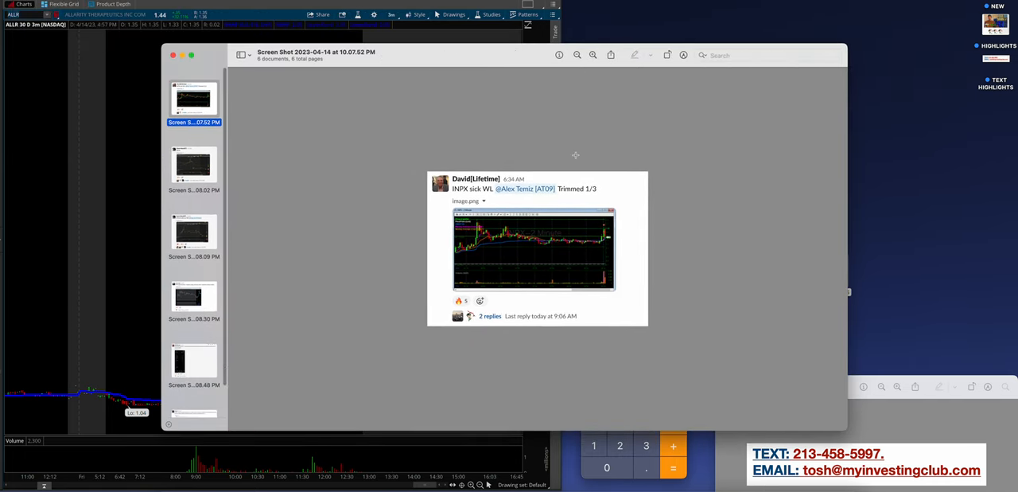
{"action": "left_click", "coordinate": [592, 54]}
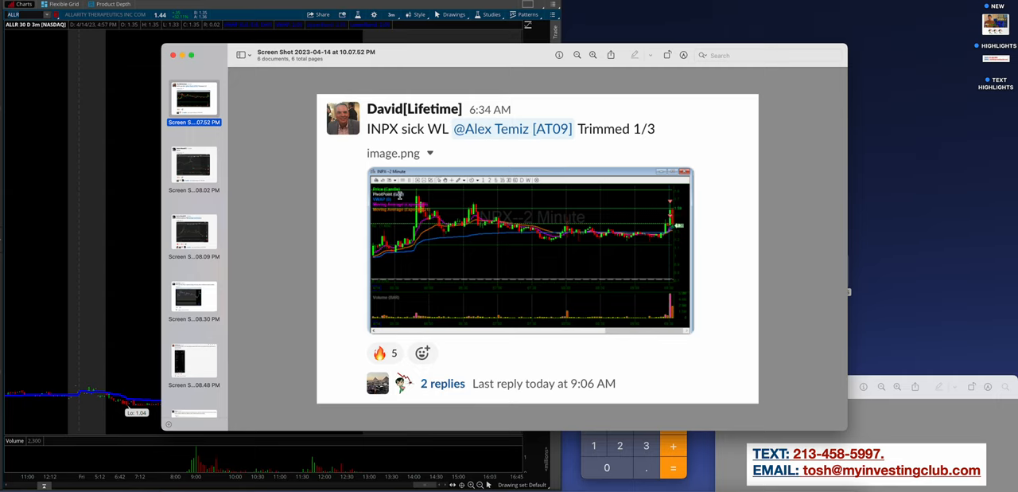
{"action": "left_click", "coordinate": [194, 166]}
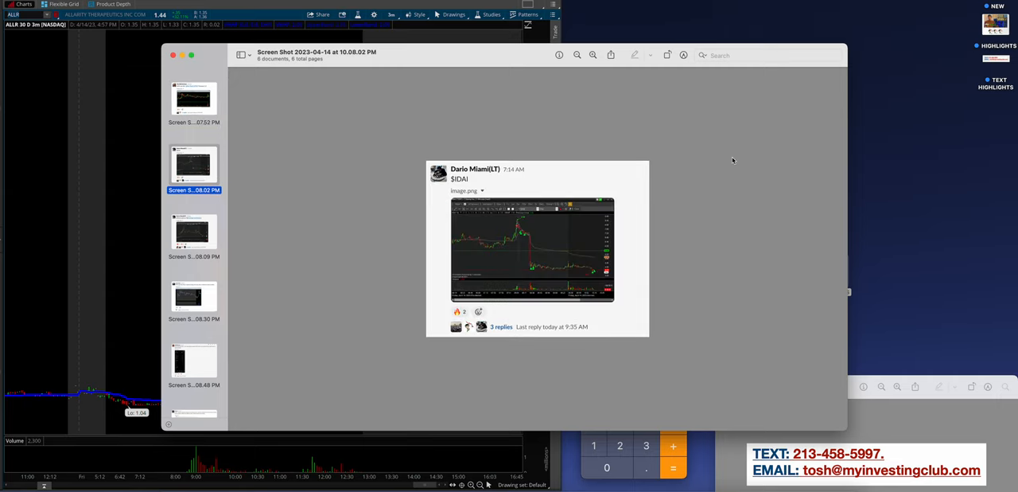
{"action": "left_click", "coordinate": [592, 54]}
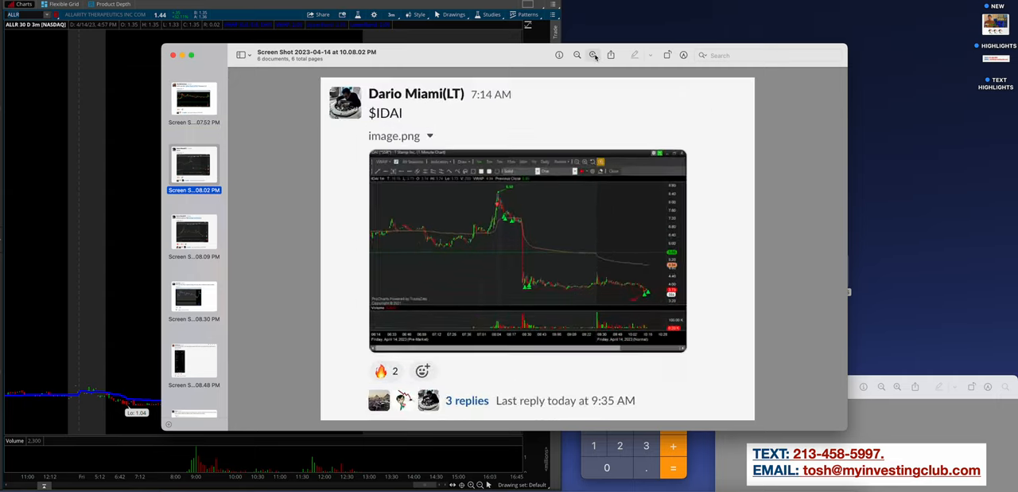
{"action": "left_click", "coordinate": [591, 55]}
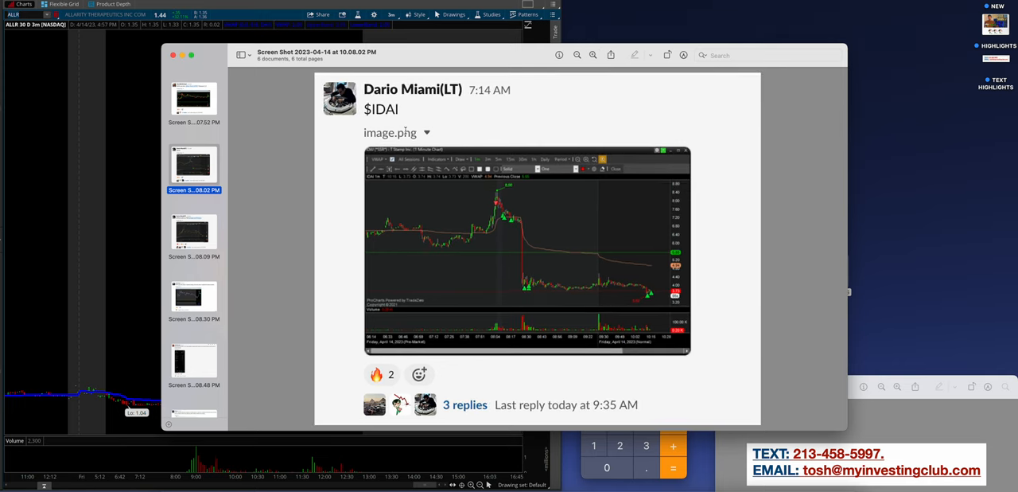
{"action": "left_click", "coordinate": [529, 252]}
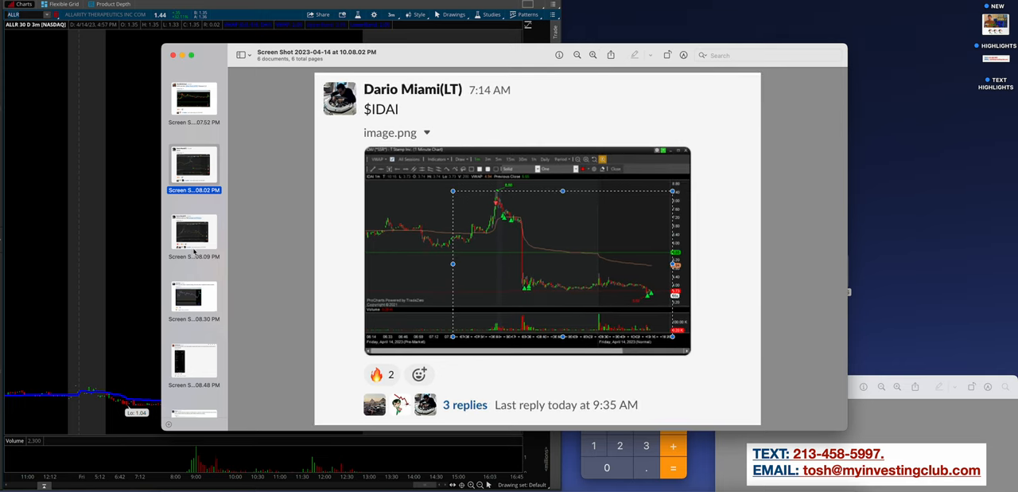
Review the MVLA, PTPI and MOMOtrade posts, ending back on the PTPI short
{"action": "left_click", "coordinate": [194, 232]}
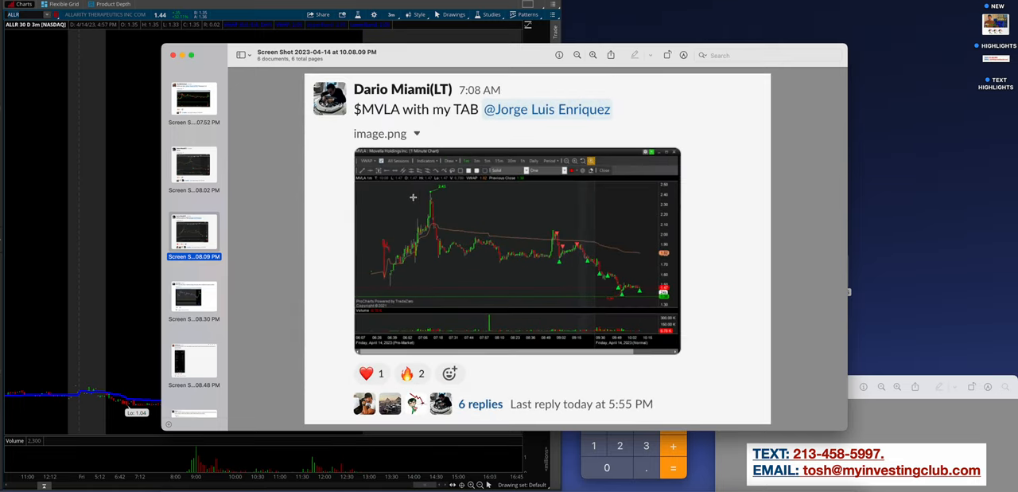
{"action": "left_click", "coordinate": [517, 252]}
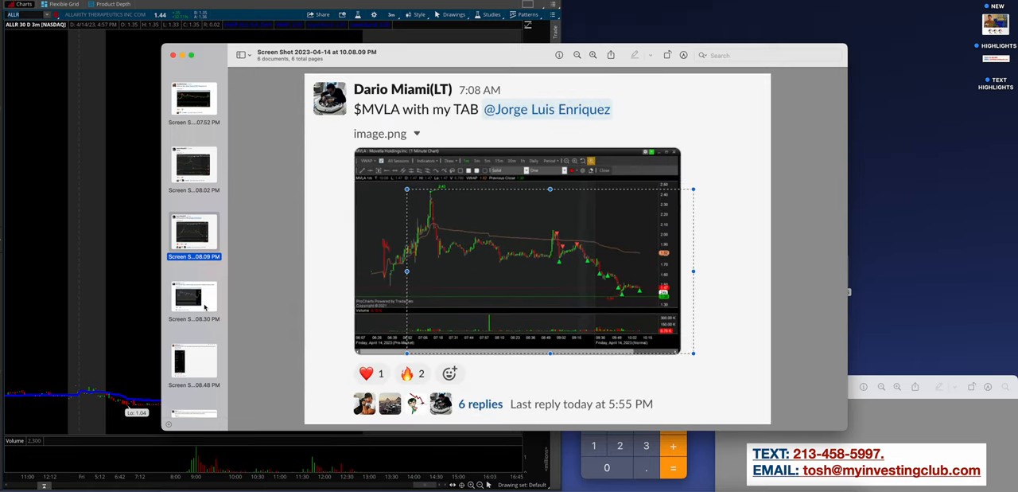
{"action": "left_click", "coordinate": [194, 298]}
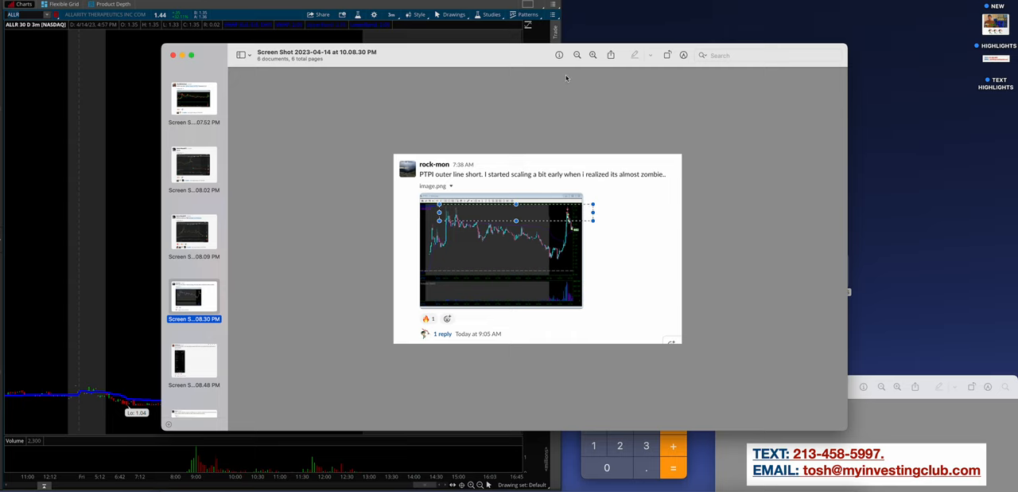
{"action": "left_click", "coordinate": [592, 54]}
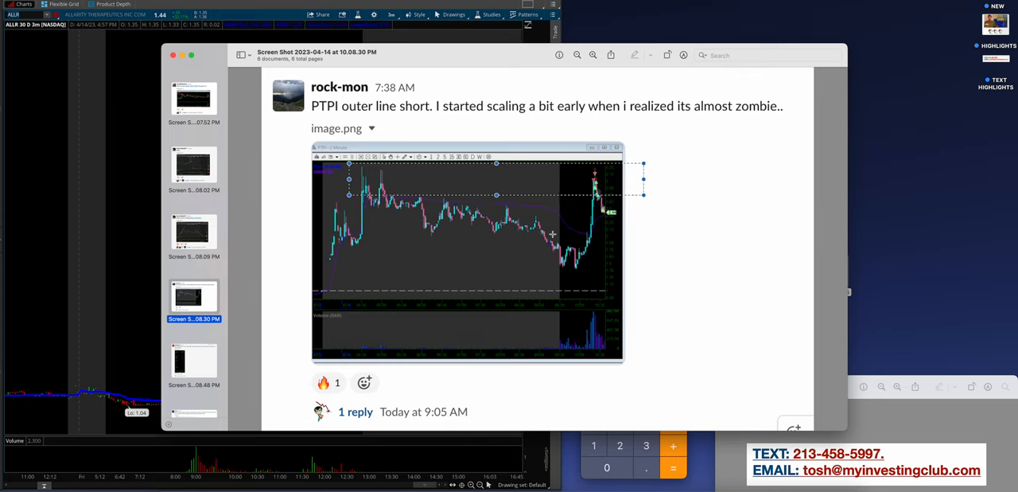
{"action": "left_click", "coordinate": [194, 362]}
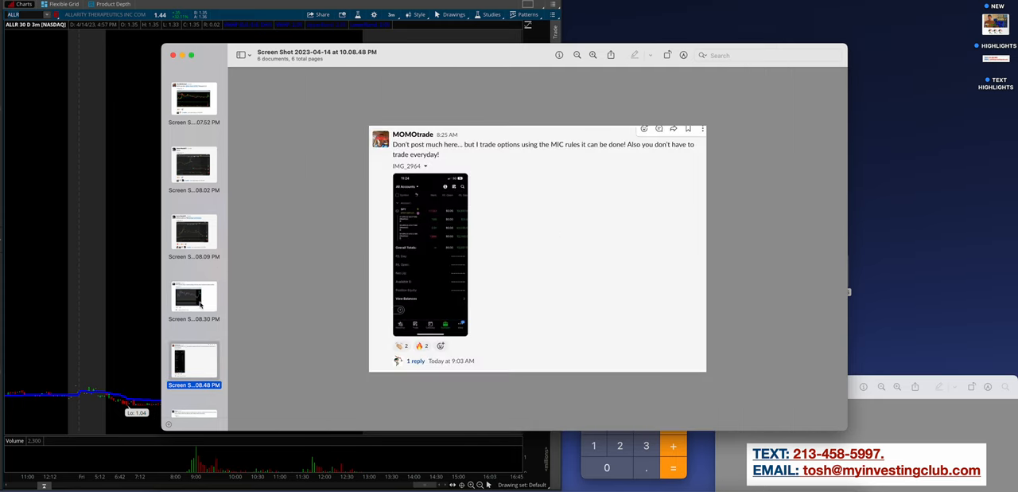
{"action": "left_click", "coordinate": [194, 298]}
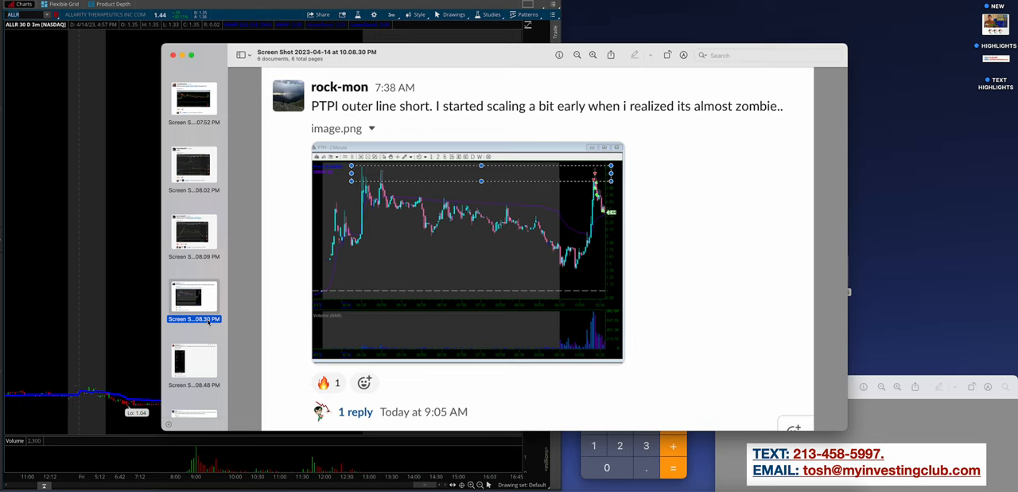
View the MOMOtrade screenshot, marking the account totals, then move to Travers's CNSP squeeze post
{"action": "scroll", "scroll_direction": "down", "scroll_amount": 3}
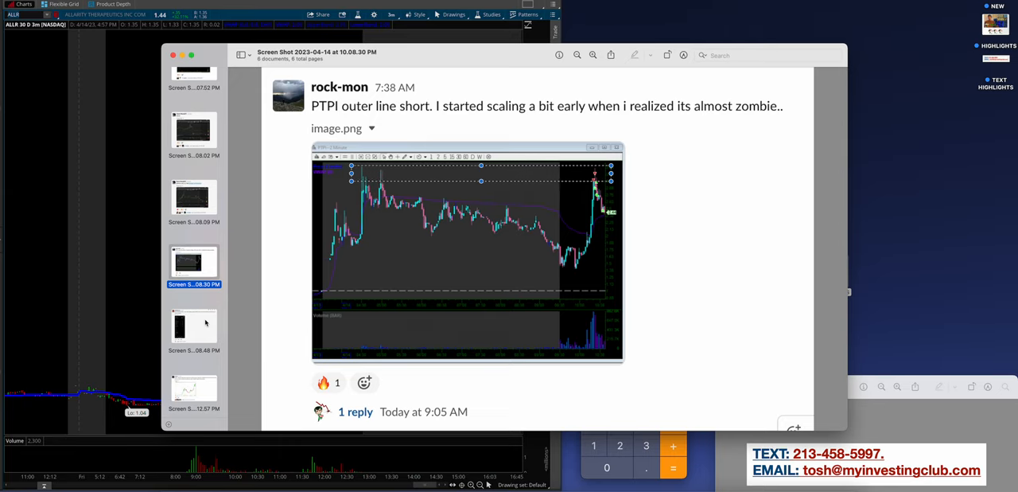
{"action": "left_click", "coordinate": [194, 326]}
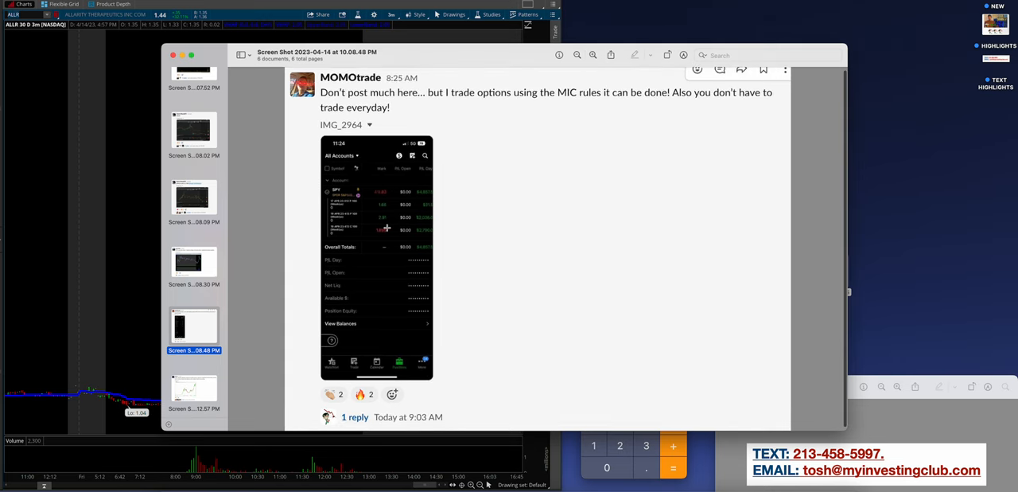
{"action": "left_click_drag", "start_coordinate": [387, 227], "coordinate": [465, 267]}
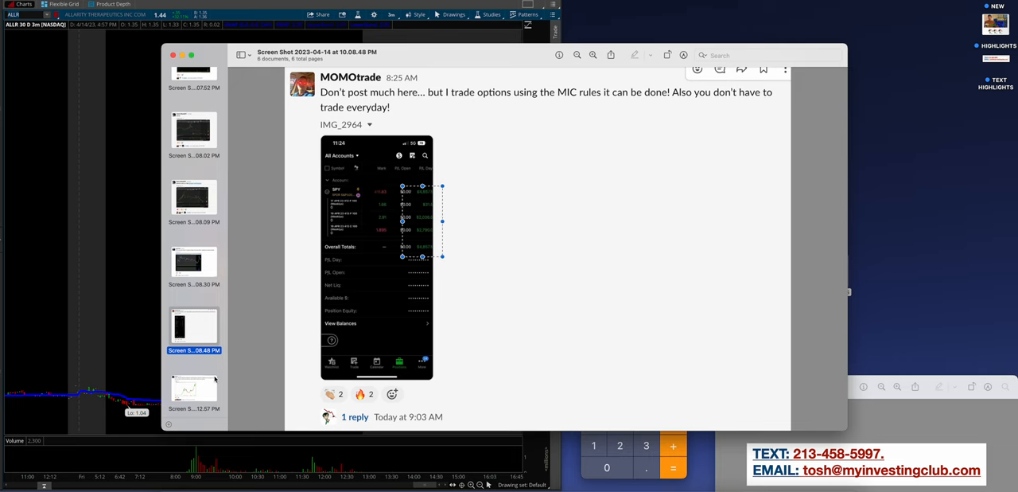
{"action": "left_click", "coordinate": [194, 390]}
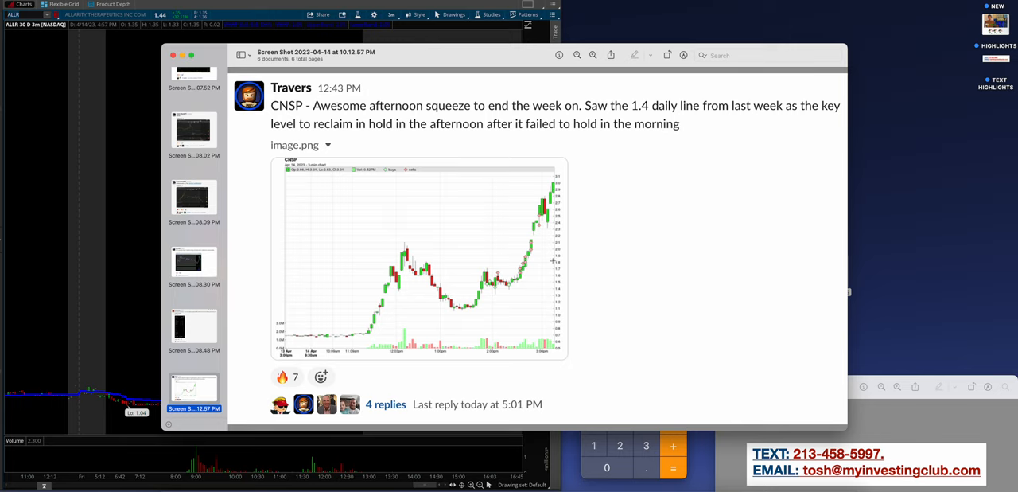
{"action": "mouse_move", "coordinate": [482, 210]}
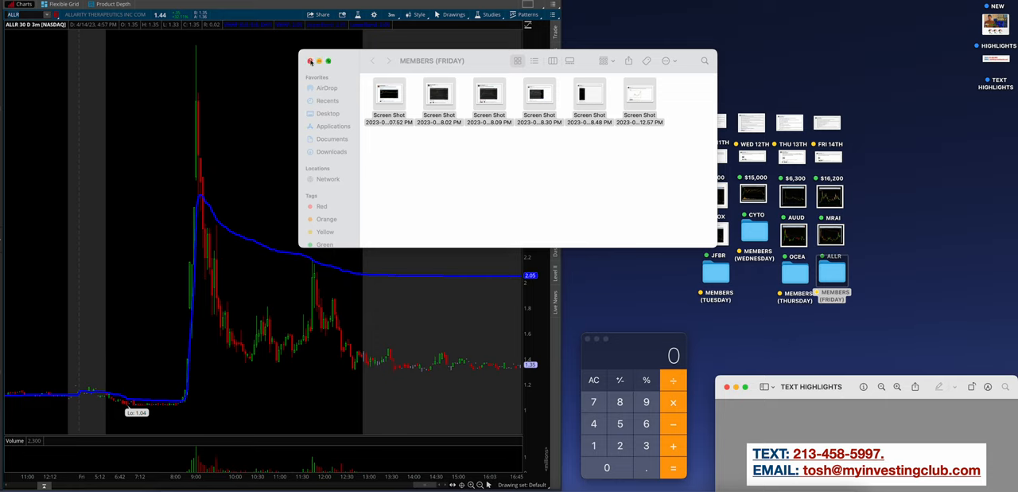
Switch to the My Investing Club Slack workspace, dismiss the profile panel and show recent conversations
{"action": "left_click", "coordinate": [311, 61]}
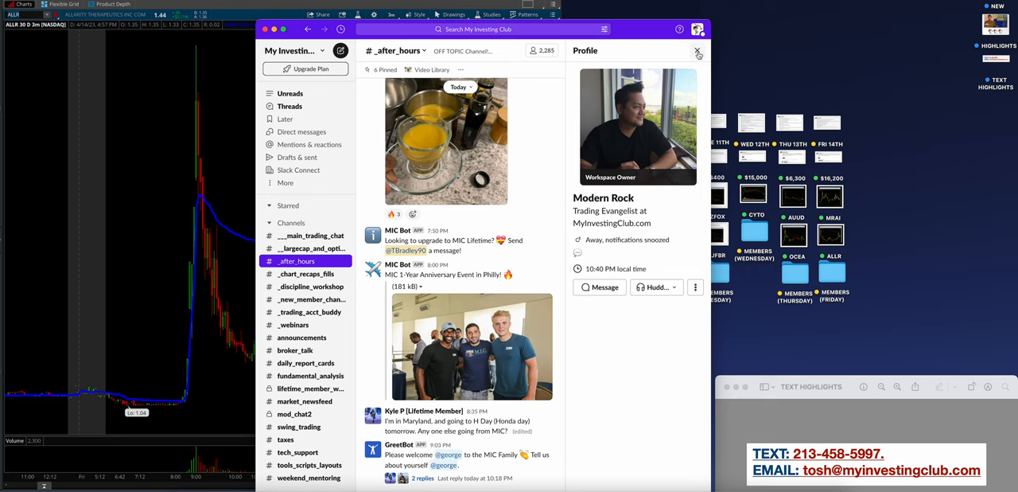
{"action": "left_click", "coordinate": [697, 51]}
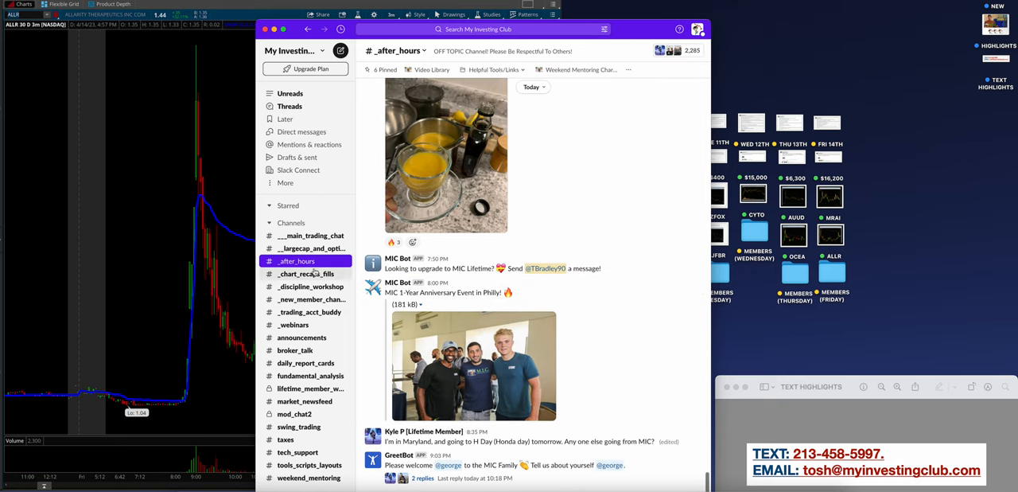
{"action": "left_click", "coordinate": [291, 223]}
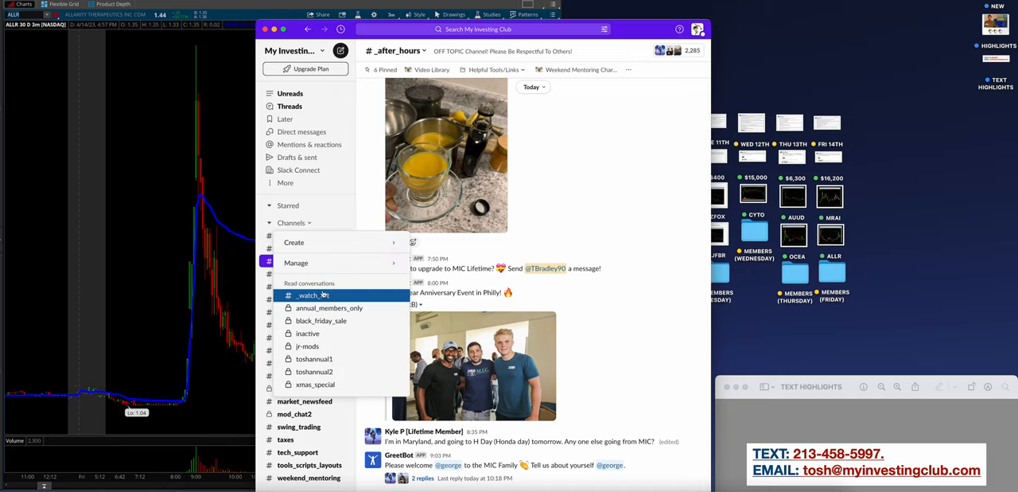
Scroll through the day's plans in #_watch_list, then move to #__main_trading_chat
{"action": "left_click", "coordinate": [311, 296]}
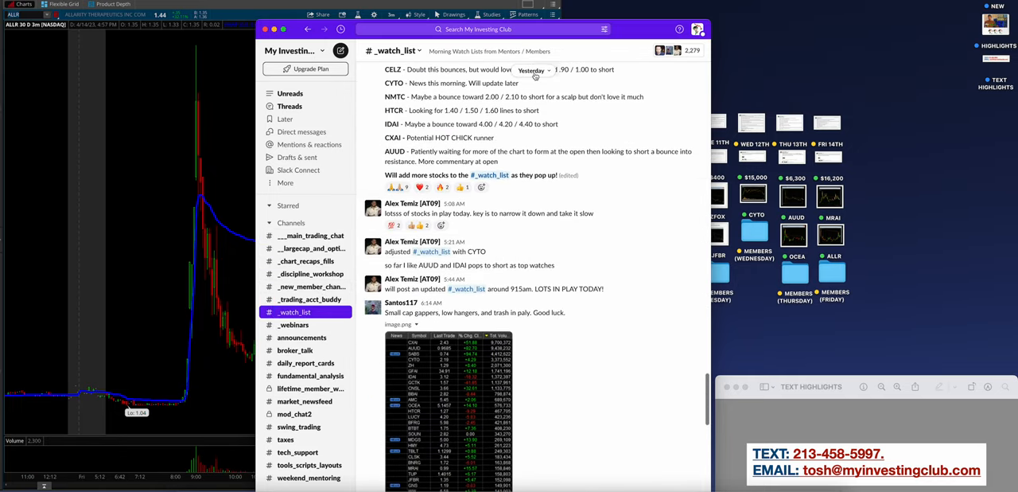
{"action": "scroll", "scroll_direction": "down", "scroll_amount": 3}
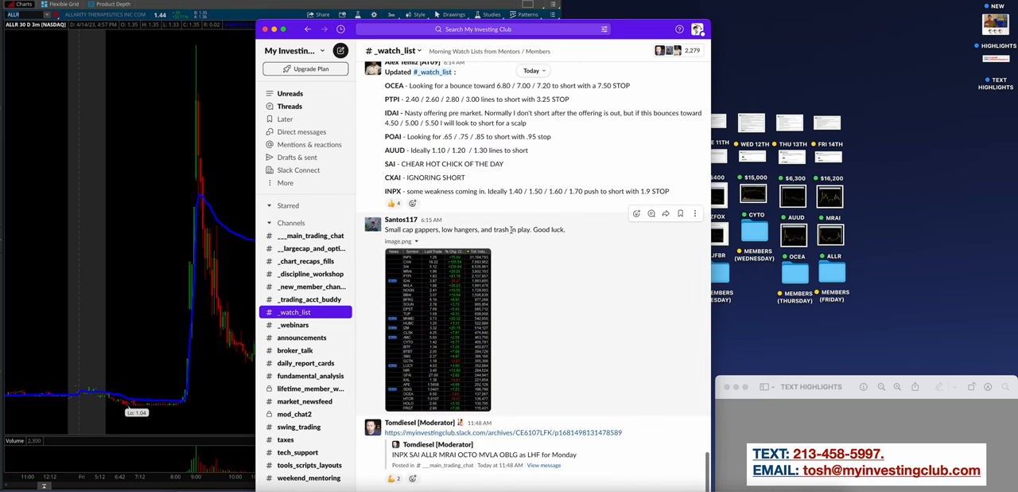
{"action": "scroll", "scroll_direction": "up", "scroll_amount": 3}
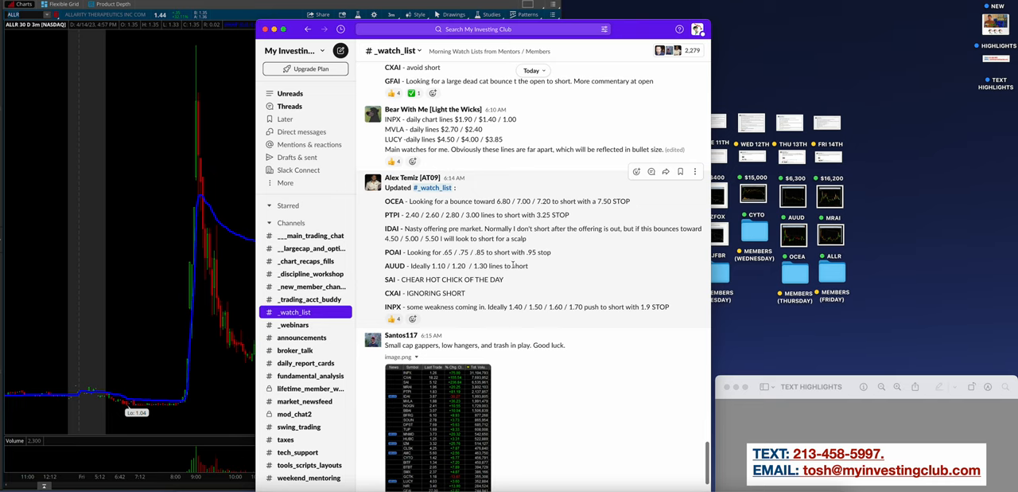
{"action": "scroll", "scroll_direction": "up", "scroll_amount": 3}
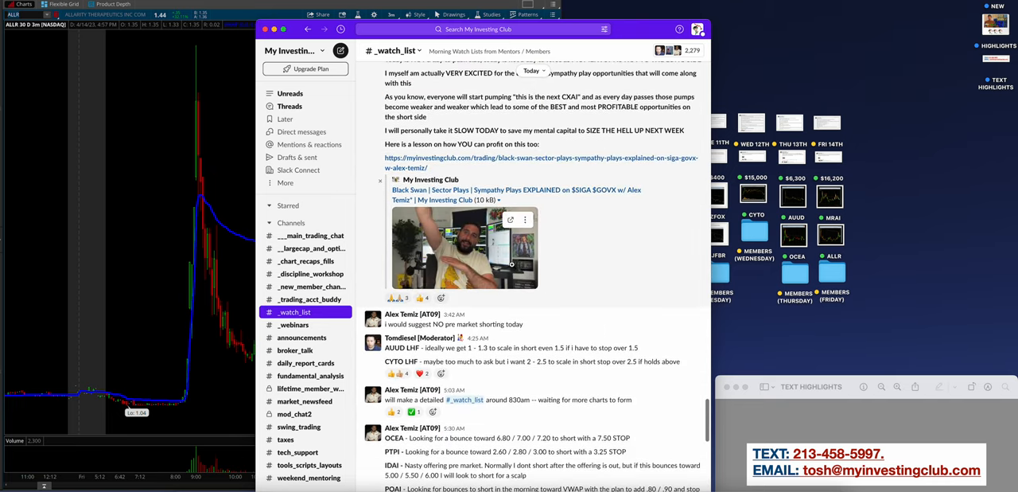
{"action": "scroll", "scroll_direction": "down", "scroll_amount": 3}
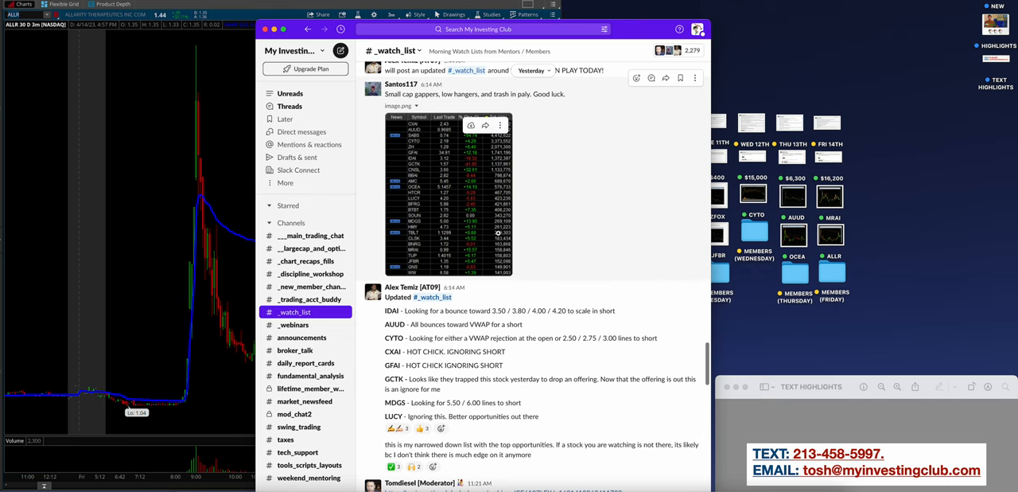
{"action": "left_click", "coordinate": [311, 235]}
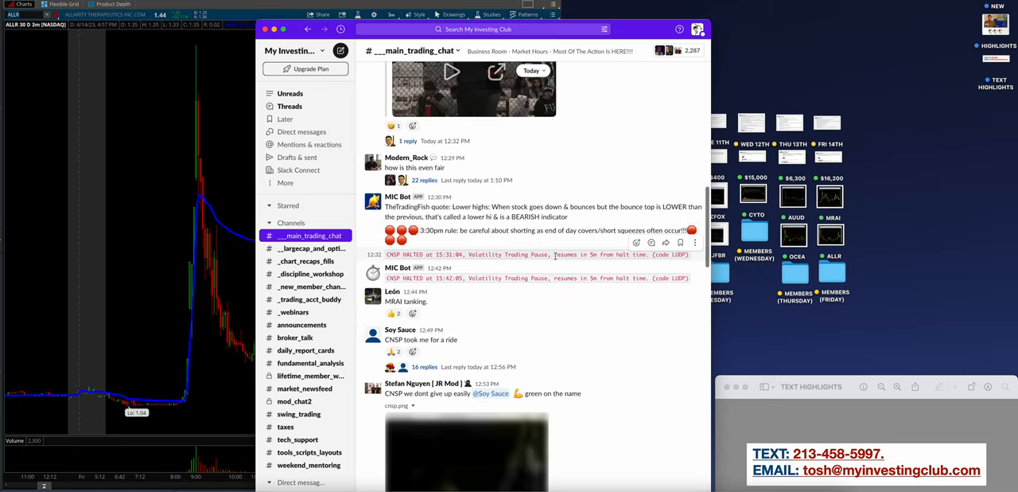
Scroll back through the day's trade posts in main_trading_chat, then move to #_largecap_and_options
{"action": "scroll", "scroll_direction": "up", "scroll_amount": 3}
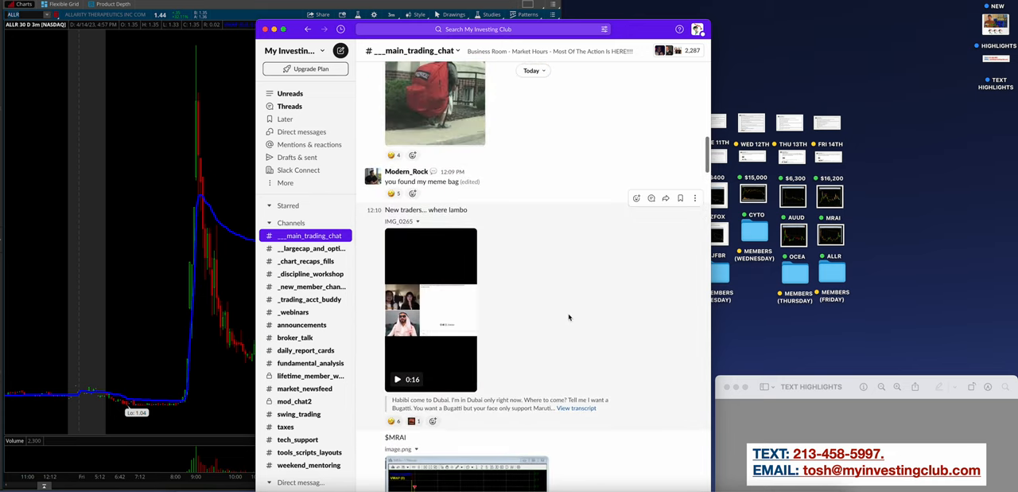
{"action": "scroll", "scroll_direction": "up", "scroll_amount": 3}
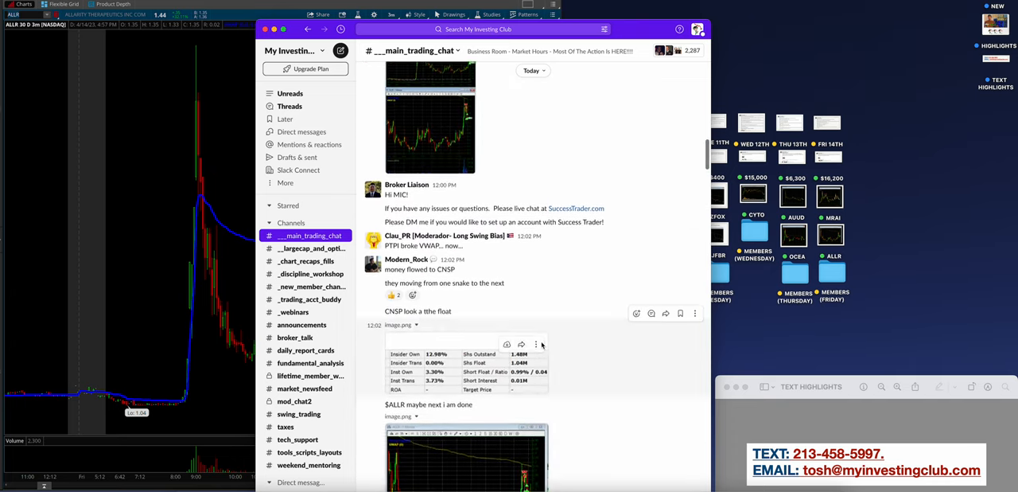
{"action": "scroll", "scroll_direction": "up", "scroll_amount": 3}
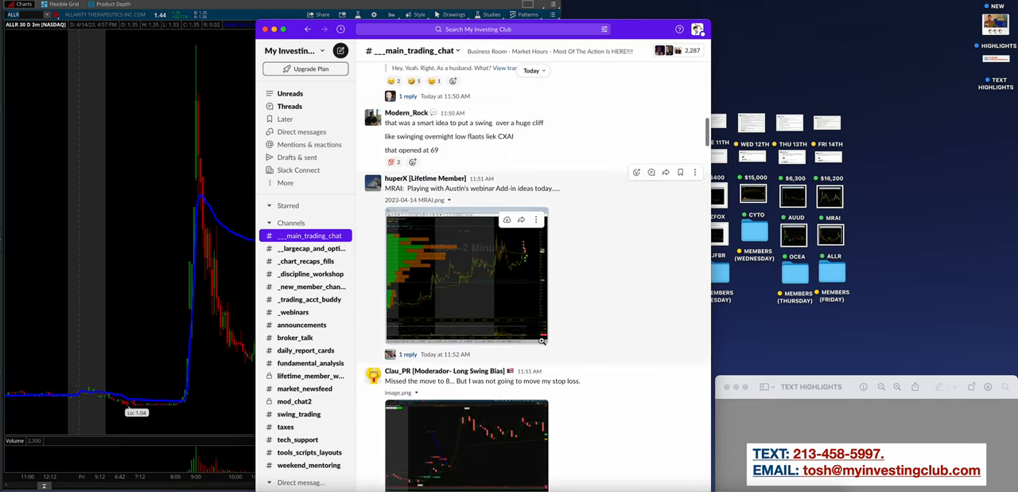
{"action": "scroll", "scroll_direction": "down", "scroll_amount": 3}
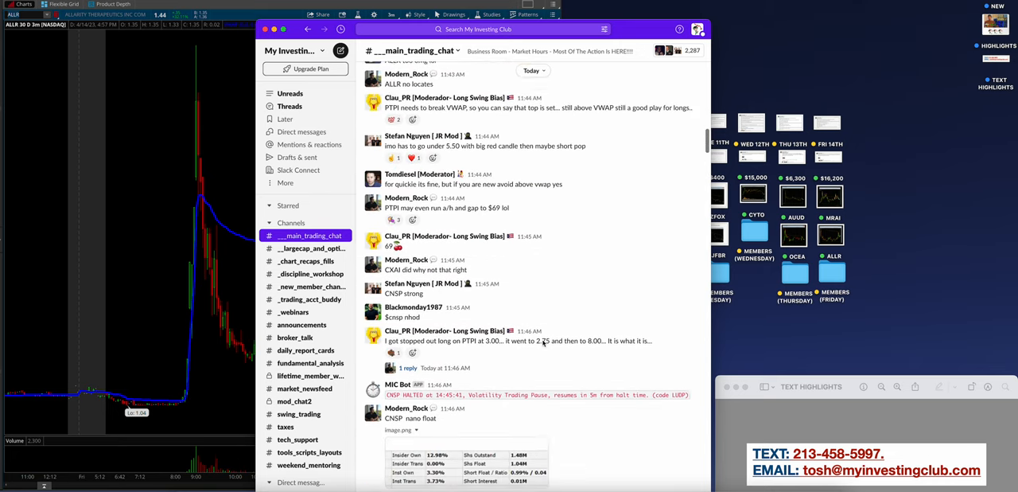
{"action": "scroll", "scroll_direction": "up", "scroll_amount": 3}
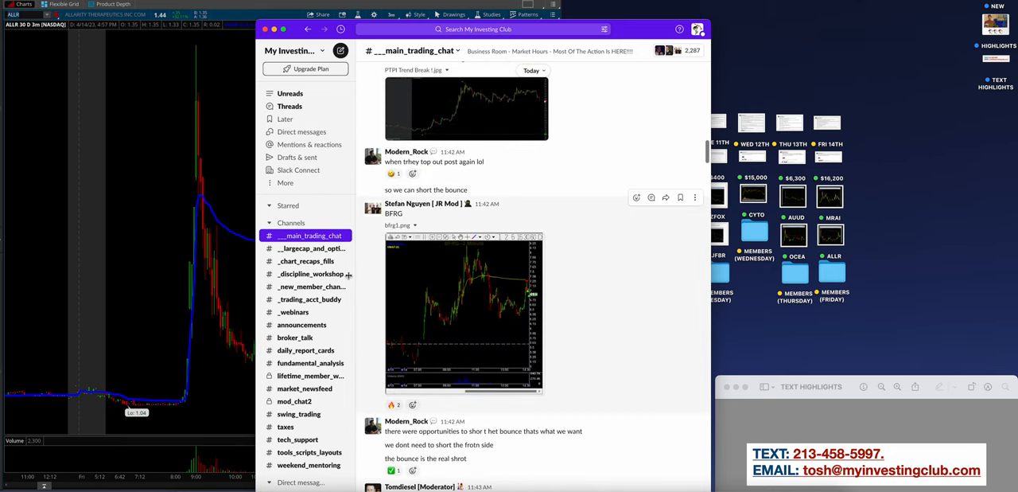
{"action": "left_click", "coordinate": [312, 249]}
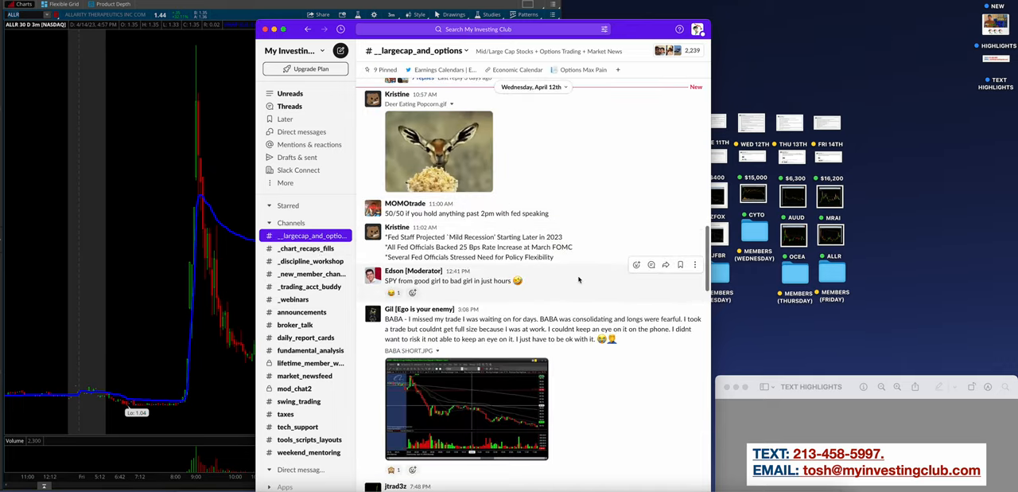
Skim recent market news in largecap_and_options, then move to #_after_hours
{"action": "scroll", "scroll_direction": "down", "scroll_amount": 3}
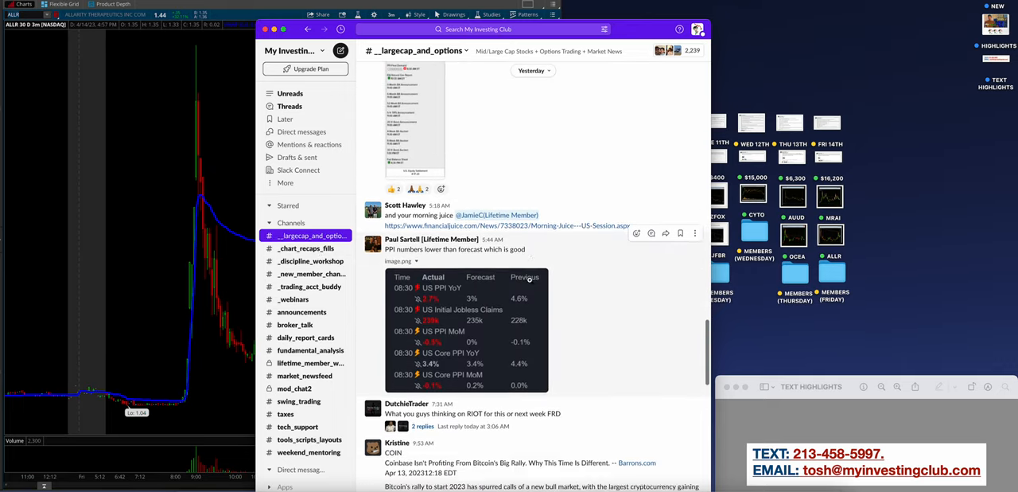
{"action": "scroll", "scroll_direction": "down", "scroll_amount": 3}
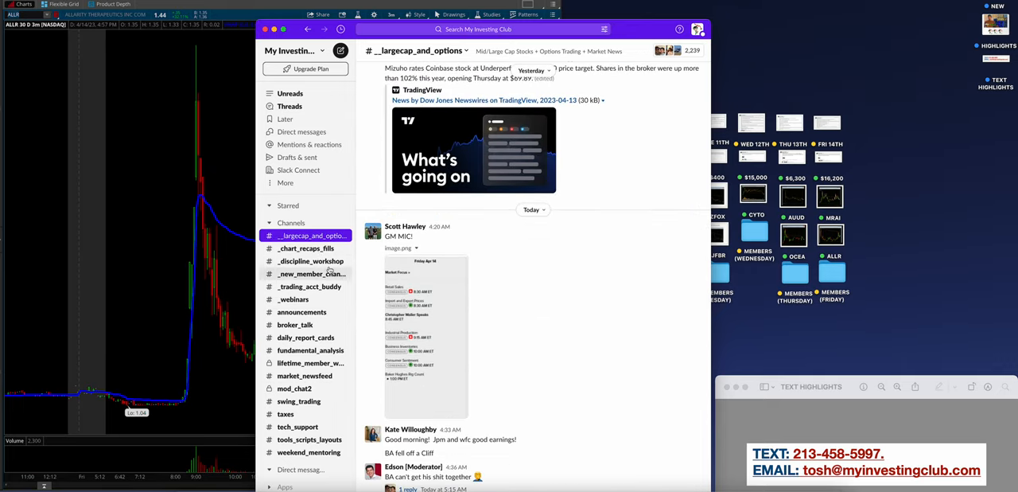
{"action": "scroll", "scroll_direction": "down", "scroll_amount": 3}
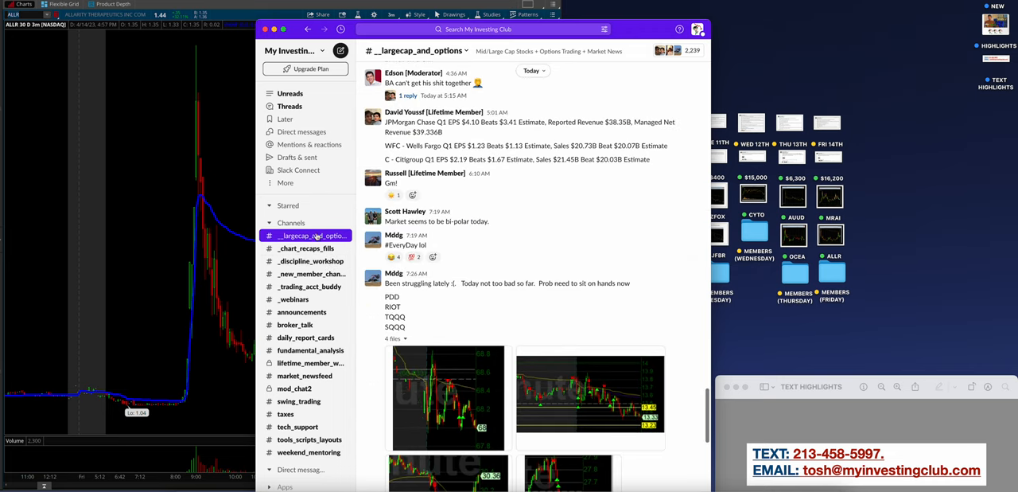
{"action": "left_click", "coordinate": [296, 236]}
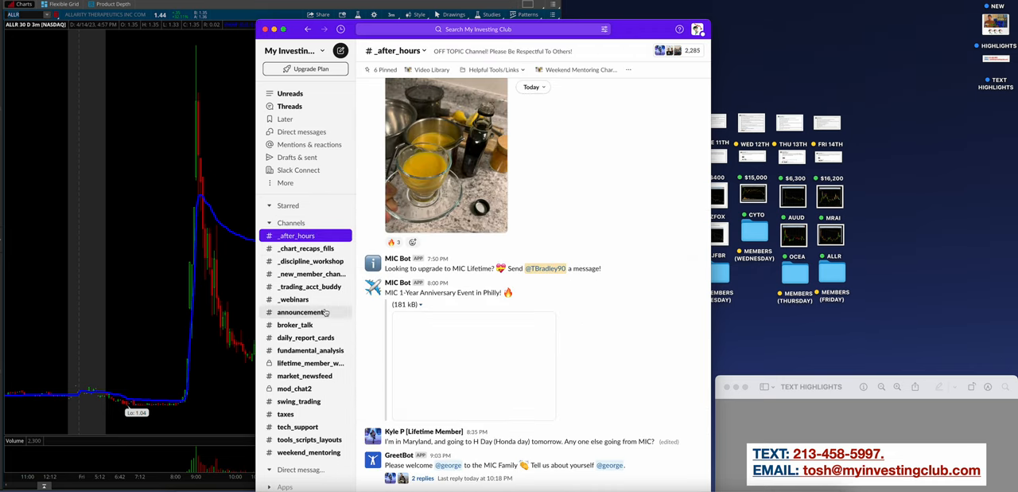
Scroll back through older after_hours posts, then bring the club website browser forward
{"action": "scroll", "scroll_direction": "up", "scroll_amount": 3}
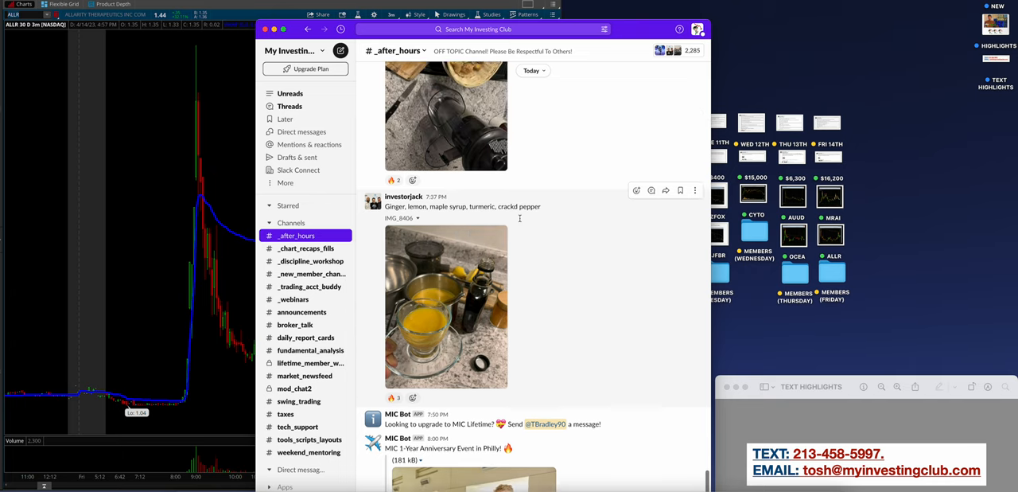
{"action": "scroll", "scroll_direction": "up", "scroll_amount": 3}
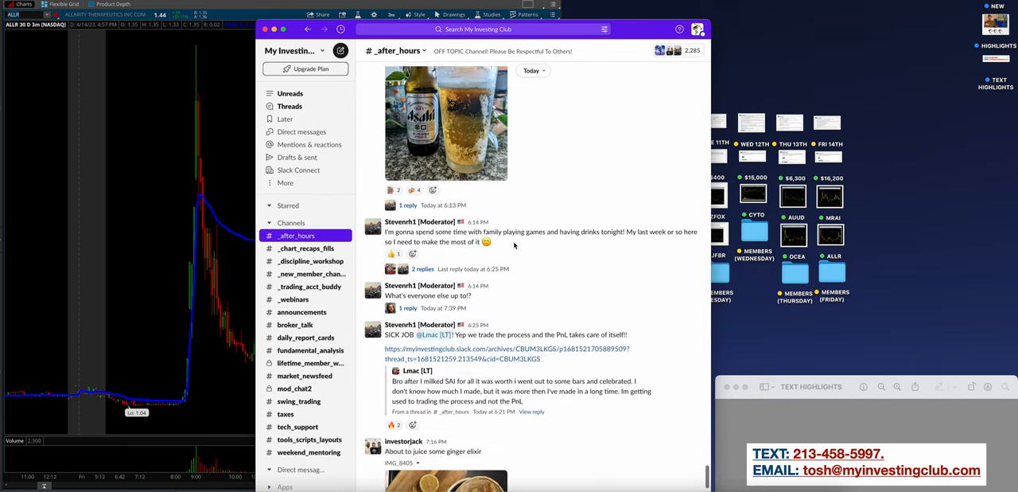
{"action": "scroll", "scroll_direction": "up", "scroll_amount": 3}
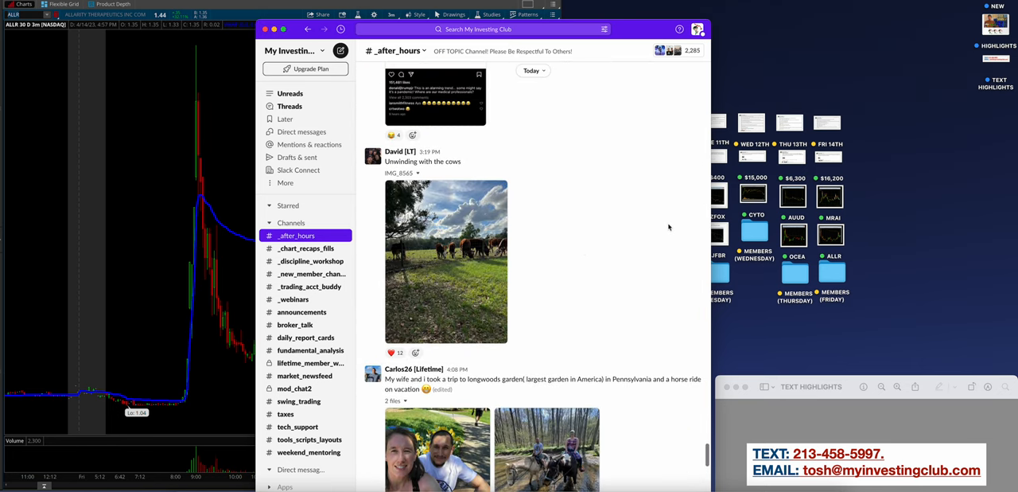
{"action": "scroll", "scroll_direction": "up", "scroll_amount": 3}
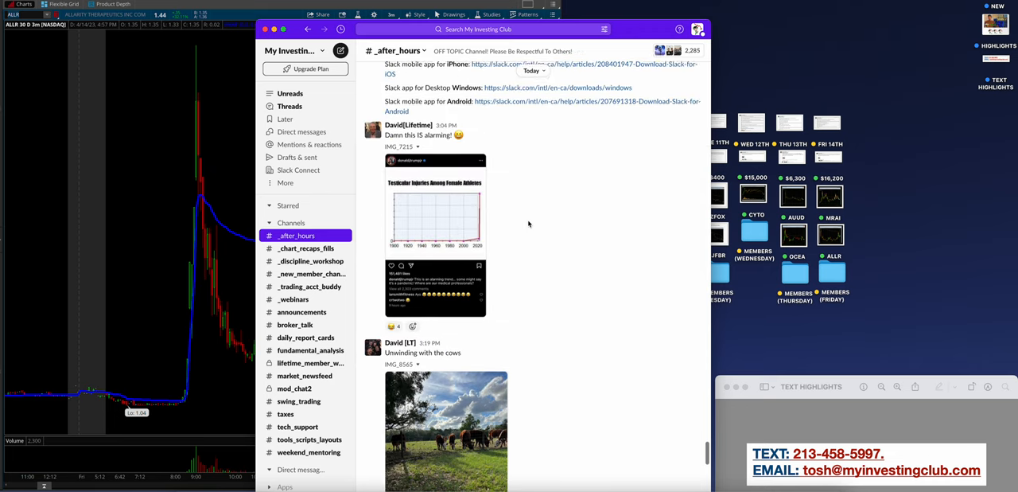
{"action": "scroll", "scroll_direction": "up", "scroll_amount": 3}
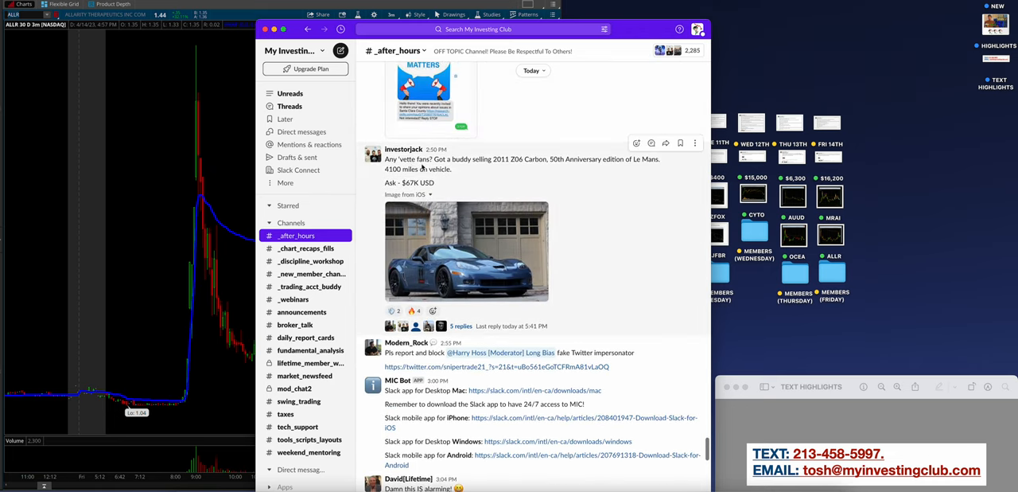
{"action": "mouse_move", "coordinate": [605, 172]}
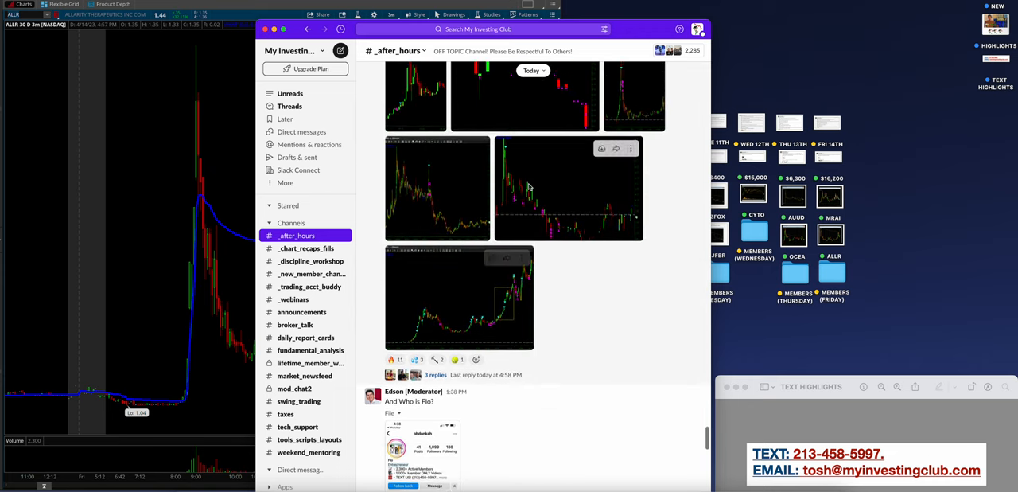
{"action": "scroll", "scroll_direction": "up", "scroll_amount": 3}
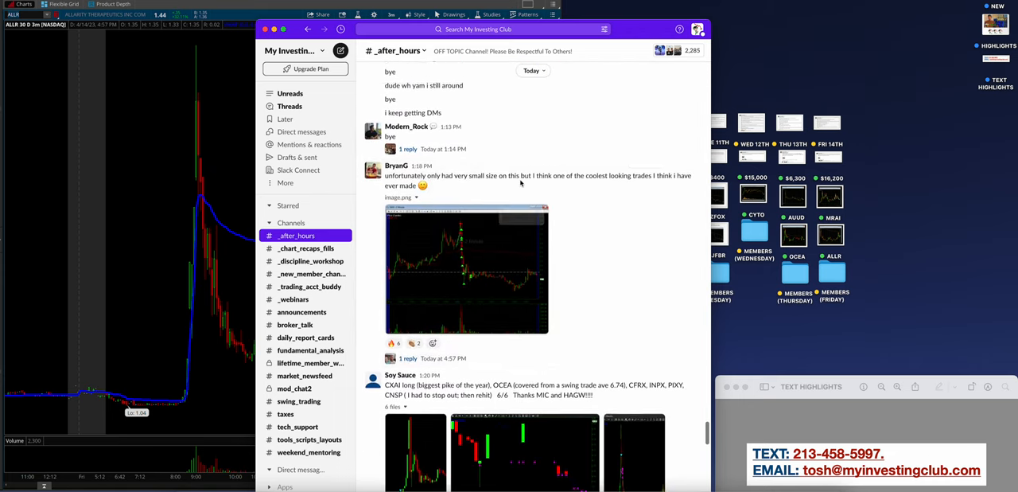
{"action": "scroll", "scroll_direction": "up", "scroll_amount": 3}
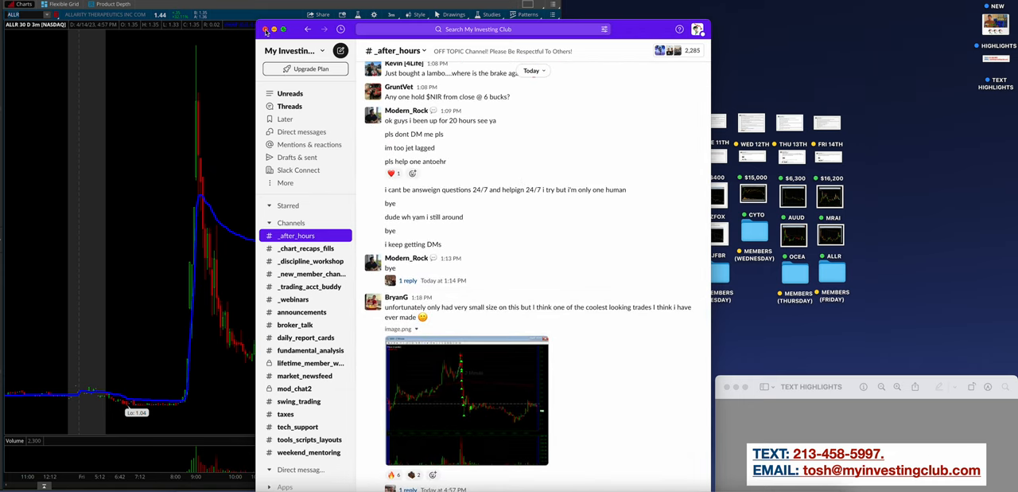
{"action": "left_click", "coordinate": [267, 29]}
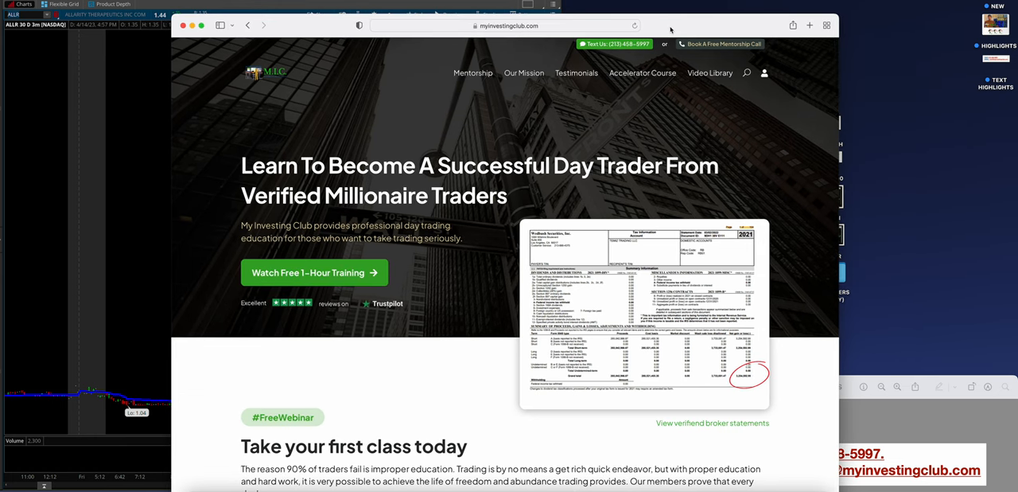
{"action": "mouse_move", "coordinate": [643, 51]}
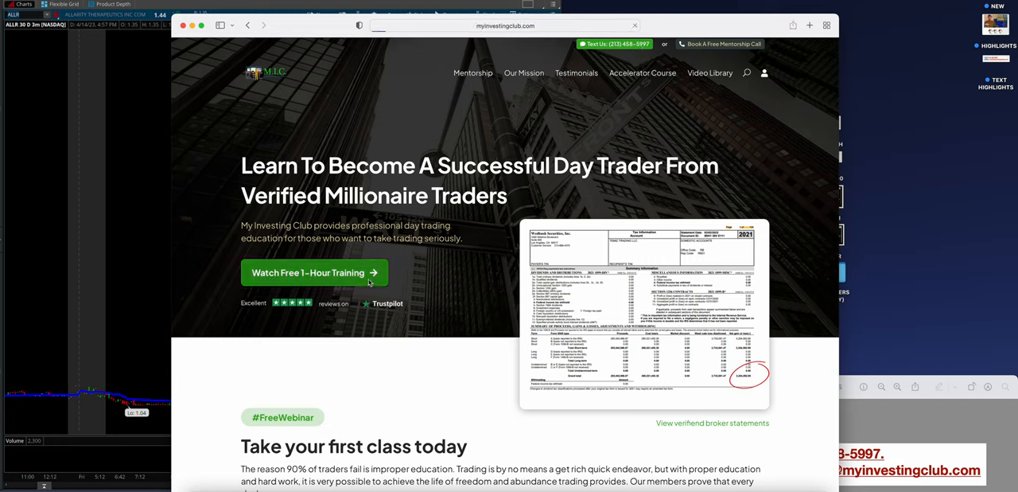
Visit the free training page and mentorship call form, returning to the homepage's co-founders section
{"action": "left_click", "coordinate": [315, 273]}
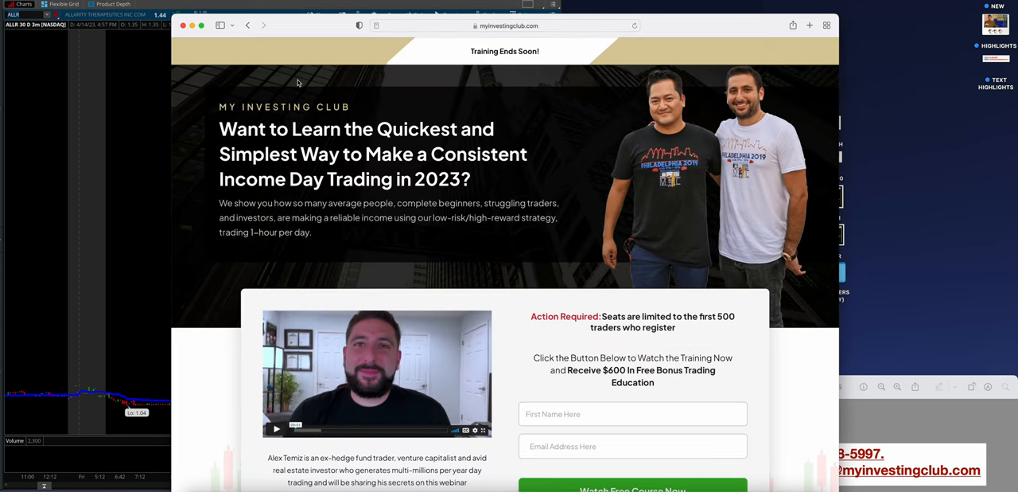
{"action": "left_click", "coordinate": [248, 26]}
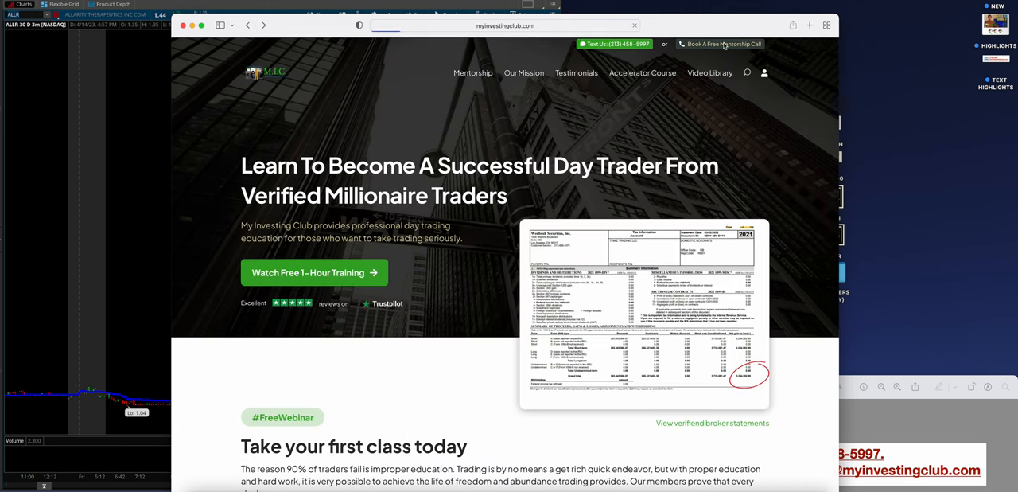
{"action": "left_click", "coordinate": [720, 45]}
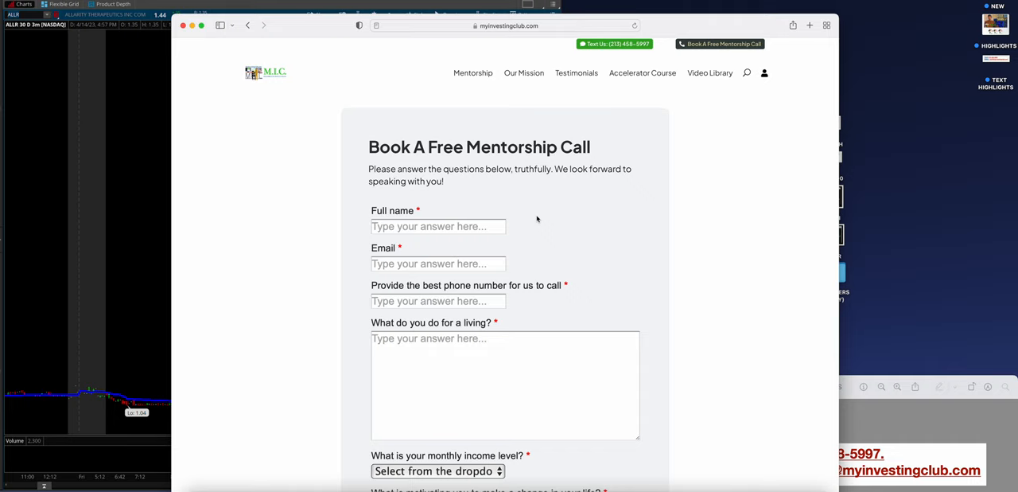
{"action": "mouse_move", "coordinate": [683, 80]}
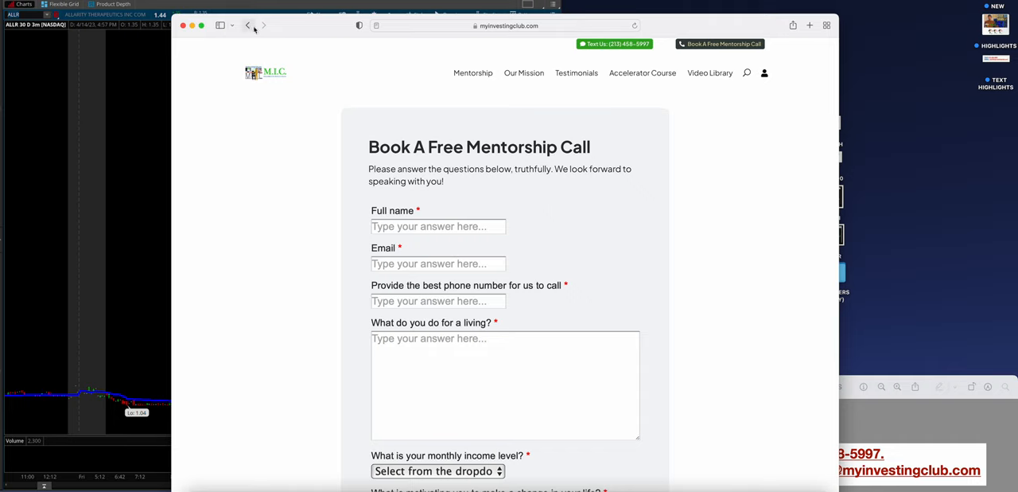
{"action": "left_click", "coordinate": [248, 26]}
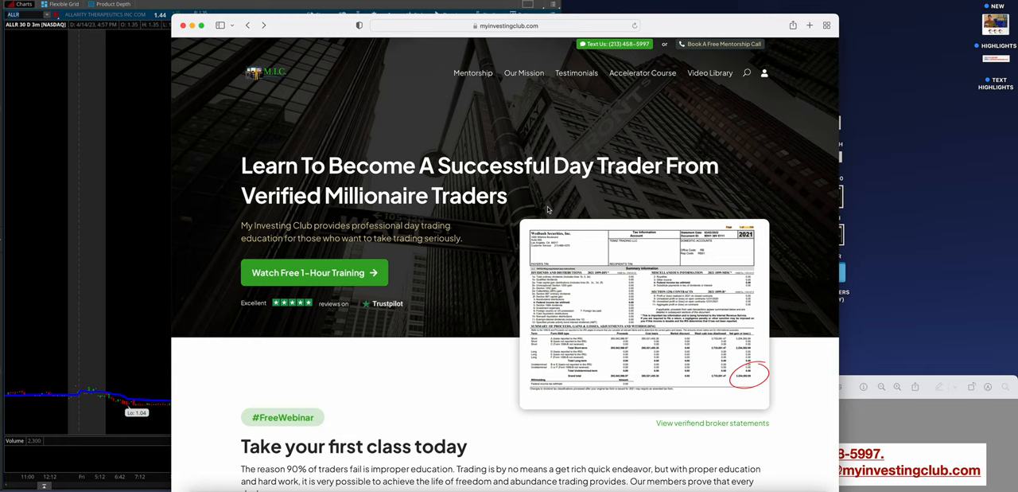
{"action": "mouse_move", "coordinate": [439, 280]}
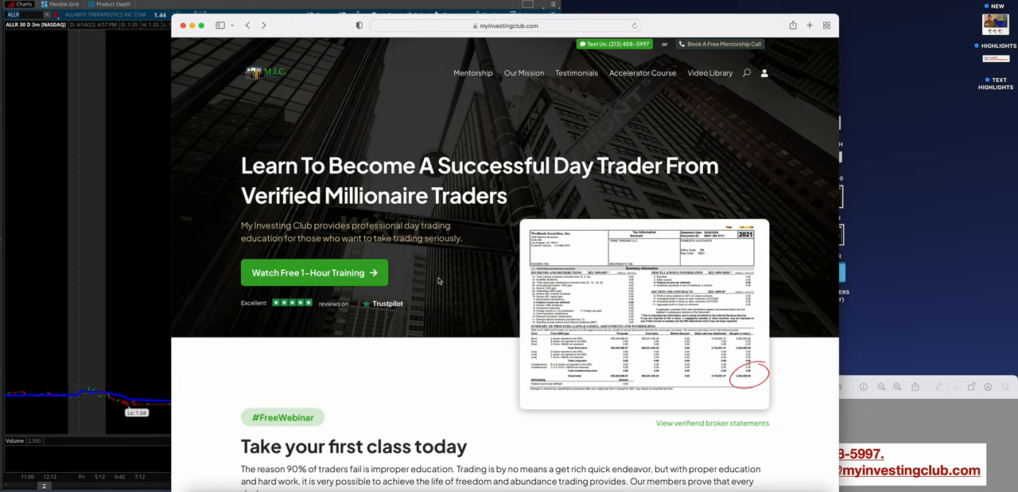
{"action": "mouse_move", "coordinate": [502, 159]}
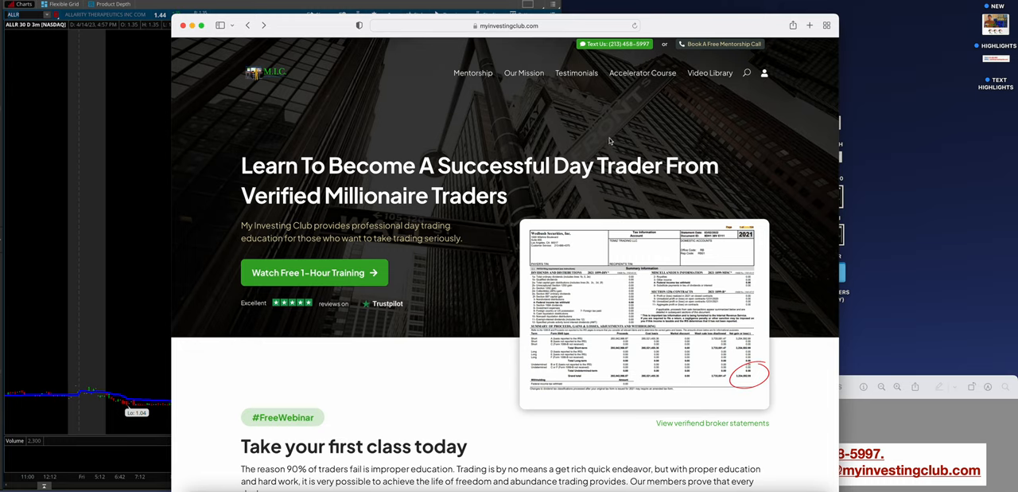
{"action": "mouse_move", "coordinate": [636, 211]}
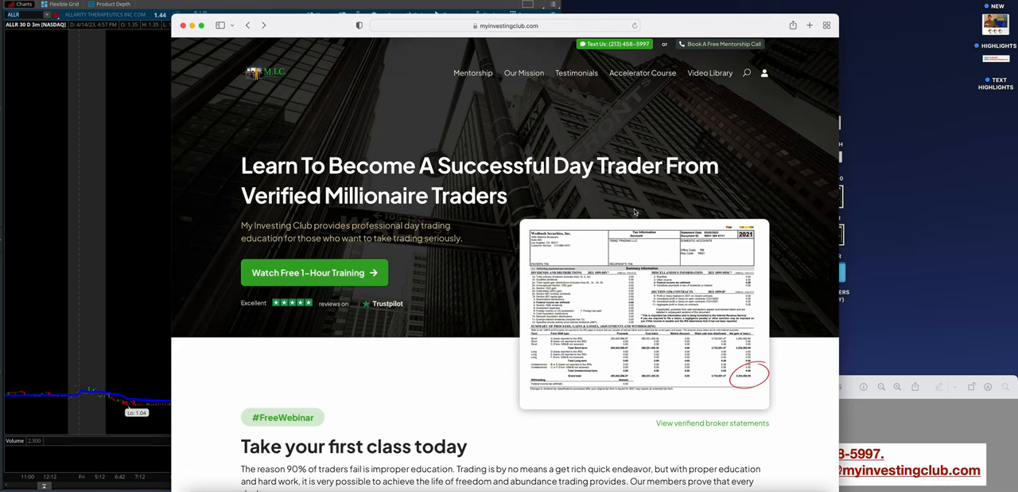
{"action": "scroll", "scroll_direction": "down", "scroll_amount": 3}
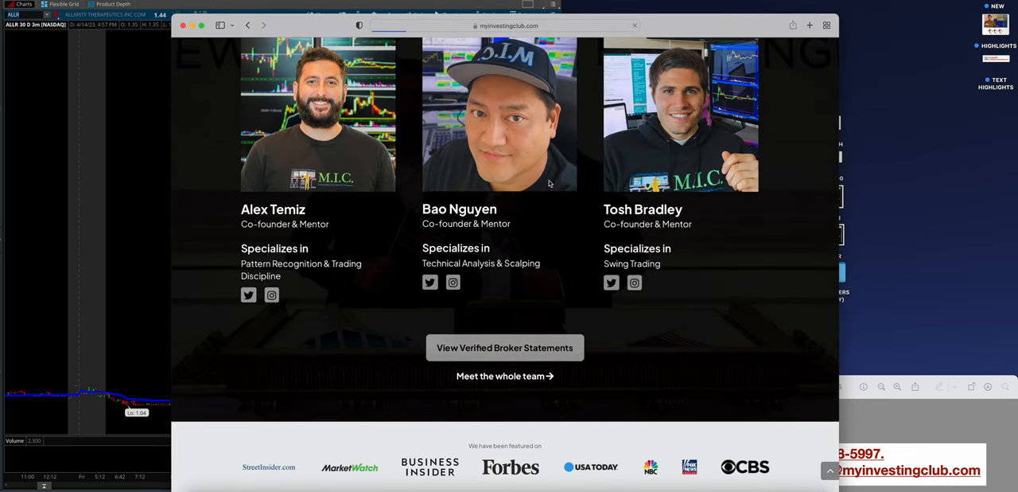
{"action": "left_click", "coordinate": [504, 346]}
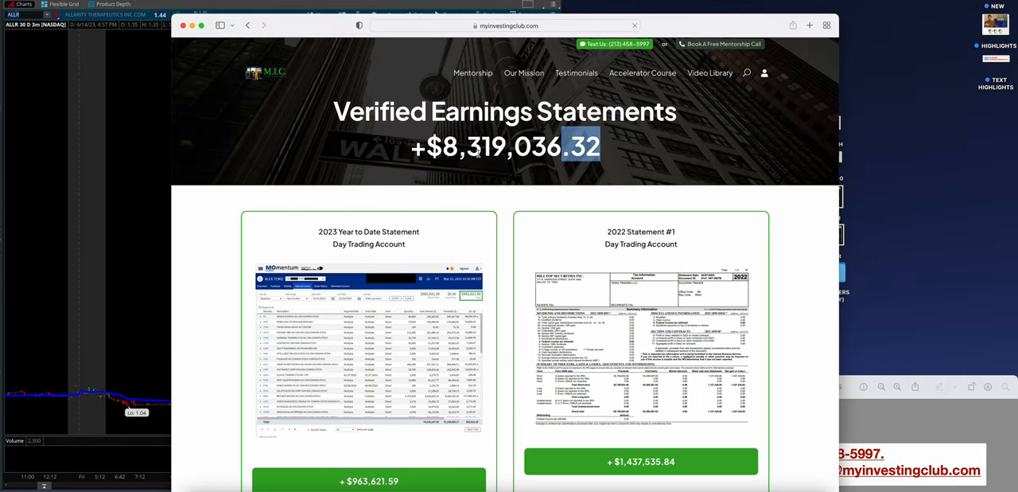
{"action": "scroll", "scroll_direction": "down", "scroll_amount": 3}
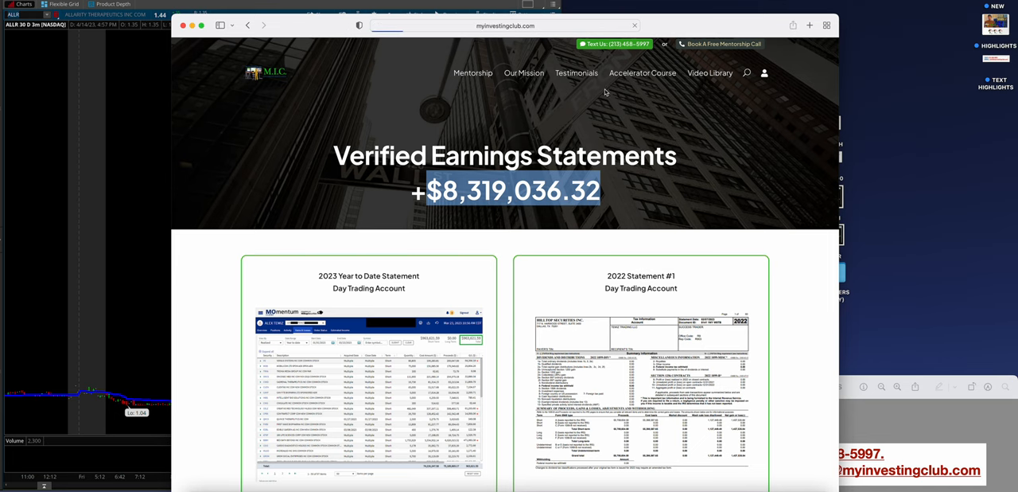
{"action": "scroll", "scroll_direction": "up", "scroll_amount": 3}
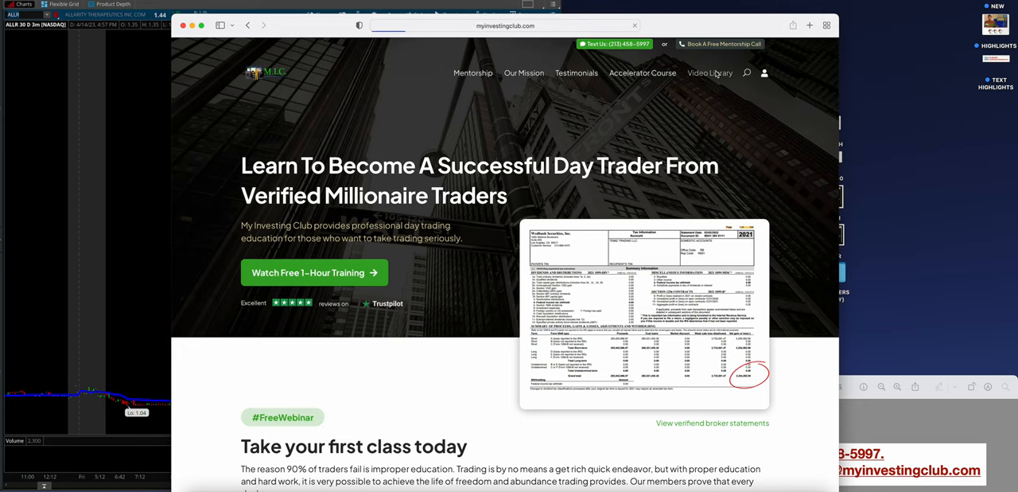
Browse the Video Library, peek at the Jumpstart Accelerator, and show Alex's Live Trades collection
{"action": "left_click", "coordinate": [710, 74]}
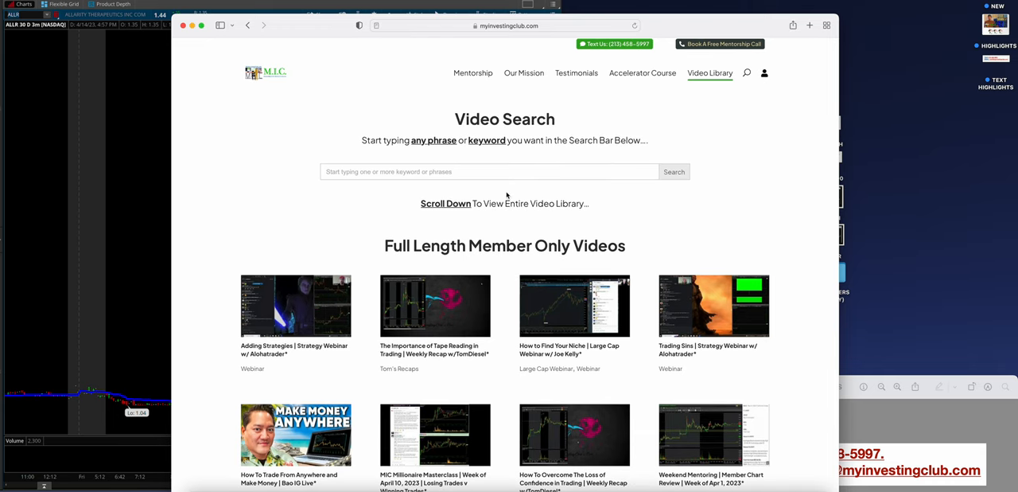
{"action": "scroll", "scroll_direction": "down", "scroll_amount": 3}
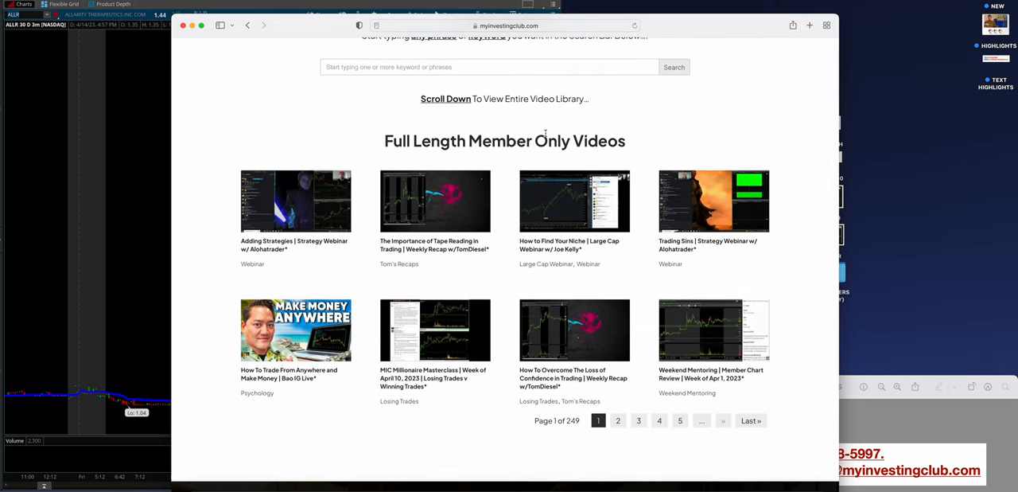
{"action": "scroll", "scroll_direction": "up", "scroll_amount": 3}
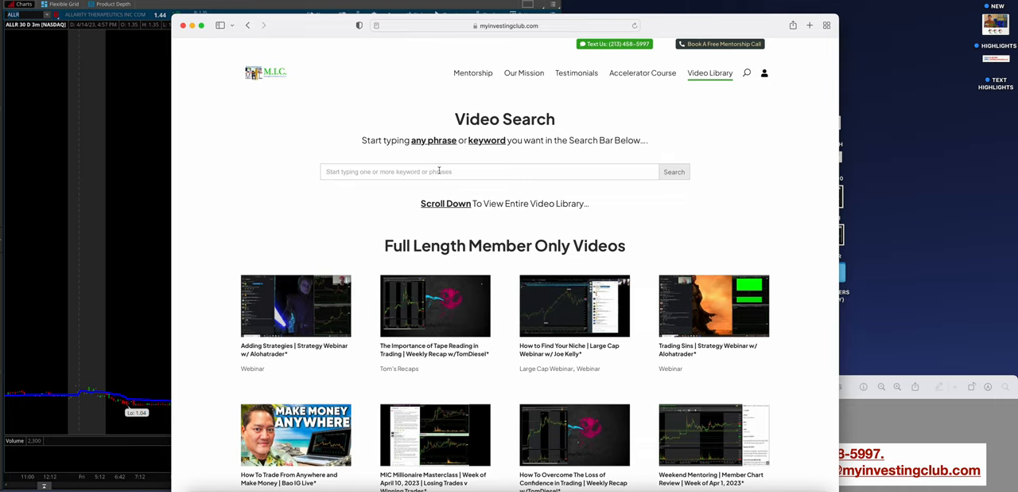
{"action": "mouse_move", "coordinate": [459, 197]}
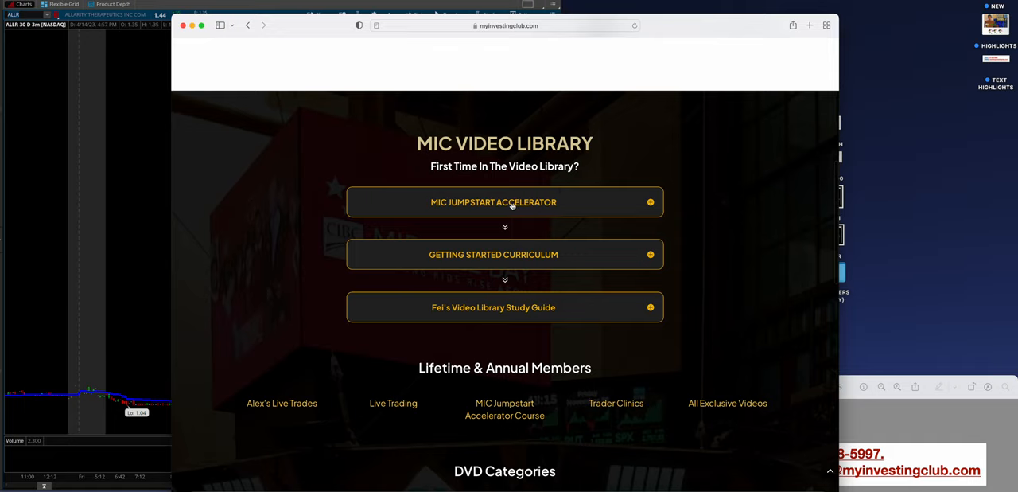
{"action": "left_click", "coordinate": [504, 201]}
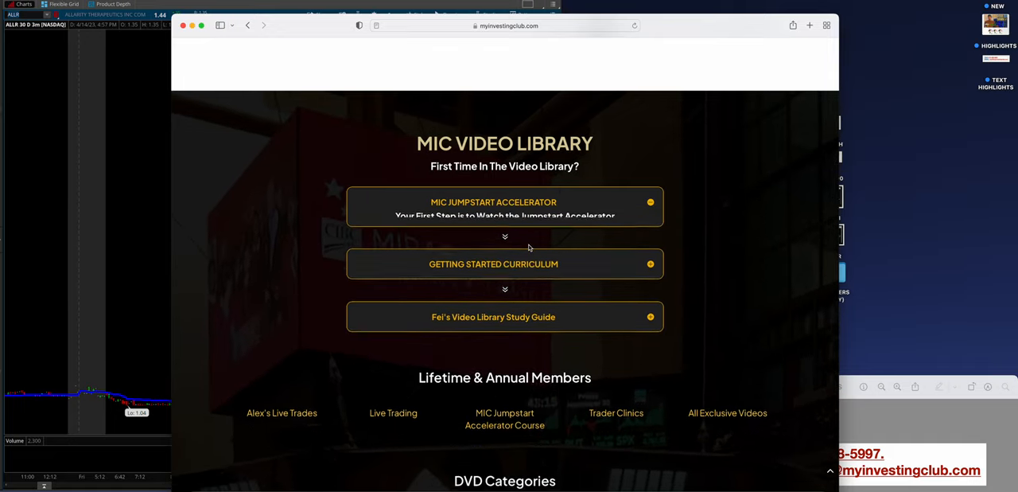
{"action": "left_click", "coordinate": [505, 202]}
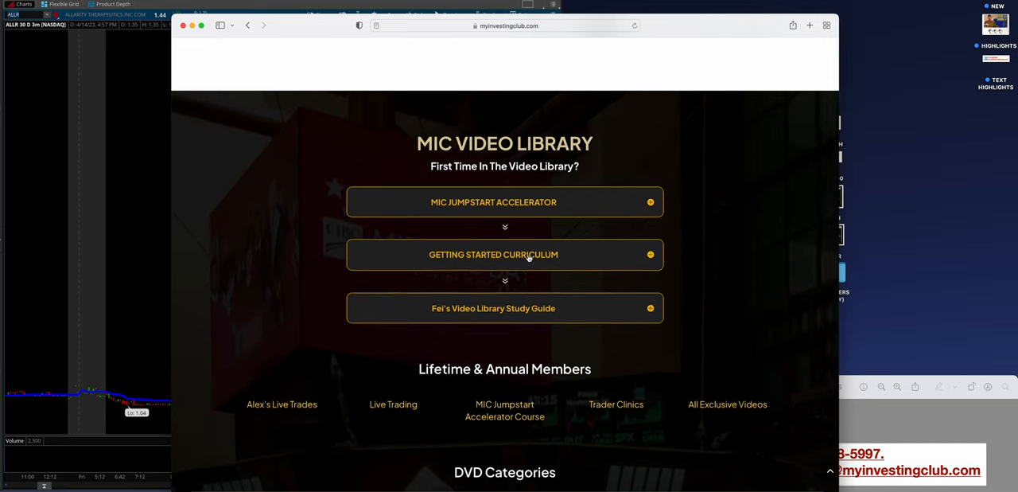
{"action": "left_click", "coordinate": [504, 309]}
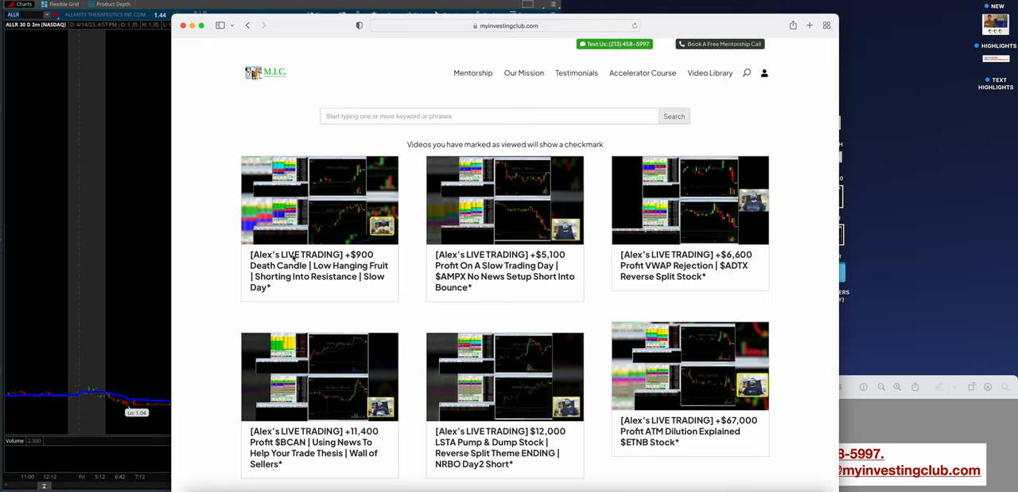
{"action": "mouse_move", "coordinate": [412, 258]}
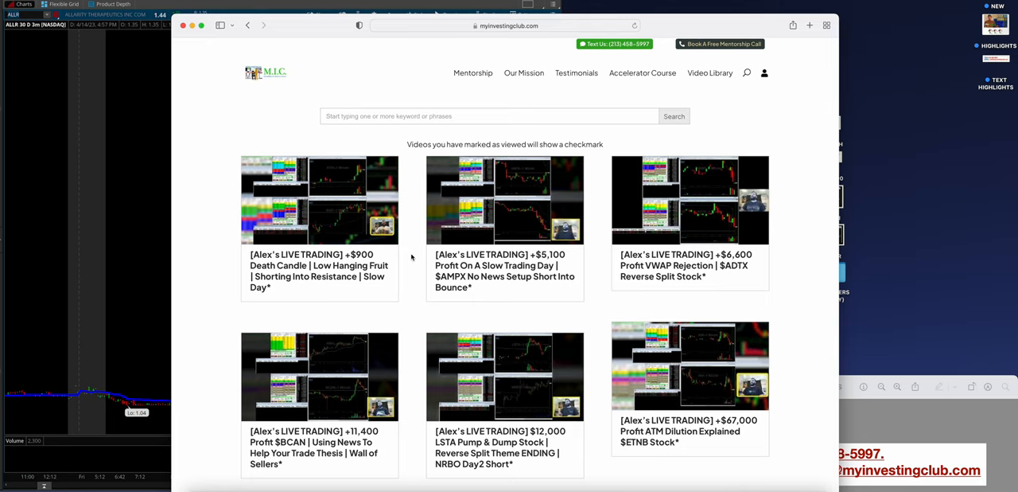
{"action": "scroll", "scroll_direction": "up", "scroll_amount": 3}
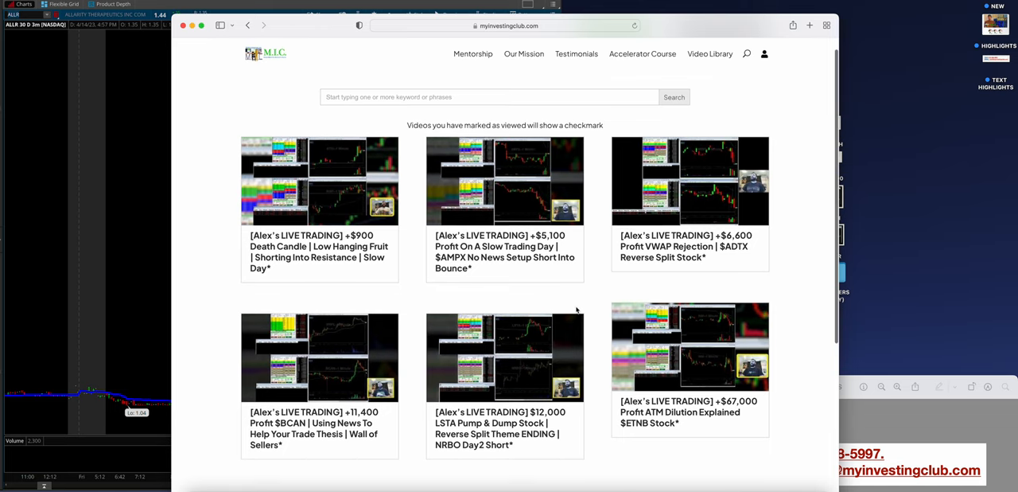
{"action": "scroll", "scroll_direction": "down", "scroll_amount": 3}
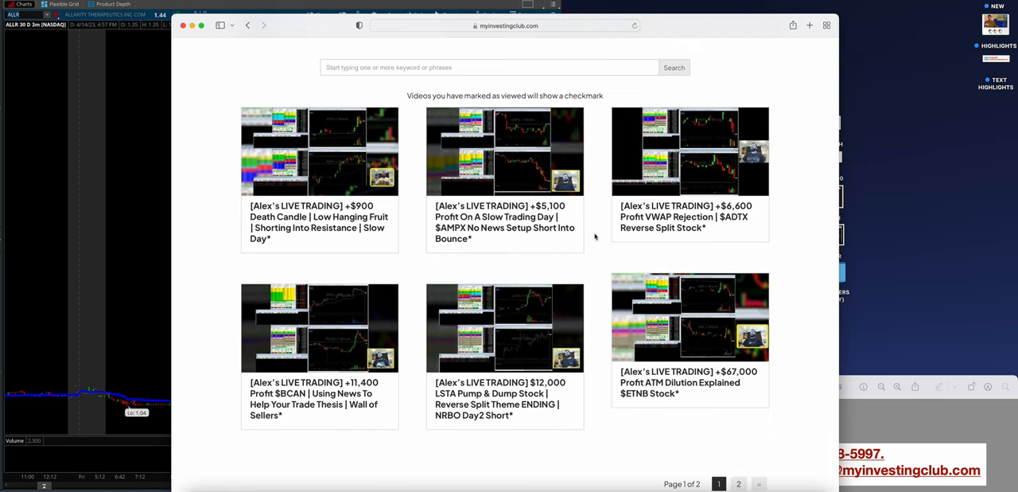
{"action": "mouse_move", "coordinate": [639, 287]}
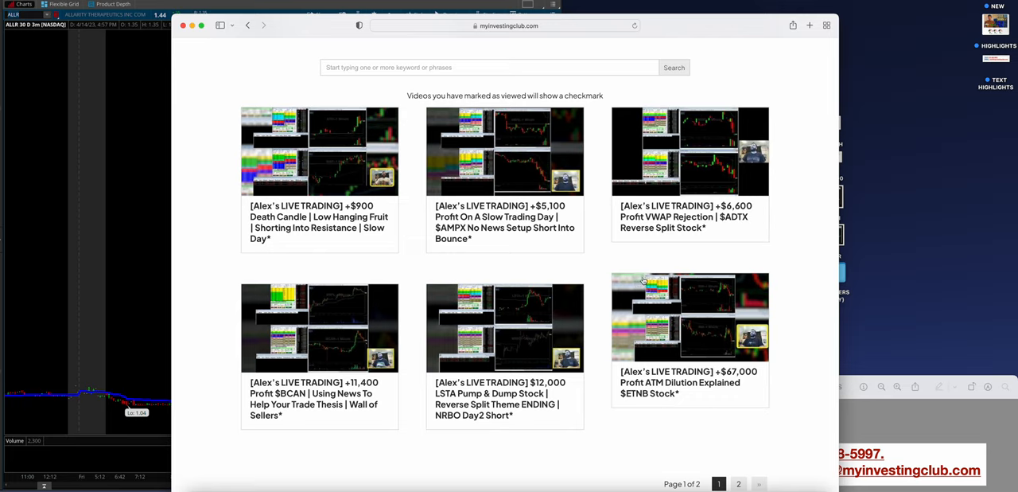
{"action": "mouse_move", "coordinate": [599, 239]}
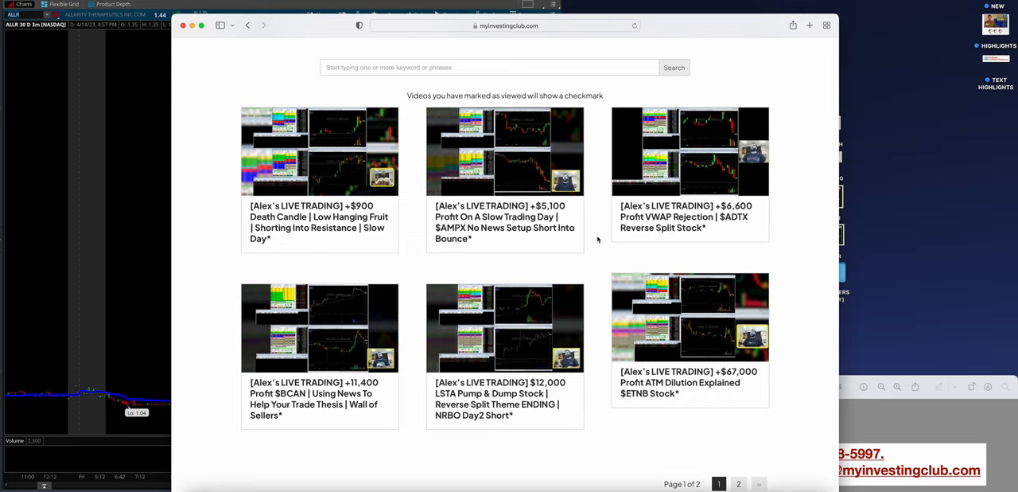
{"action": "mouse_move", "coordinate": [615, 249]}
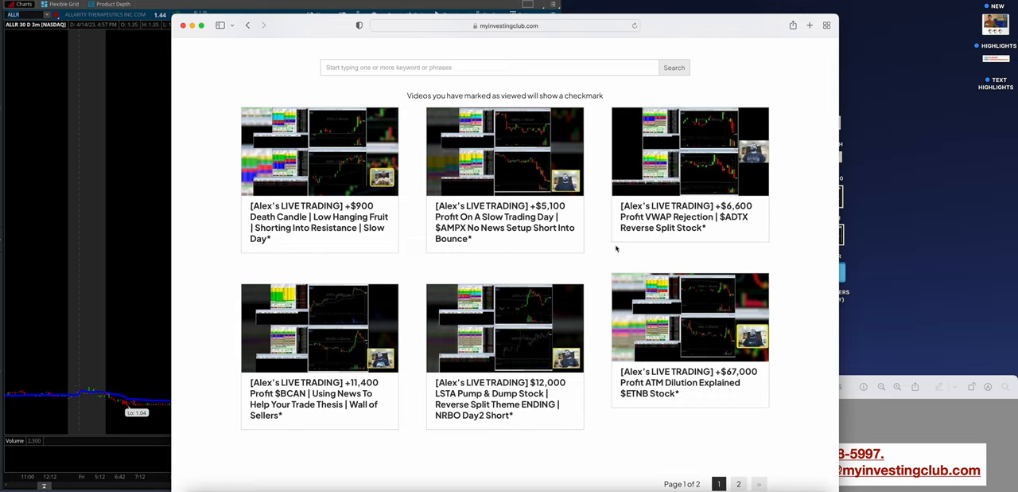
{"action": "mouse_move", "coordinate": [691, 364]}
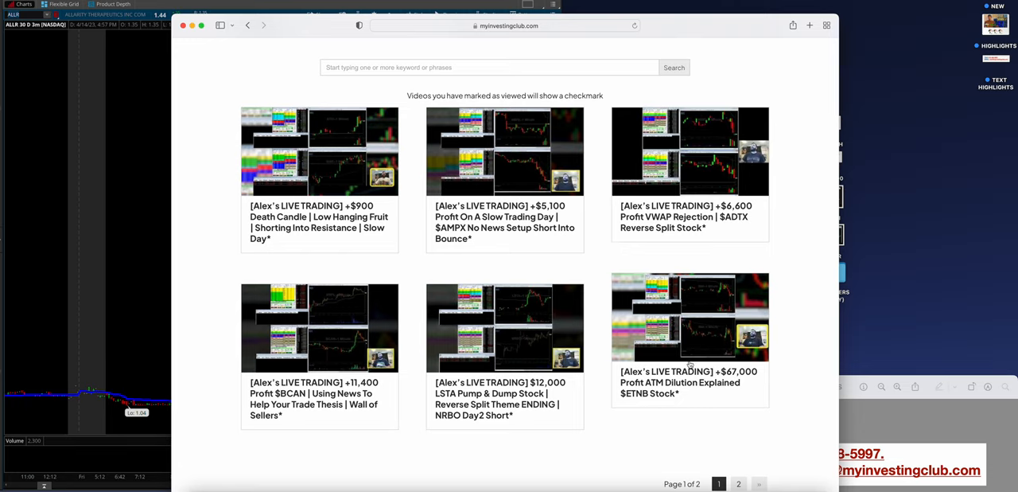
{"action": "scroll", "scroll_direction": "up", "scroll_amount": 3}
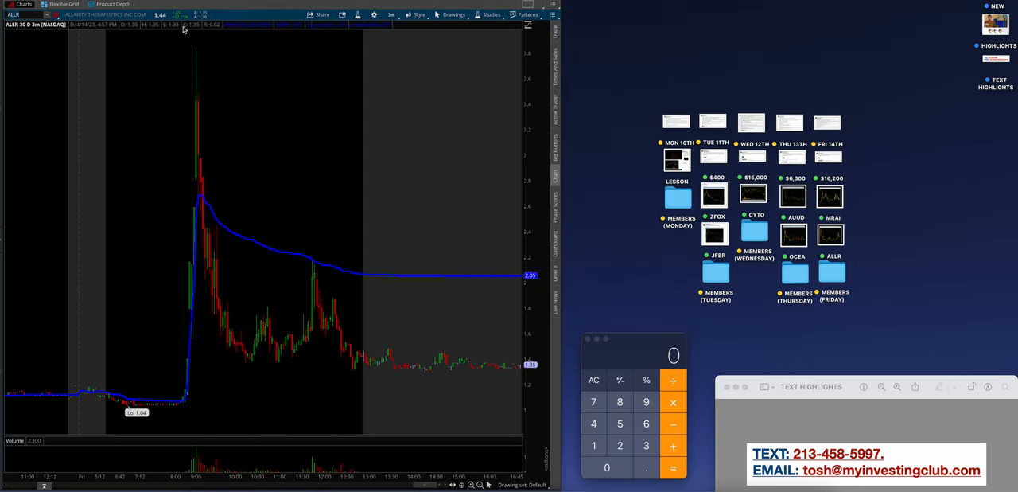
{"action": "mouse_move", "coordinate": [821, 337]}
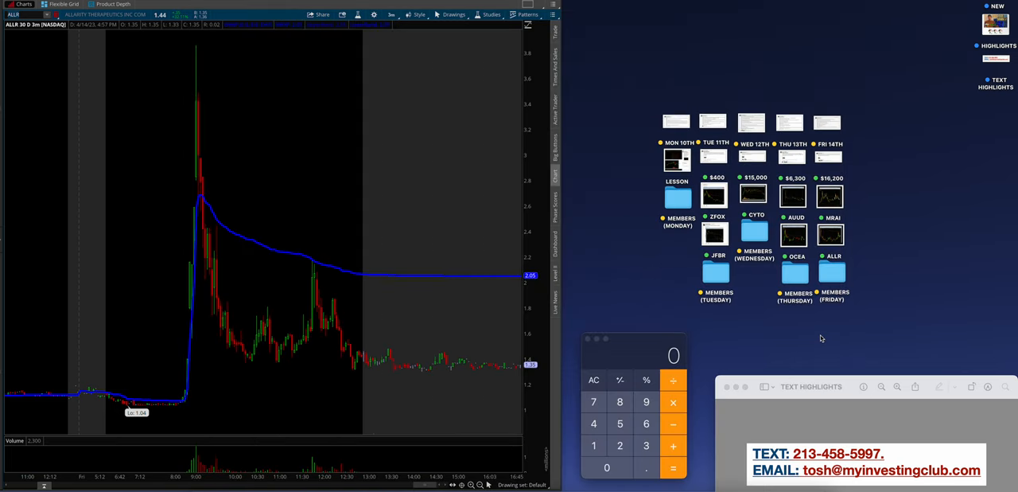
{"action": "mouse_move", "coordinate": [857, 164]}
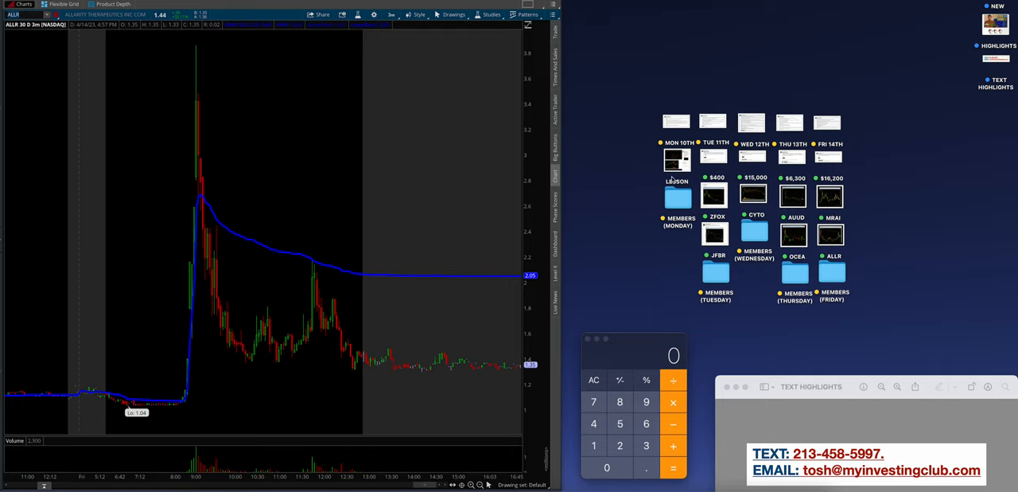
{"action": "mouse_move", "coordinate": [652, 356]}
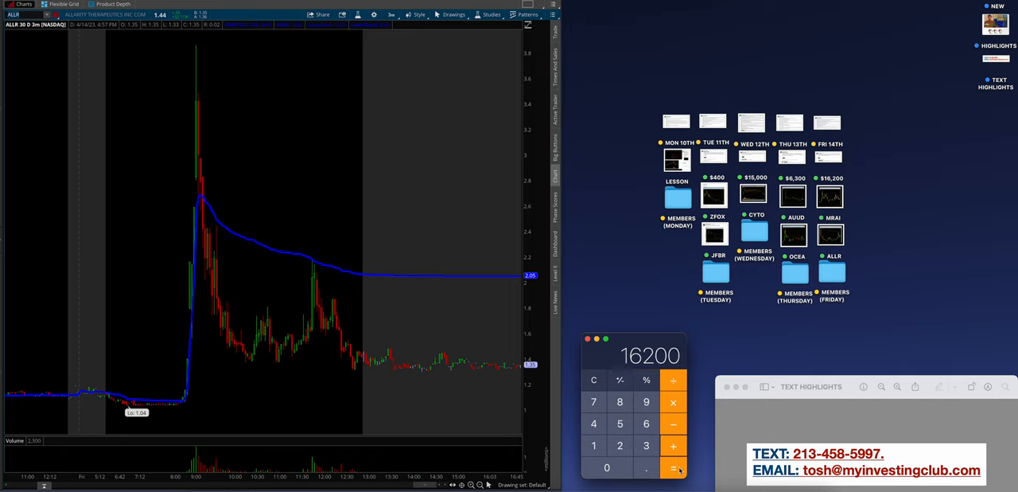
Finish adding daily profits to reach 37,900, clear the total and close Calculator
{"action": "left_click", "coordinate": [673, 468]}
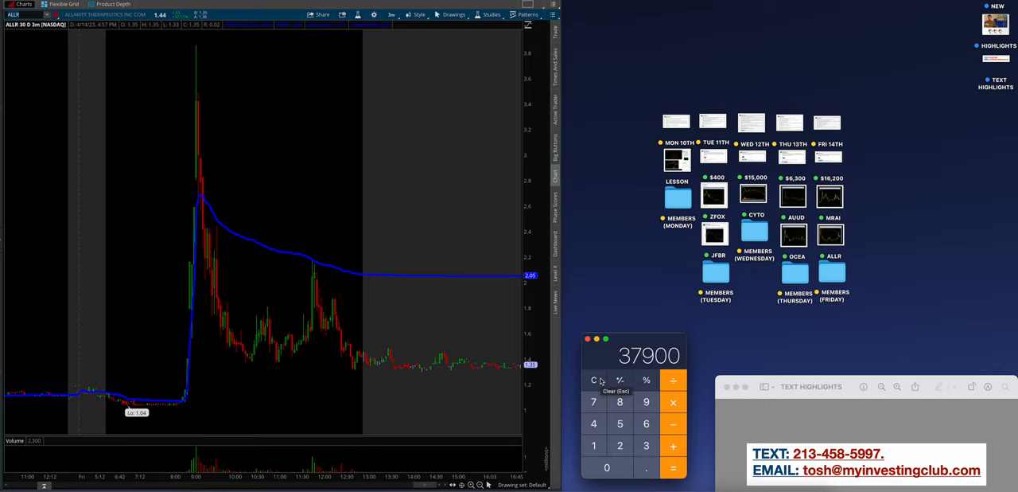
{"action": "left_click", "coordinate": [594, 379]}
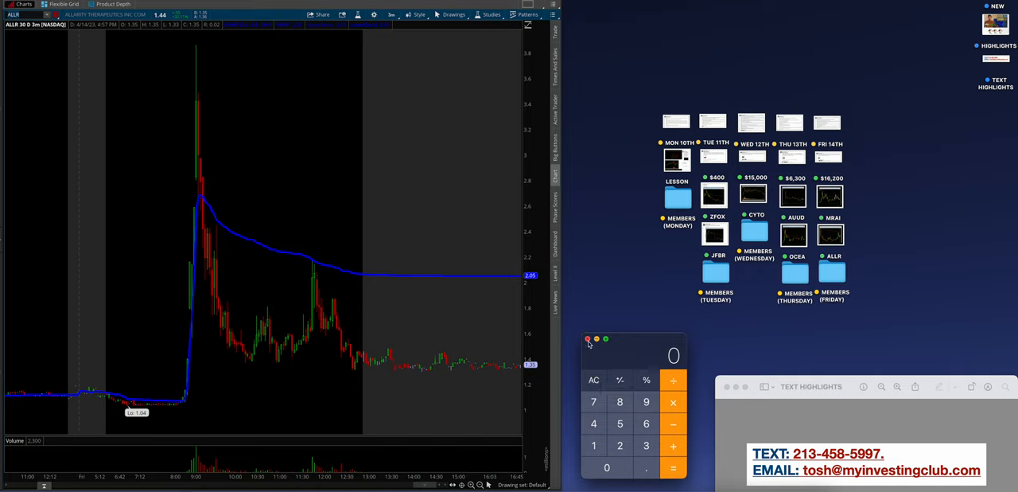
{"action": "left_click", "coordinate": [588, 339]}
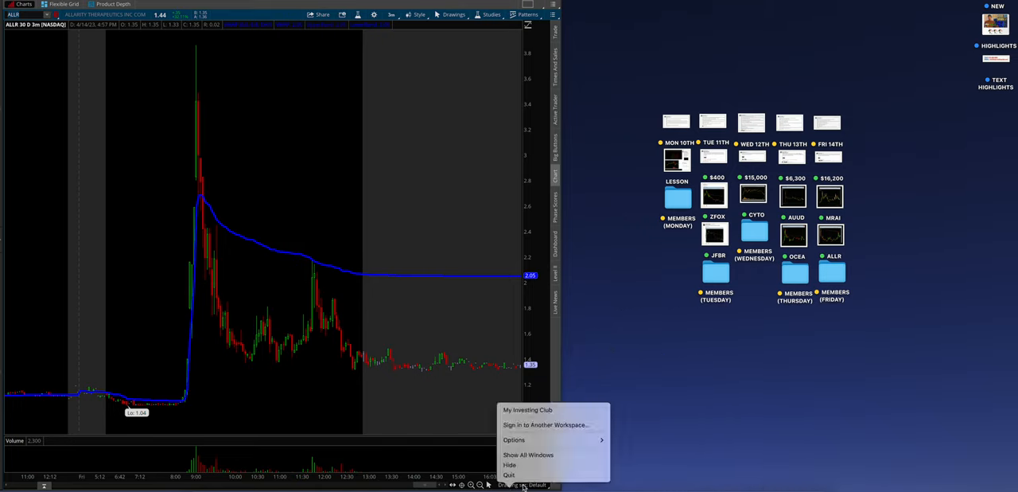
{"action": "left_click", "coordinate": [636, 427]}
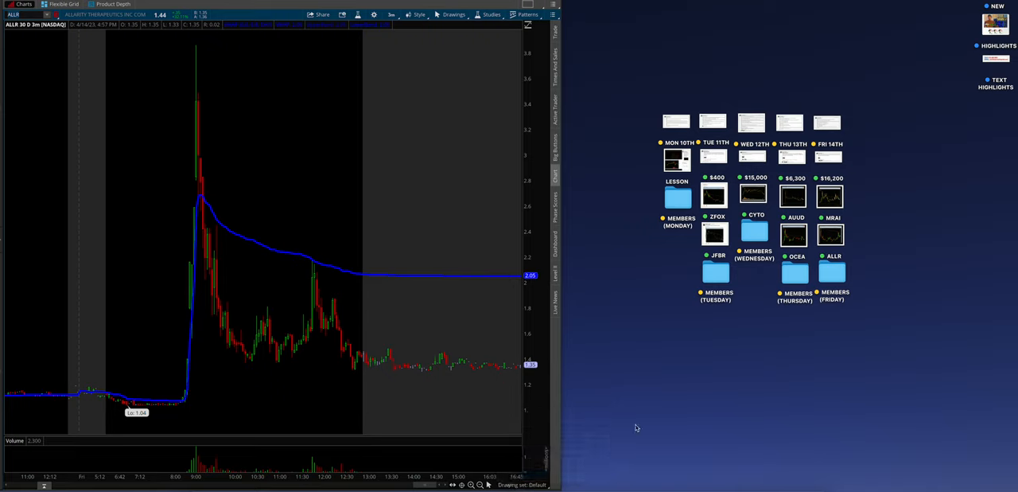